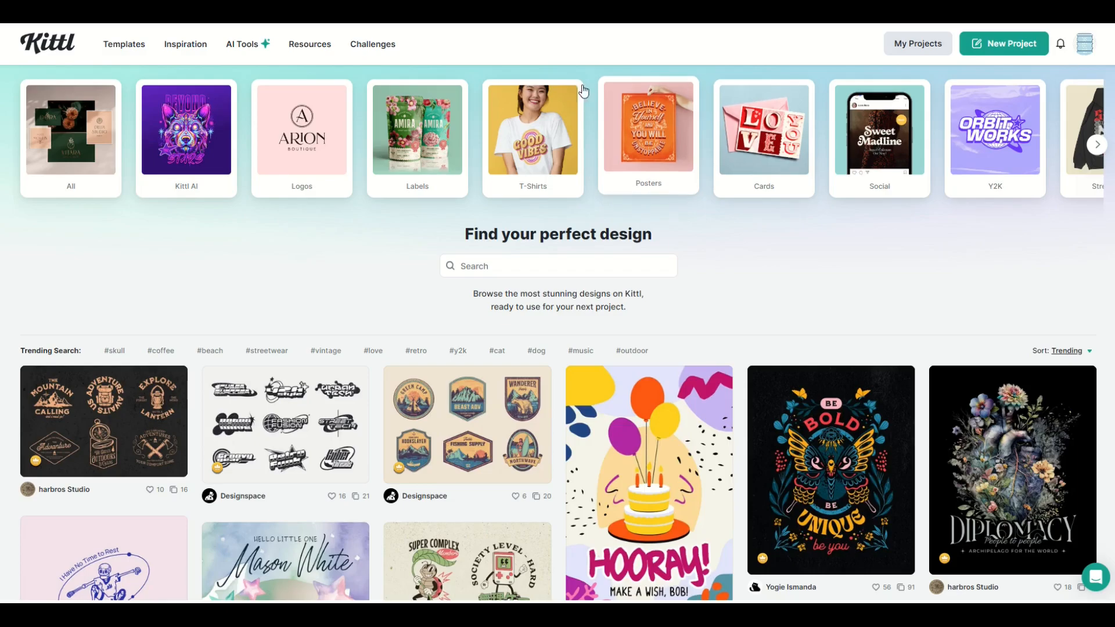
Step: Create a new project with the POD preset Displate Standard, 2900 × 4060 px
scroll(down, 3)
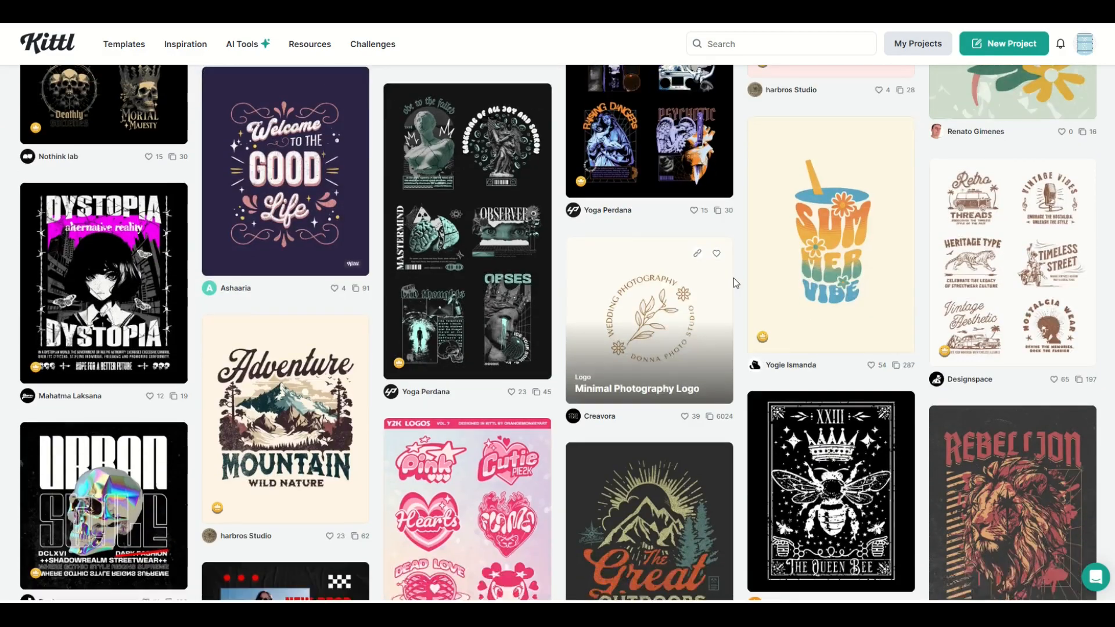
scroll(down, 3)
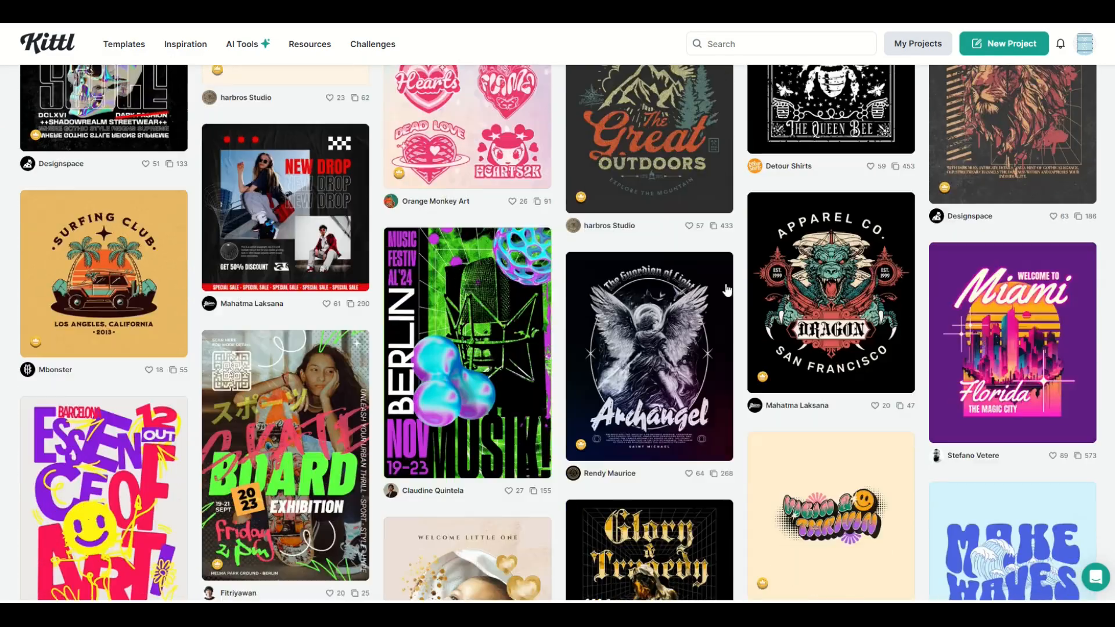
scroll(down, 3)
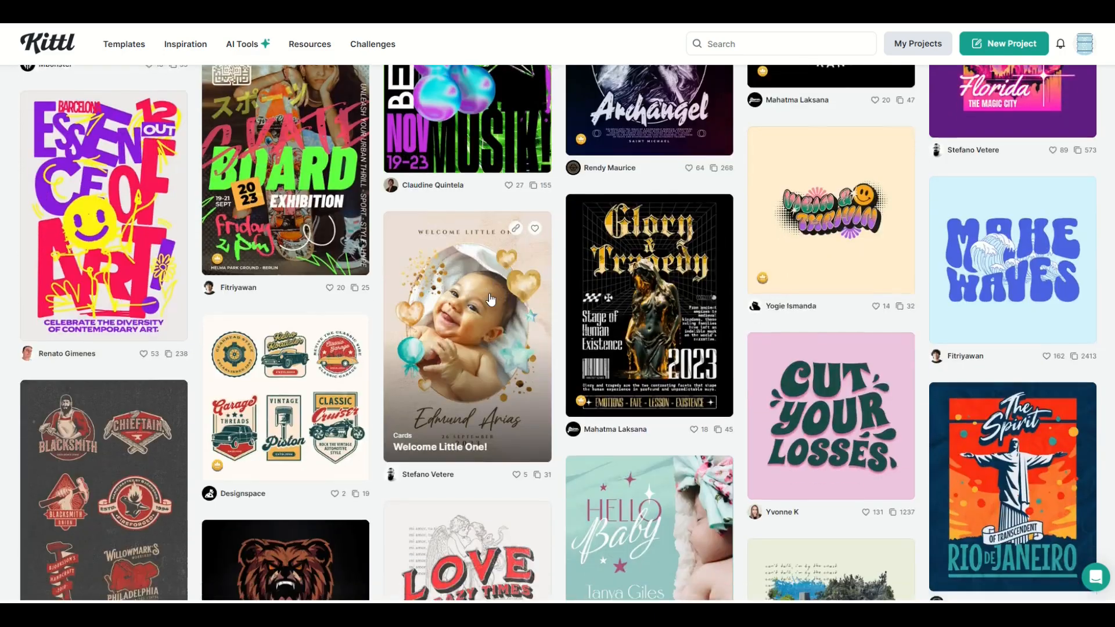
scroll(down, 3)
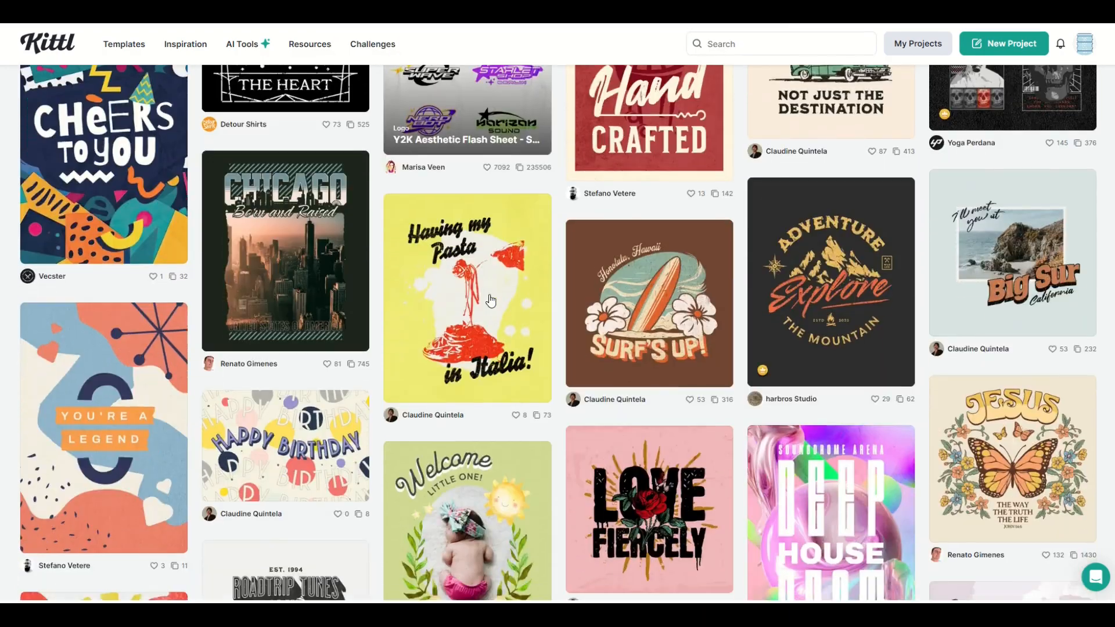
scroll(down, 3)
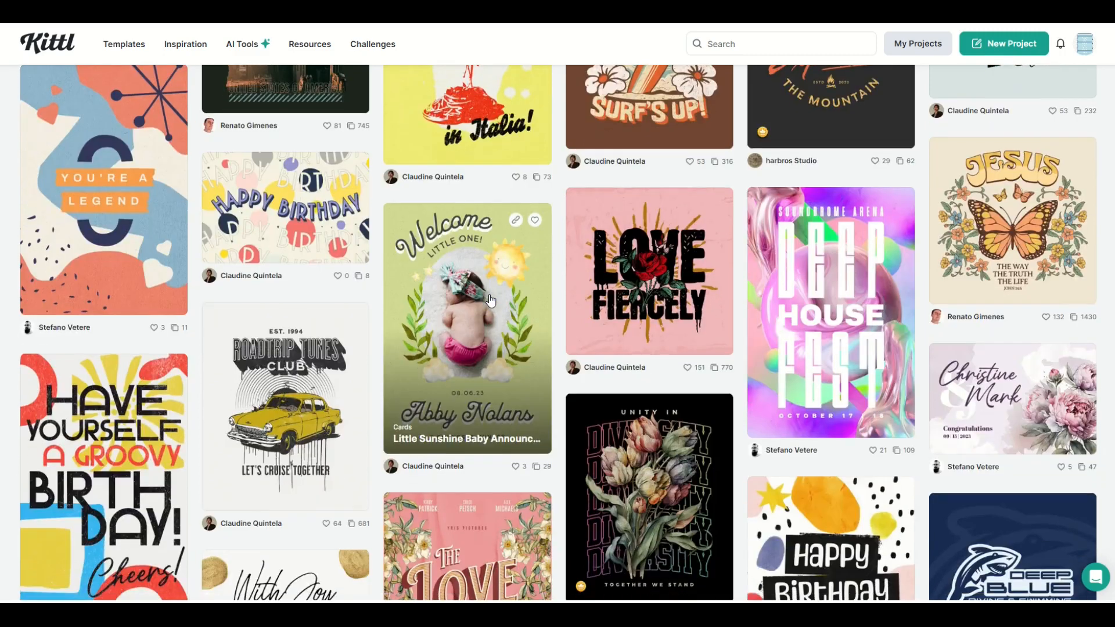
scroll(down, 3)
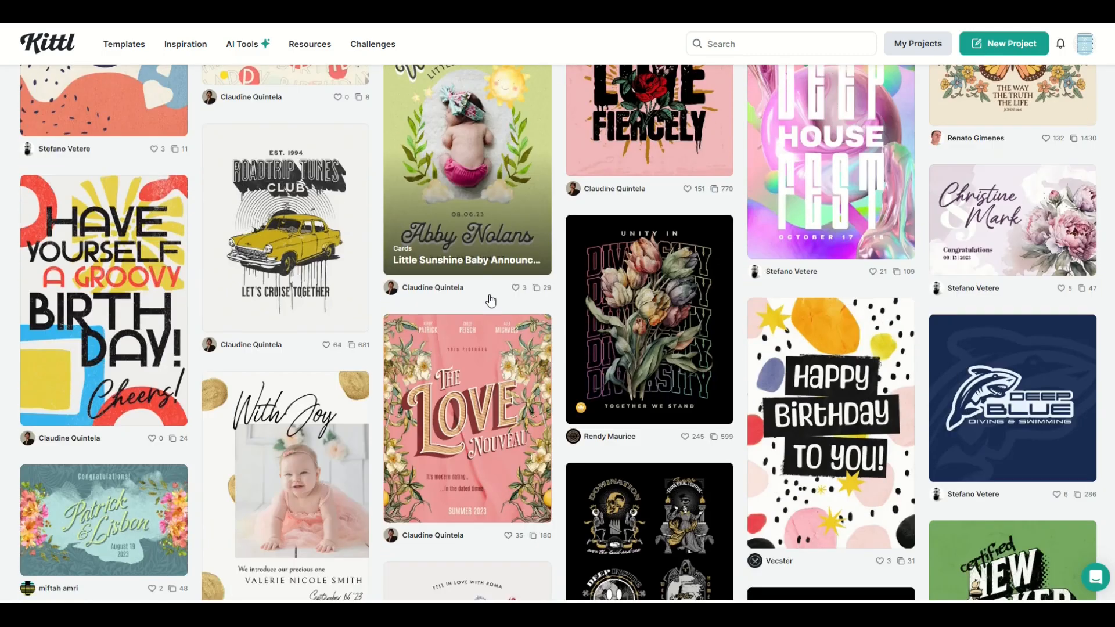
scroll(down, 3)
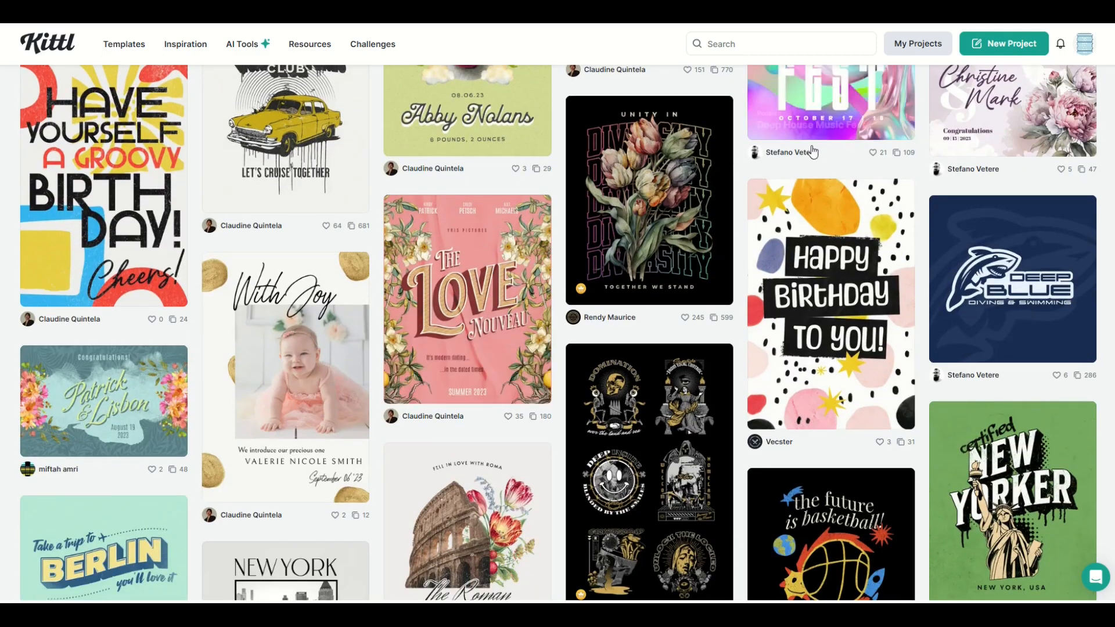
scroll(down, 3)
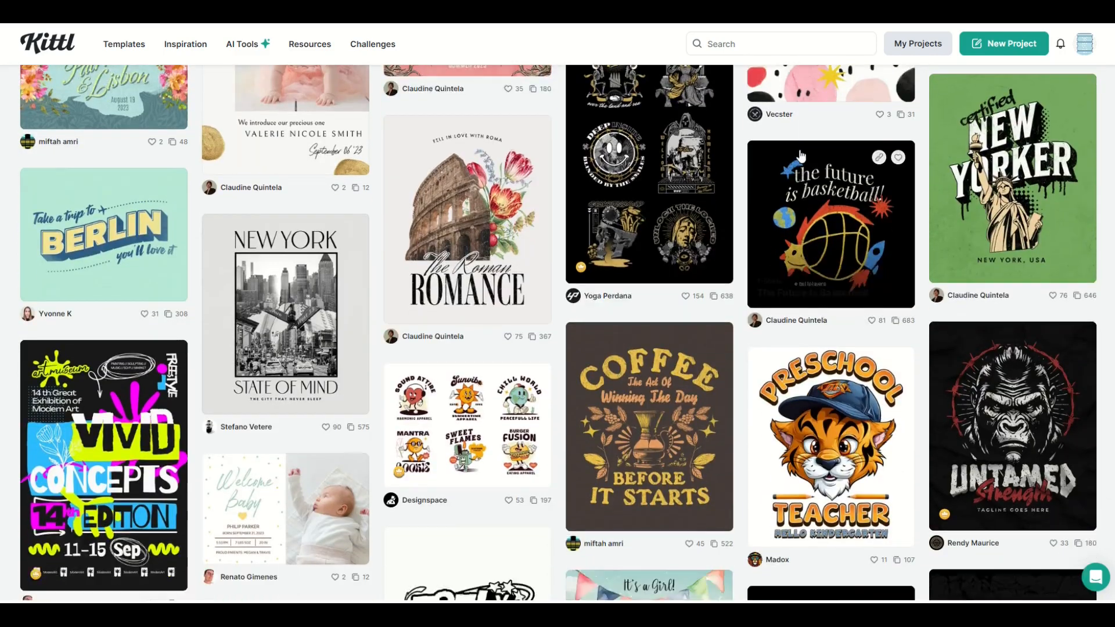
scroll(down, 3)
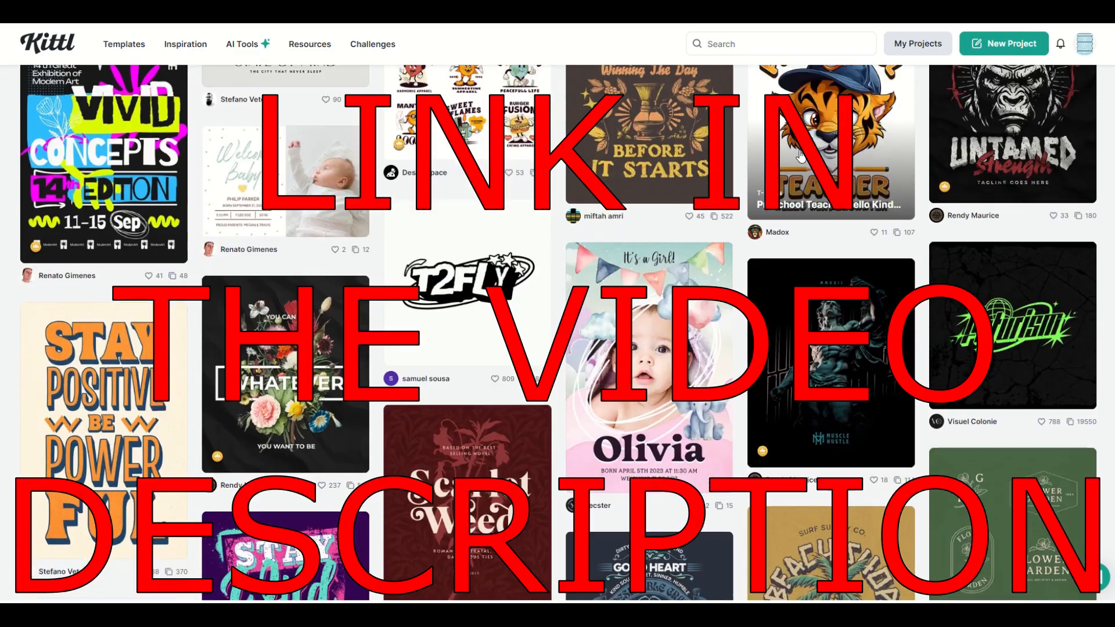
scroll(down, 3)
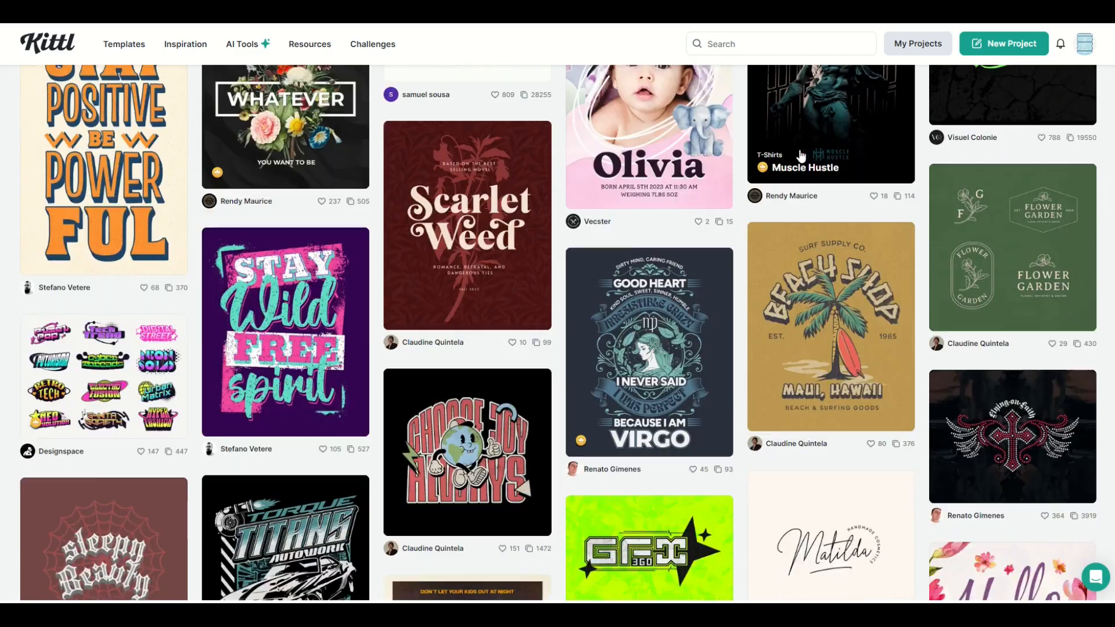
scroll(down, 3)
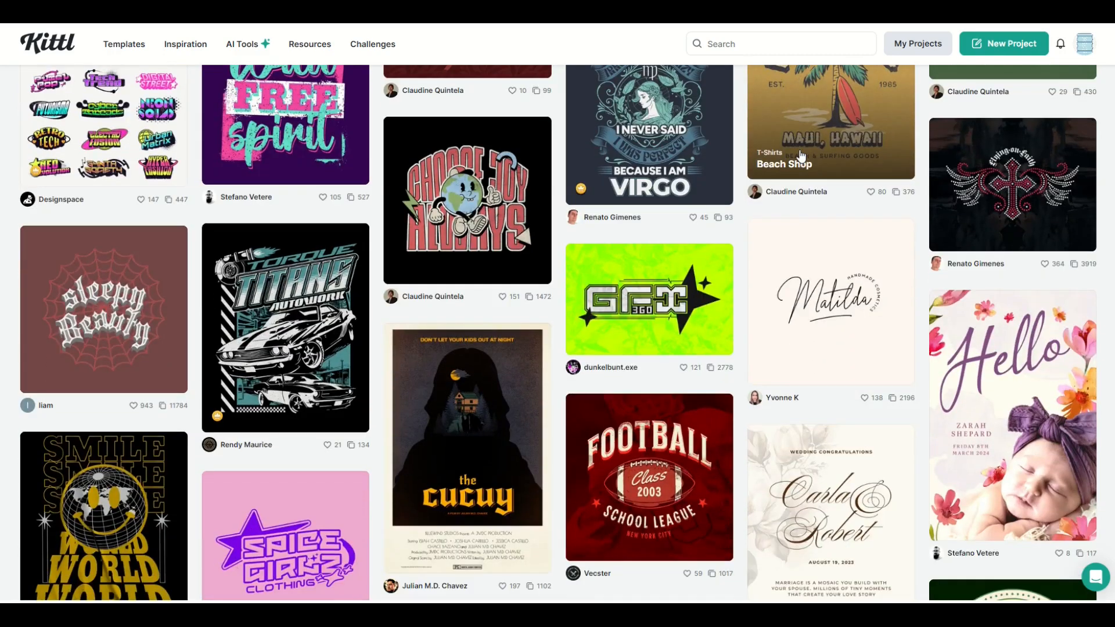
scroll(down, 3)
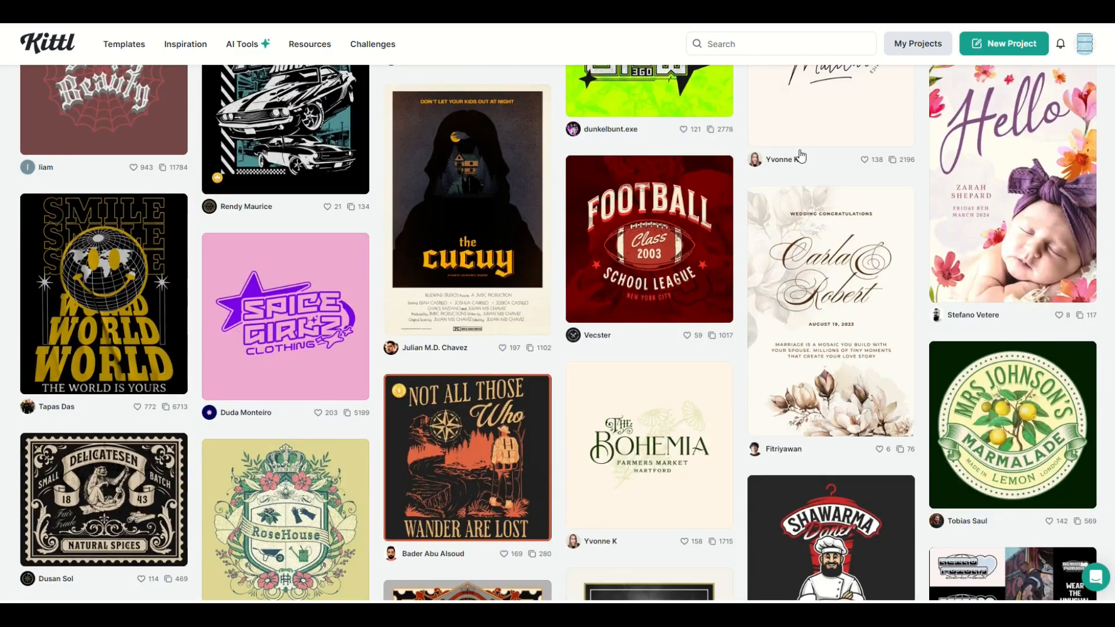
scroll(down, 3)
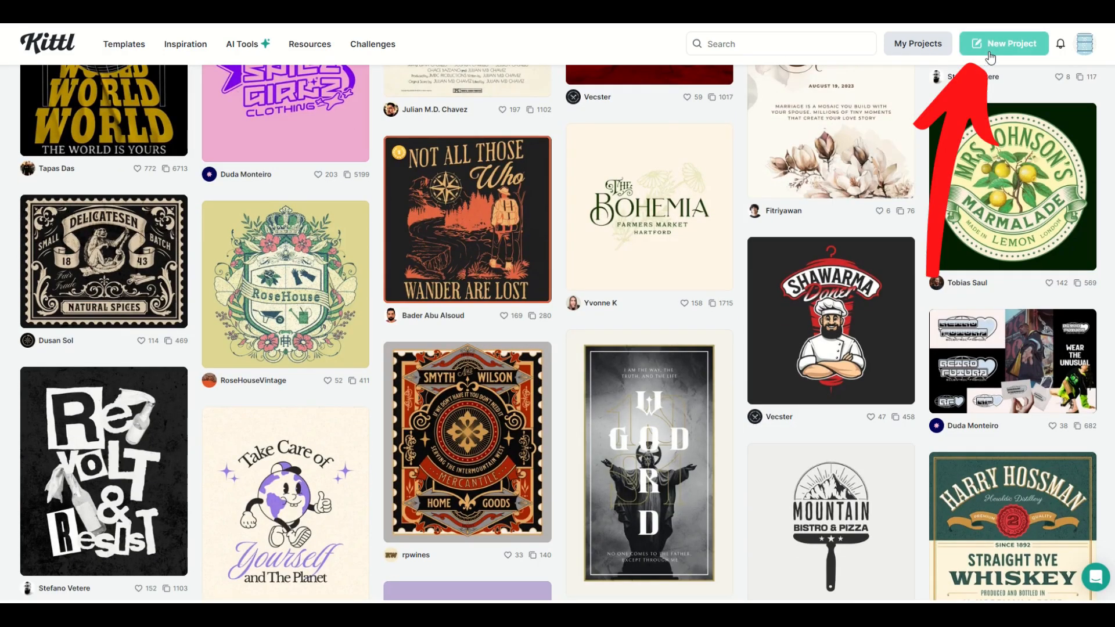
click(1004, 43)
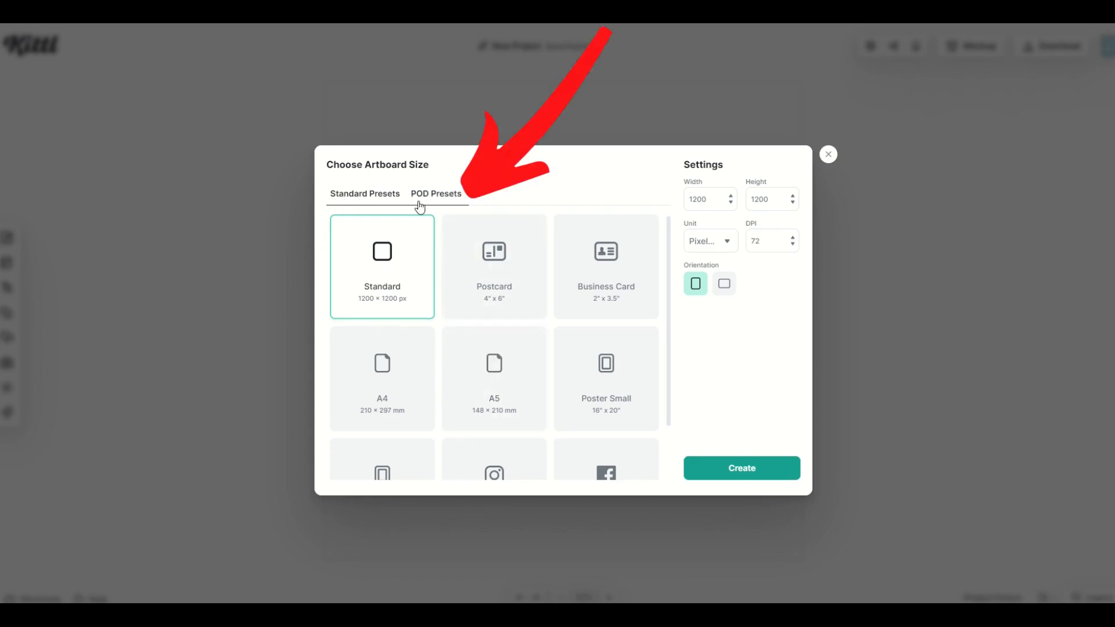
click(436, 193)
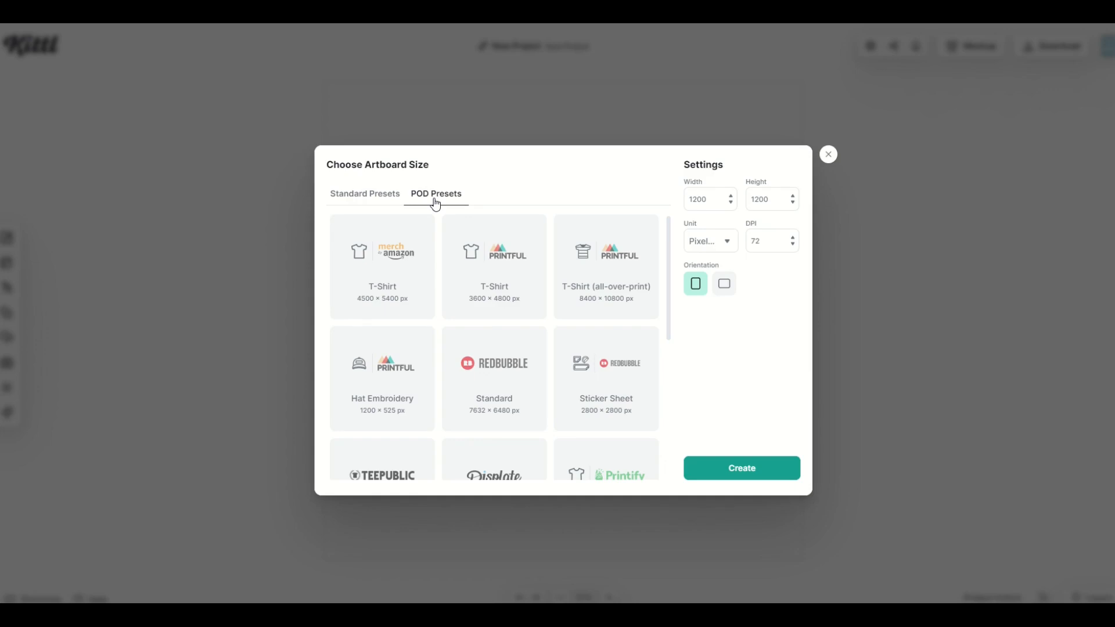
scroll(down, 3)
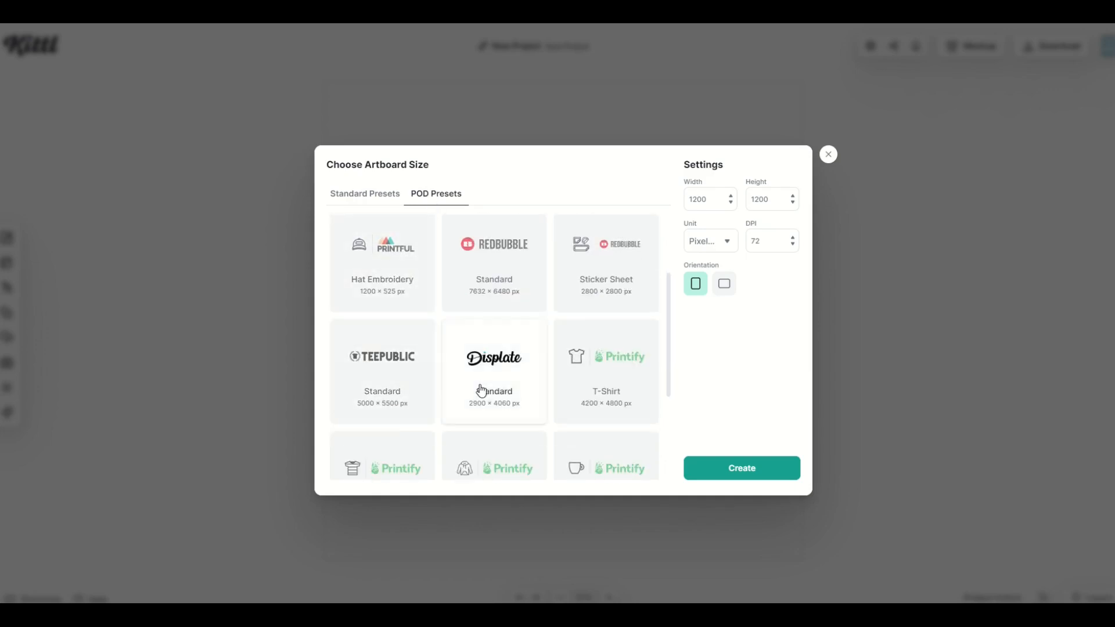
click(494, 371)
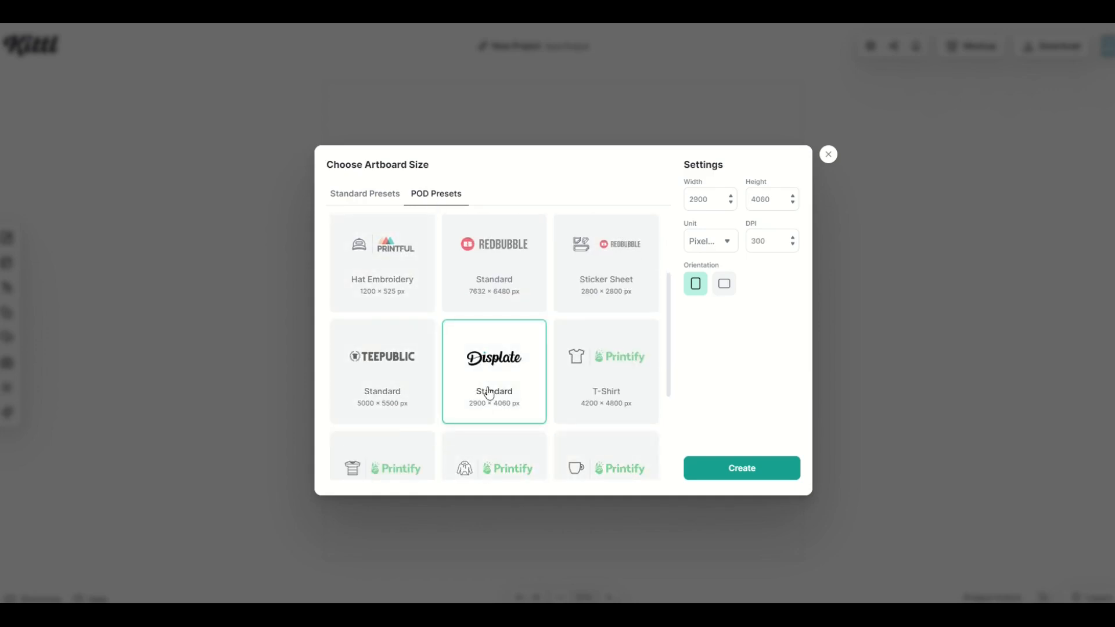
mouse_move(724, 476)
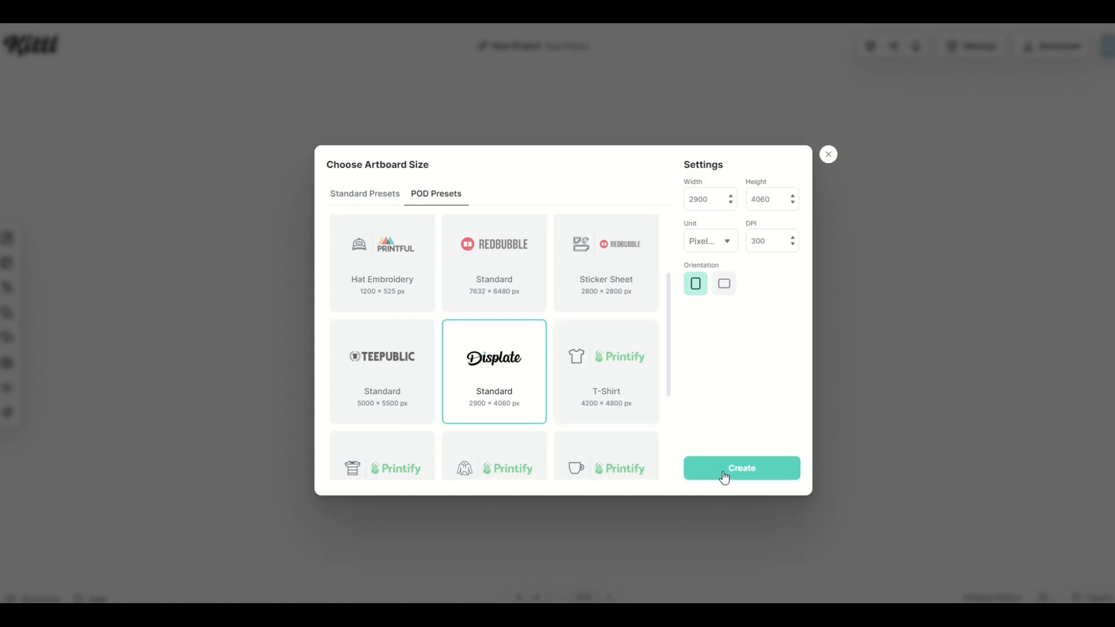
click(740, 468)
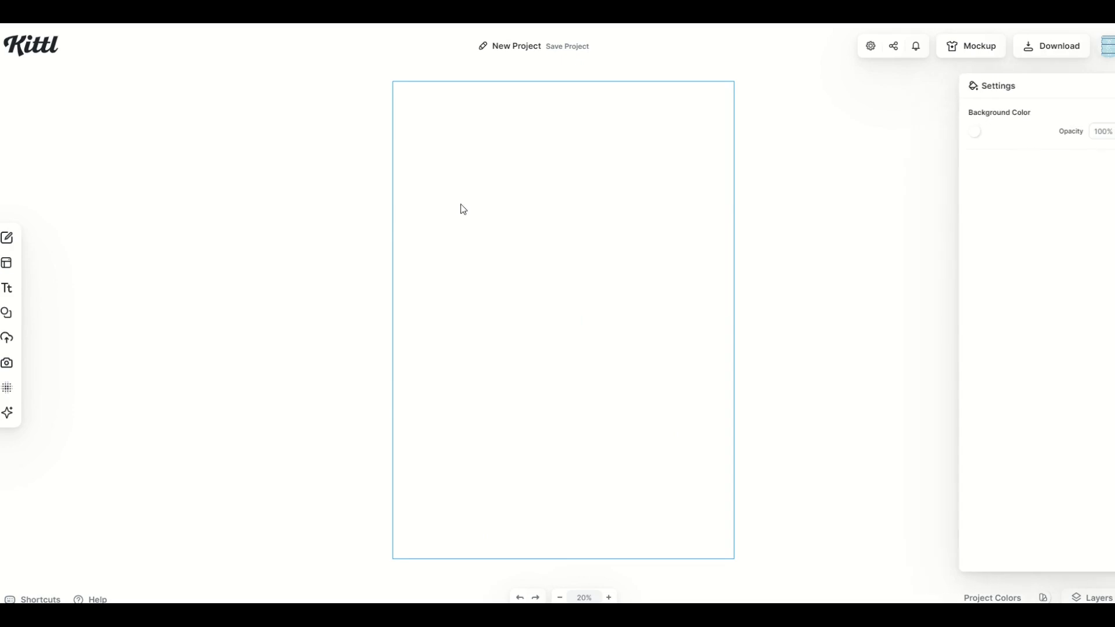
Step: Set the artboard Background Color to solid black
click(975, 132)
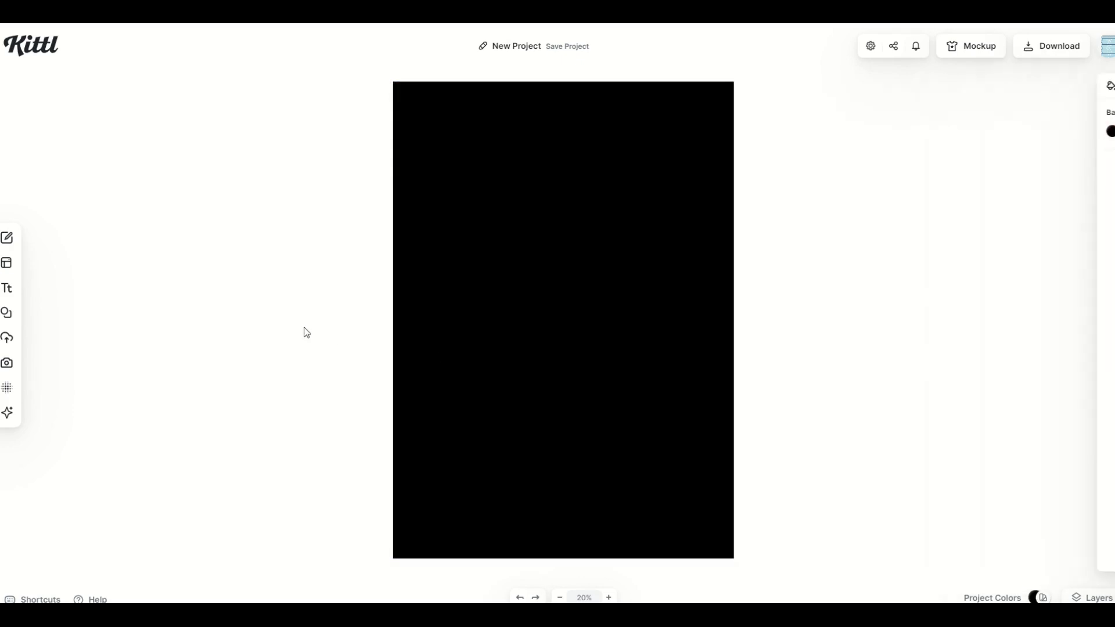
mouse_move(474, 492)
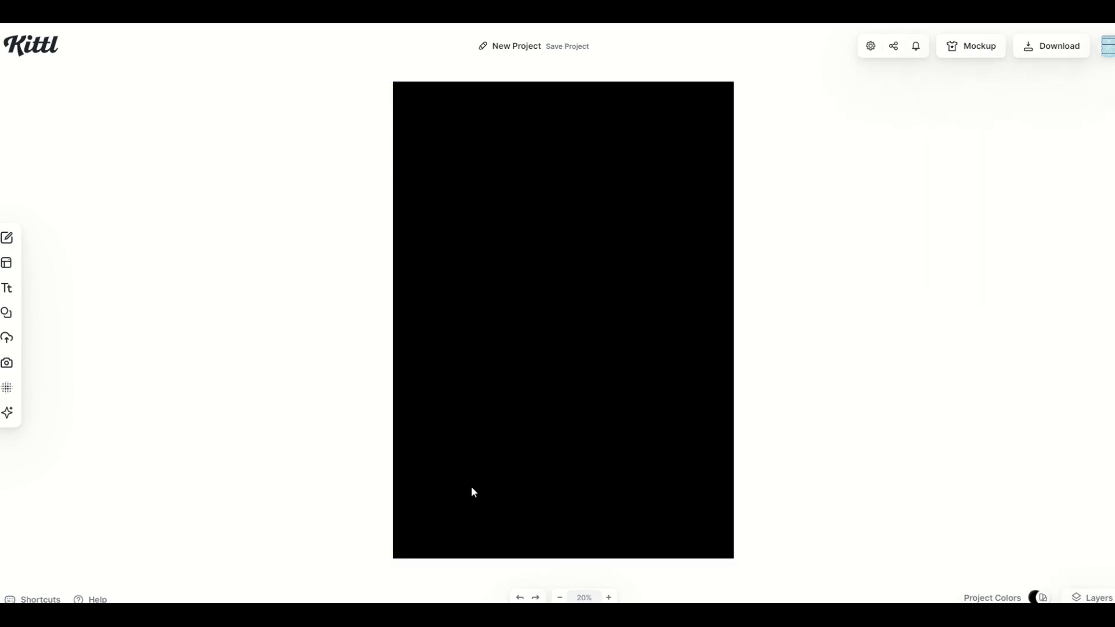
mouse_move(7, 388)
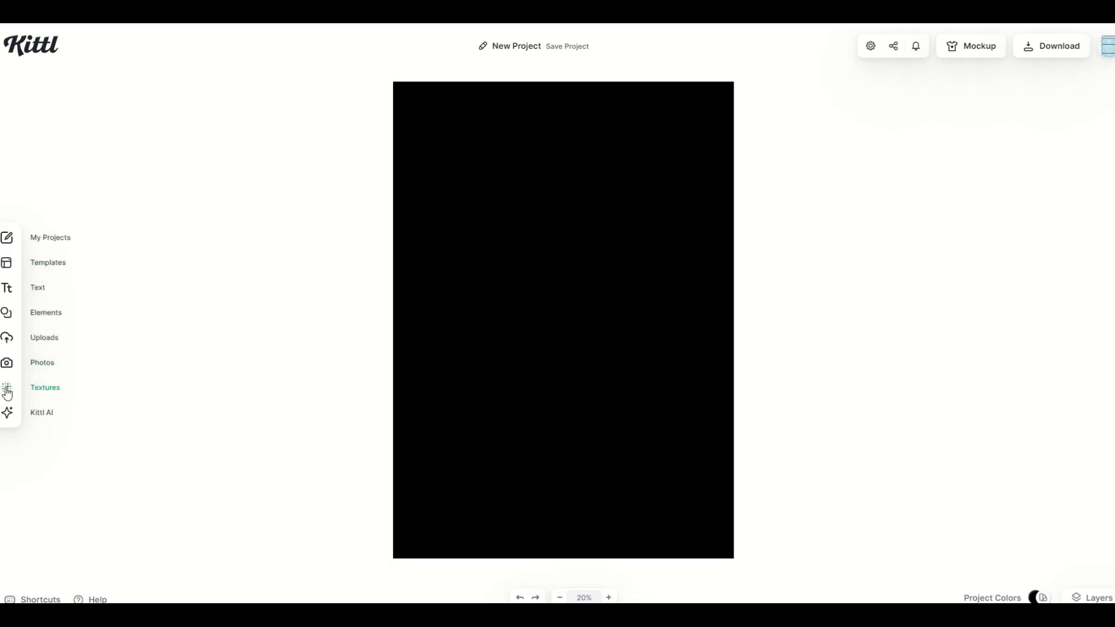
Step: Apply a texture from the grunge texture collection to the card background
click(7, 388)
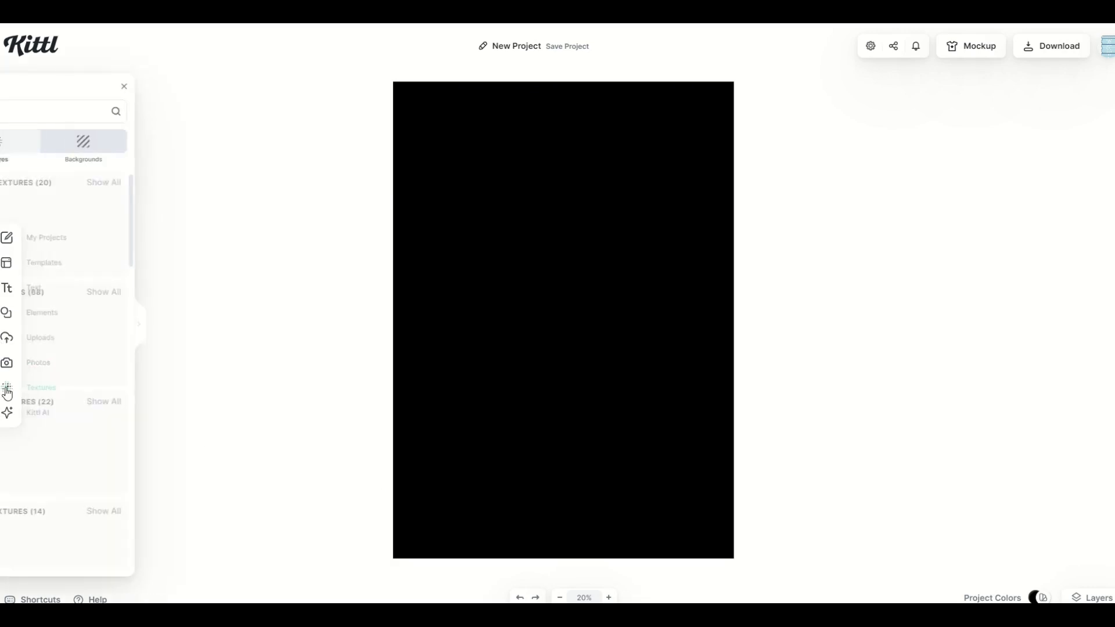
click(7, 387)
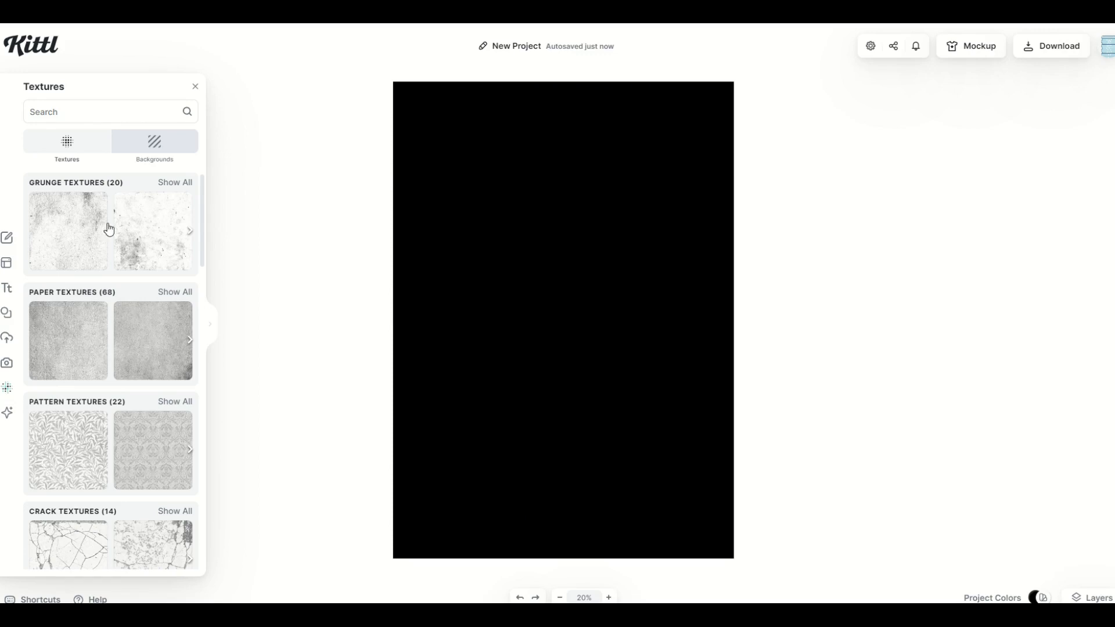
scroll(down, 3)
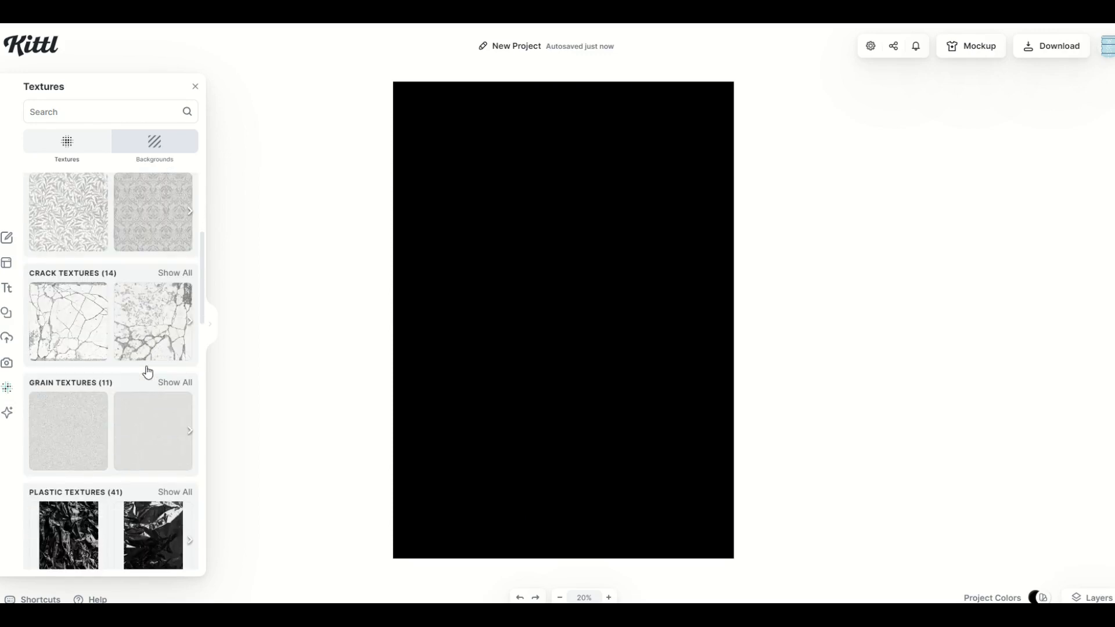
scroll(up, 3)
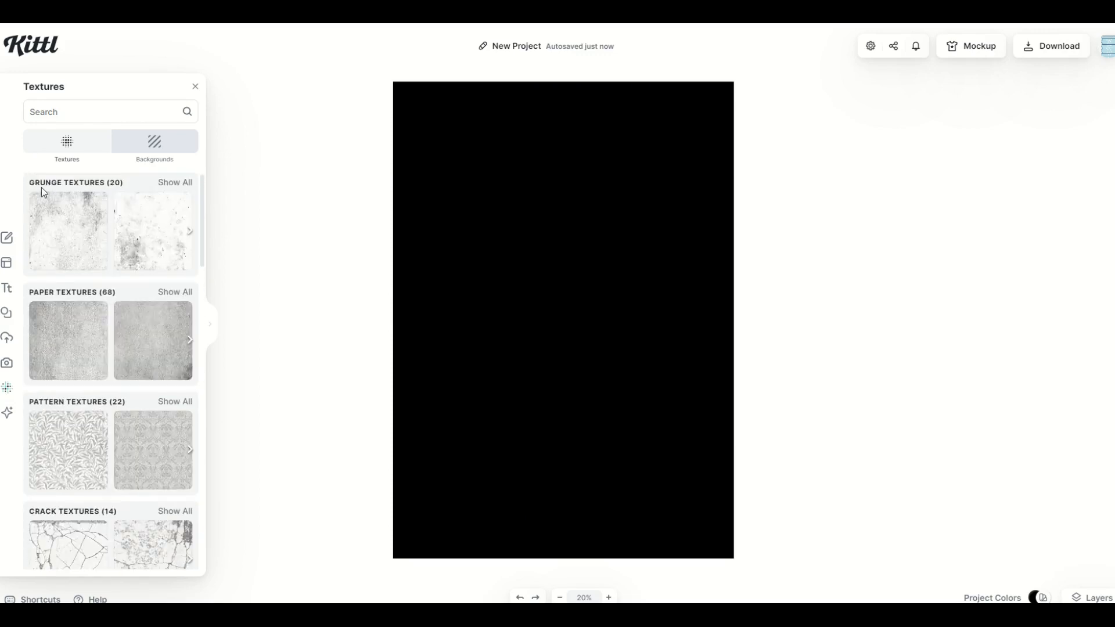
click(174, 181)
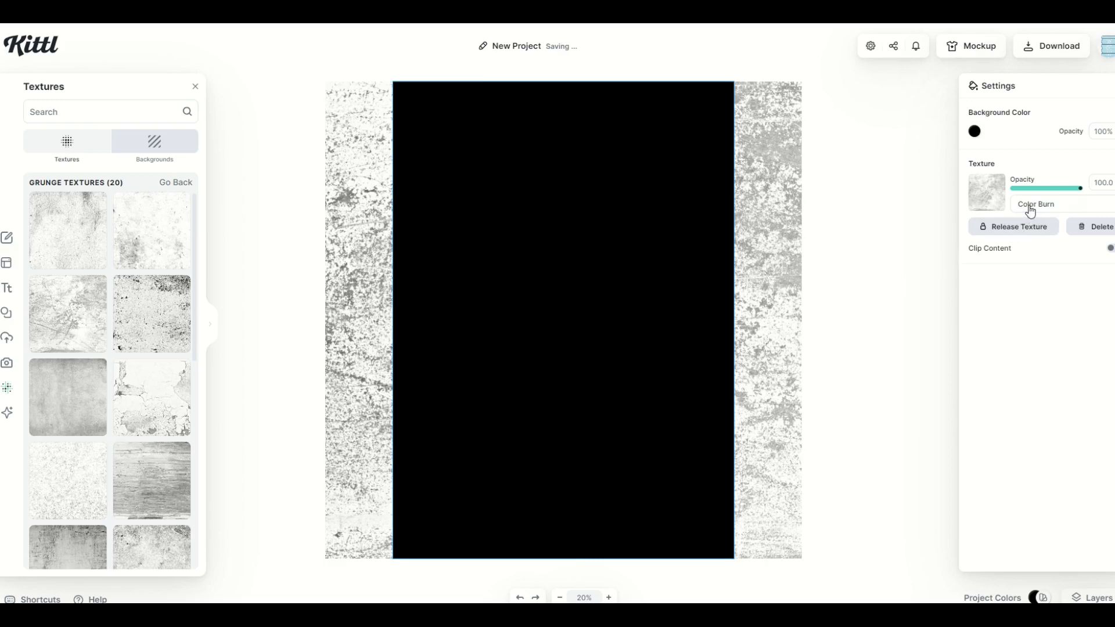
Step: Try Normal, Color Burn, Multiply and Overlay blends, settling on Soft Light
click(1045, 204)
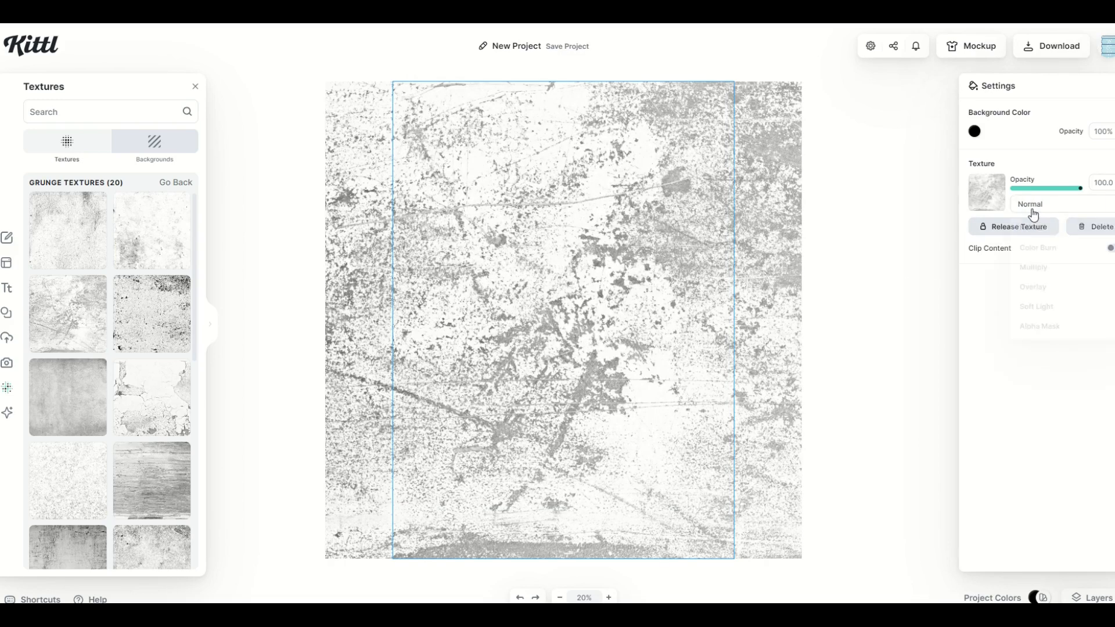
click(1035, 204)
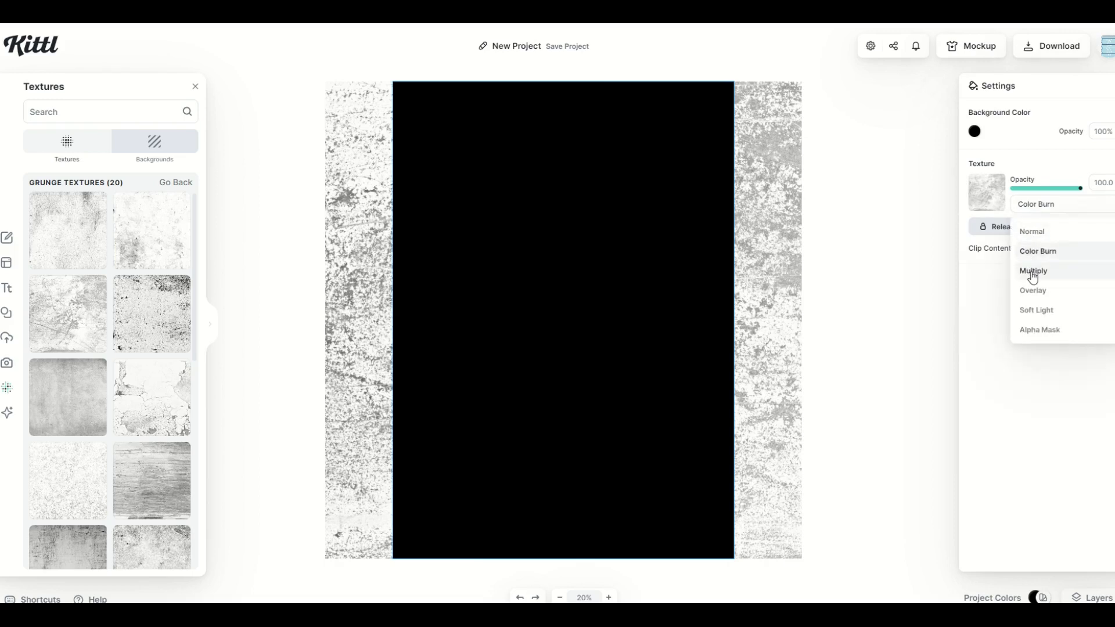
click(1033, 272)
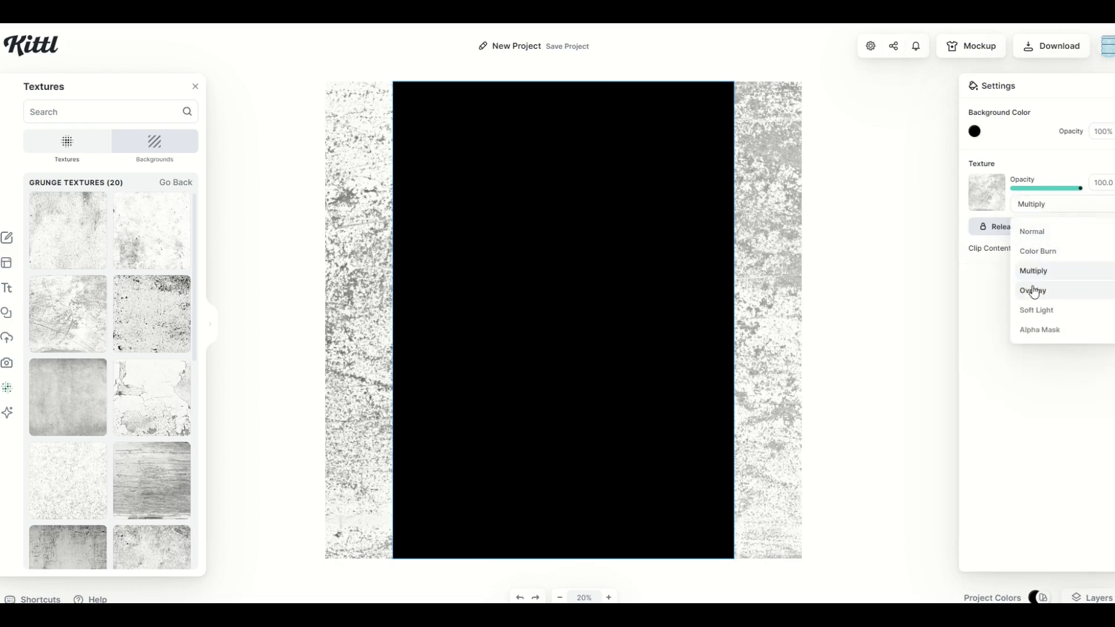
click(1032, 291)
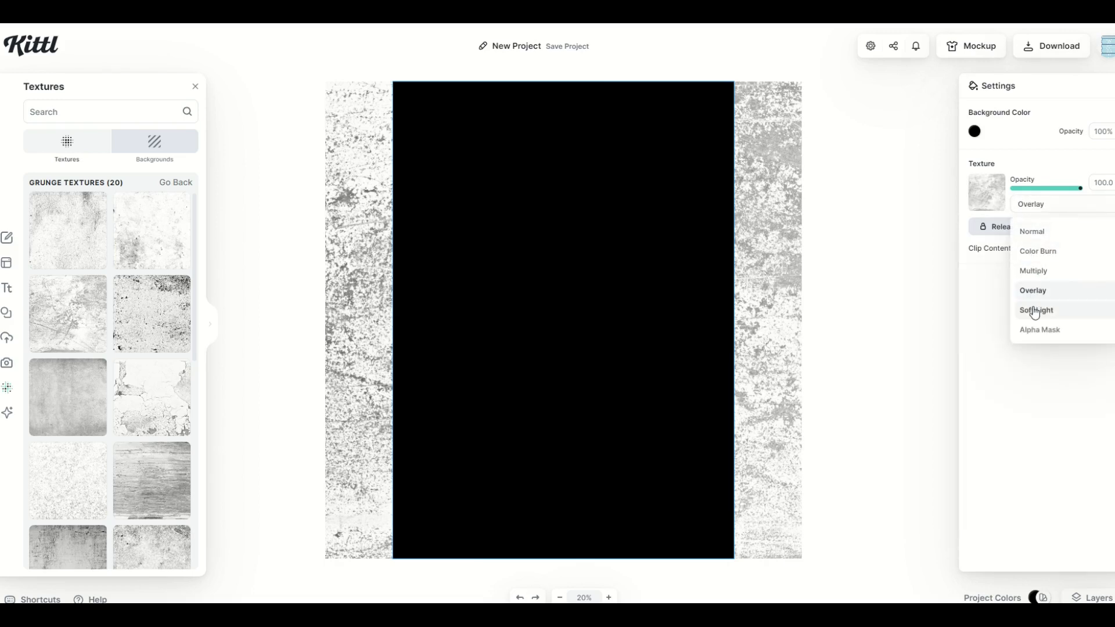
click(1036, 310)
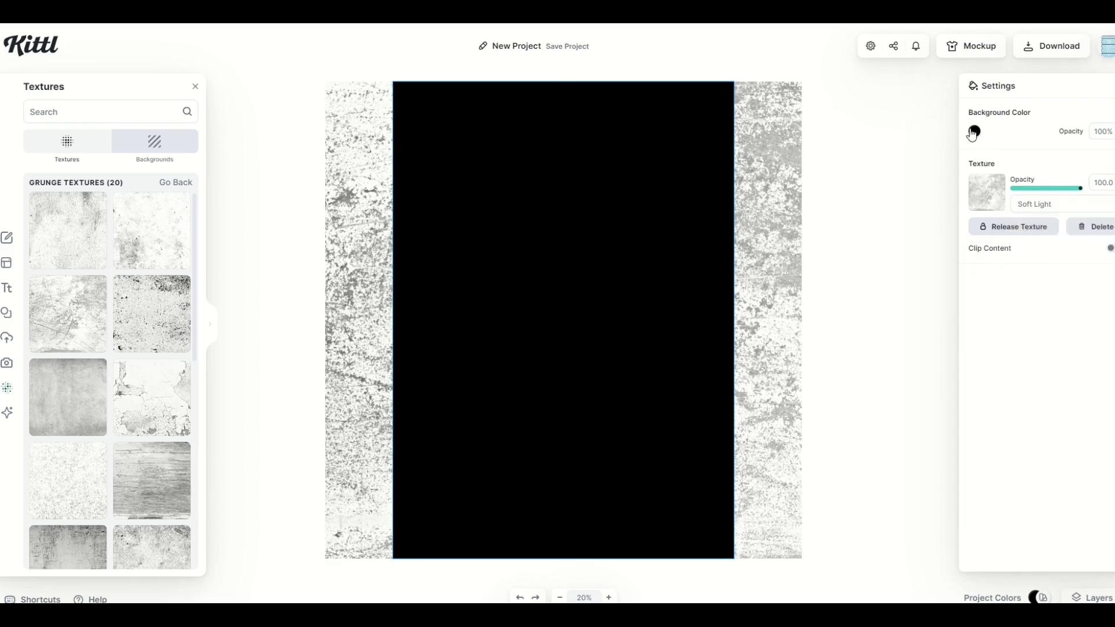
Step: Change the Background Color to a dark charcoal grey
click(974, 132)
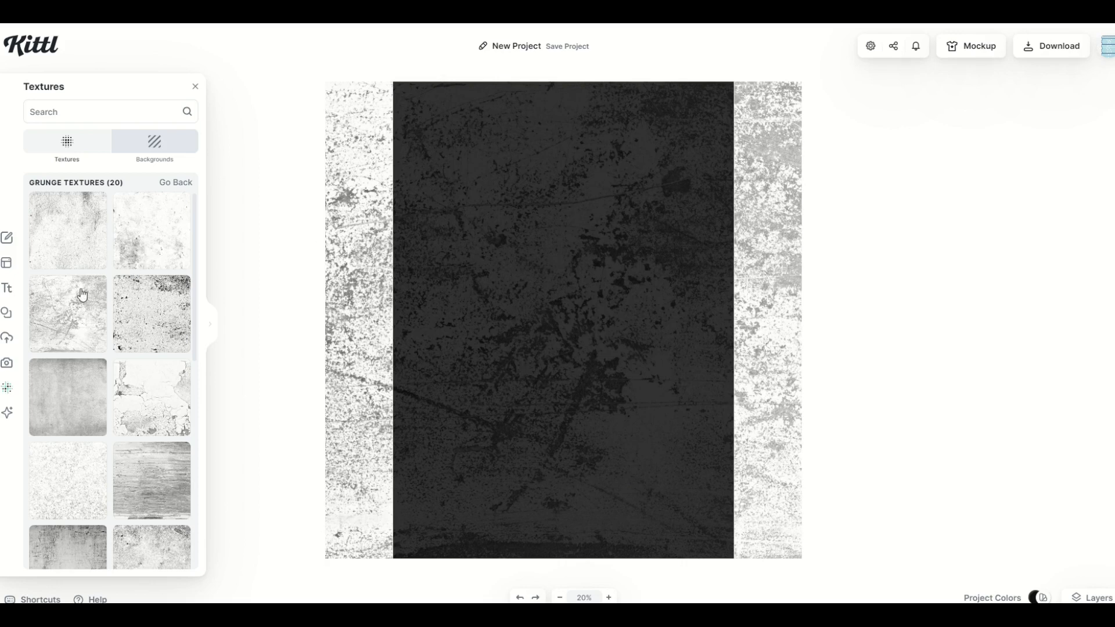
mouse_move(7, 313)
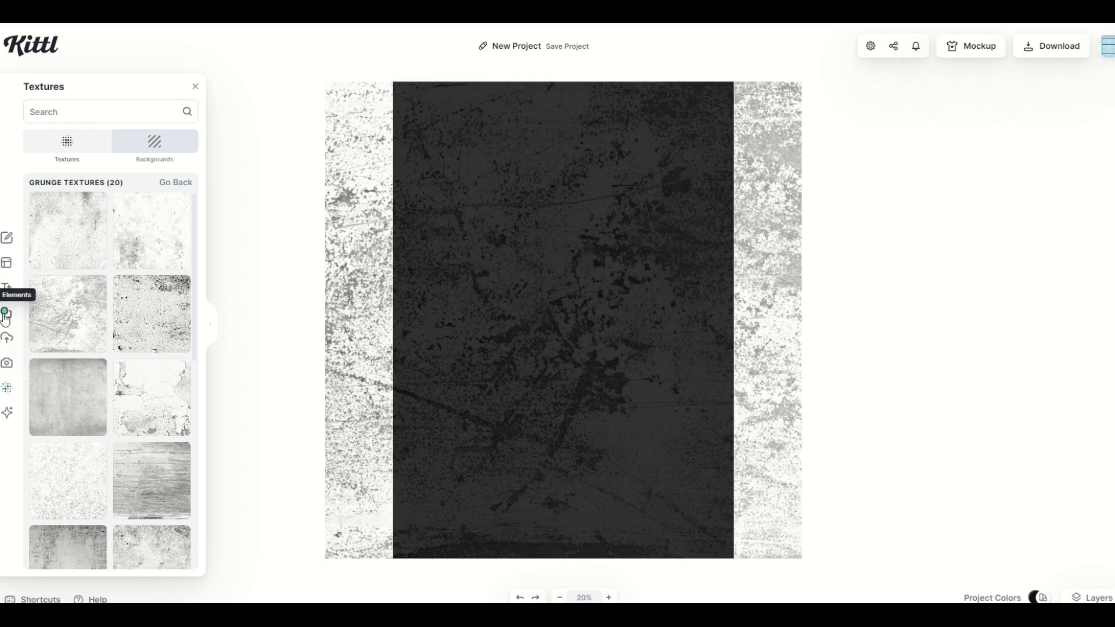
Step: Add the olive crescent from a 'moon' Elements search and recolour it pale yellow
click(7, 313)
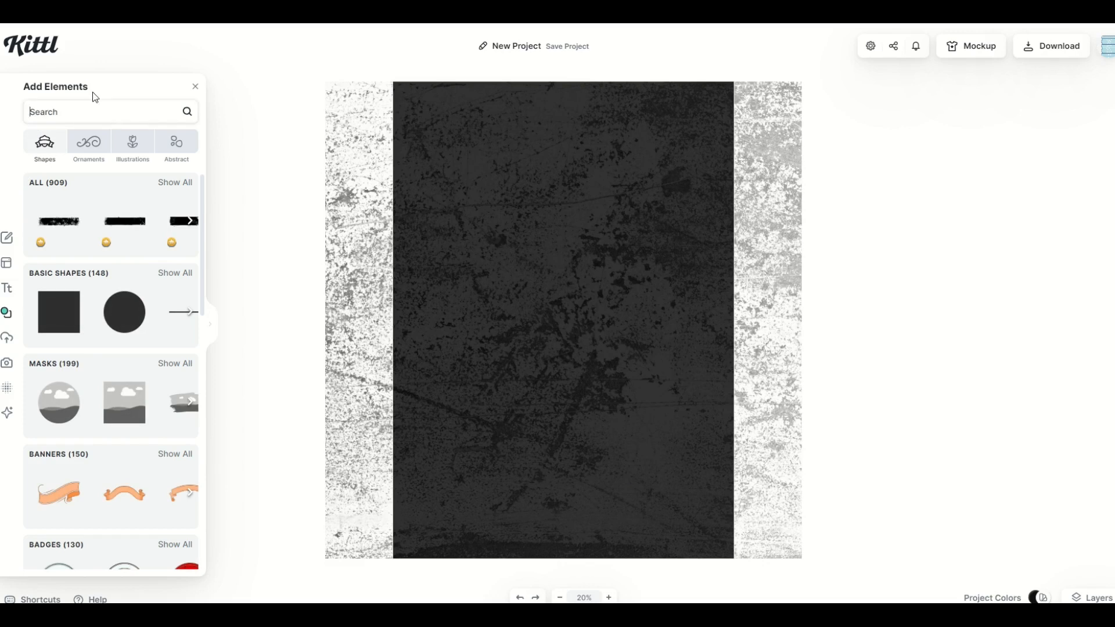
text(moon)
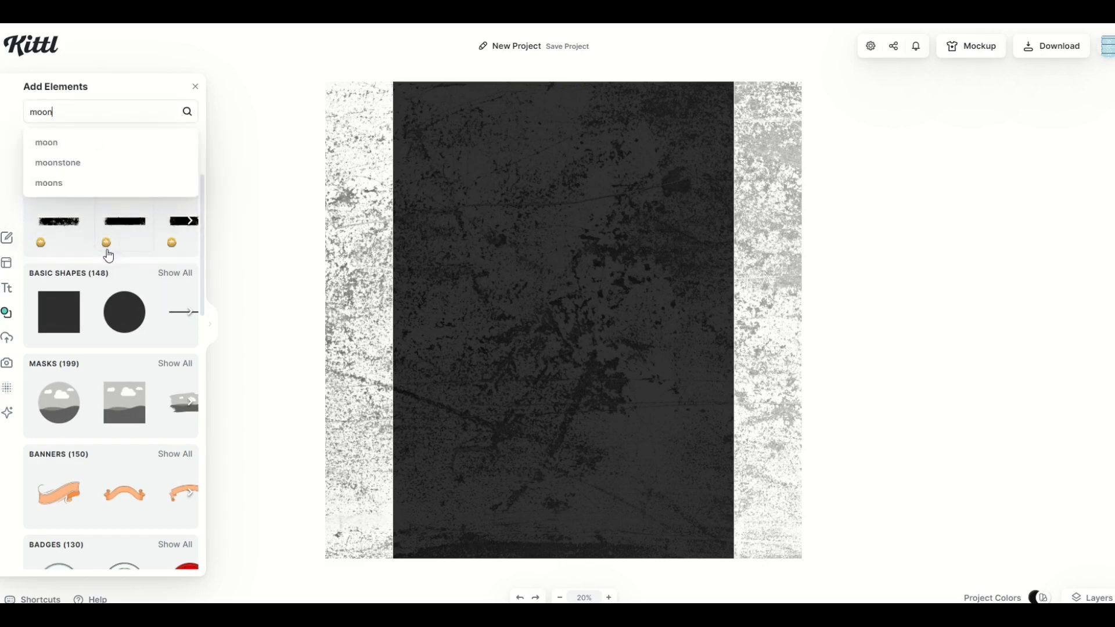
click(45, 142)
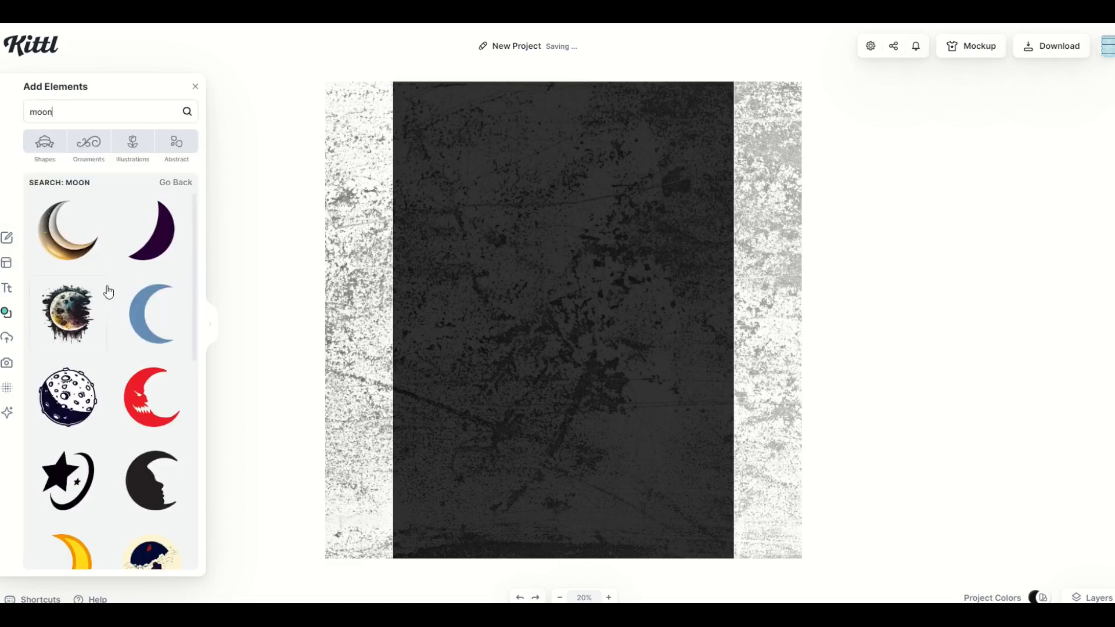
scroll(down, 3)
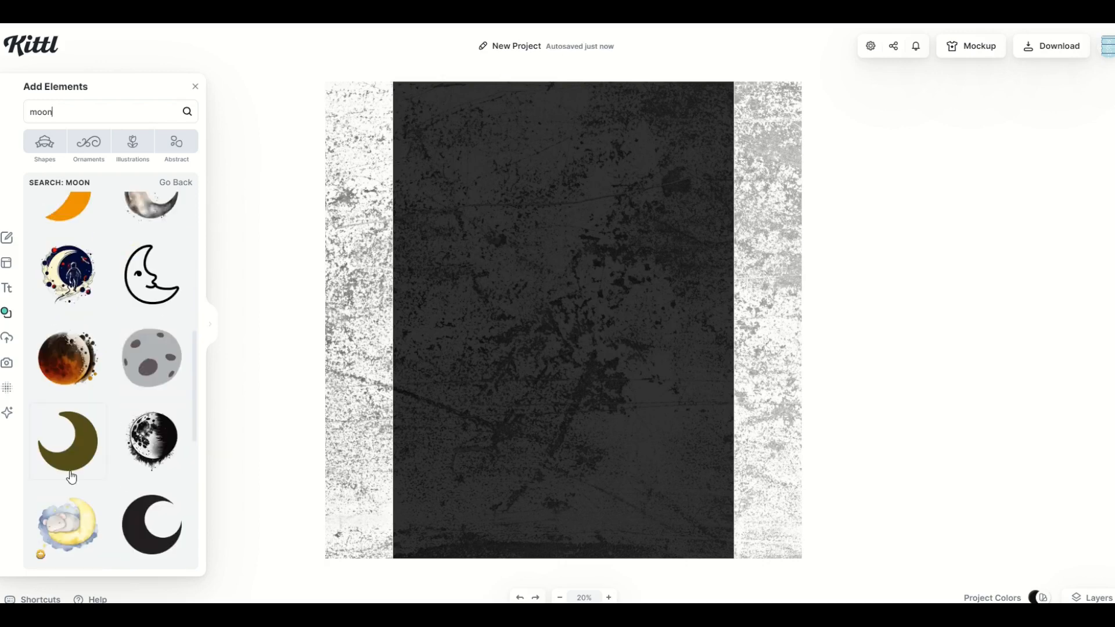
click(67, 439)
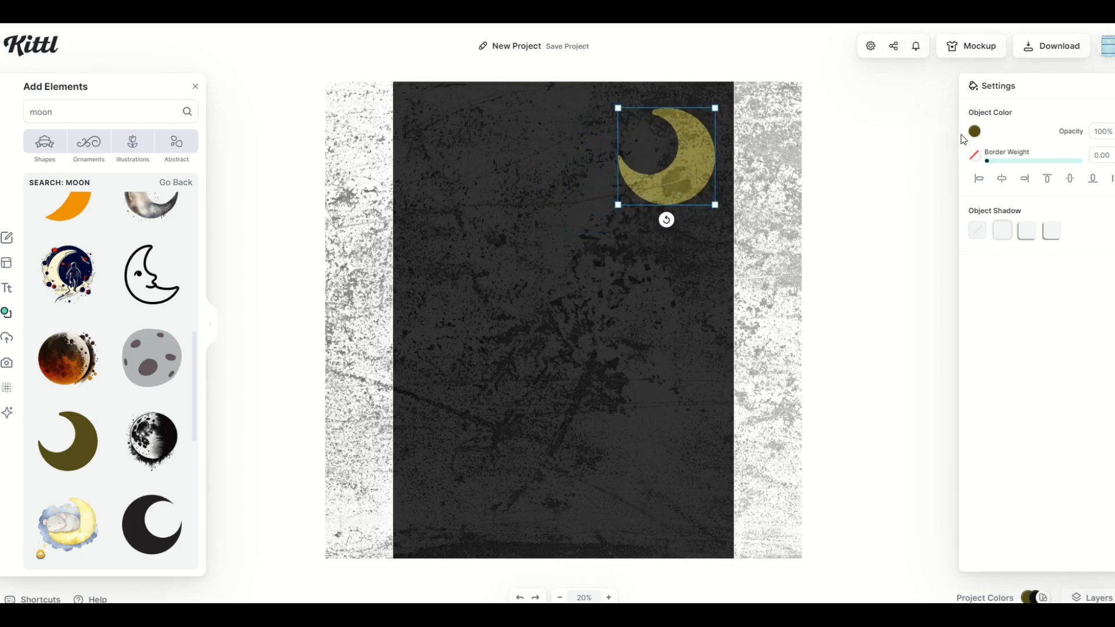
mouse_move(975, 133)
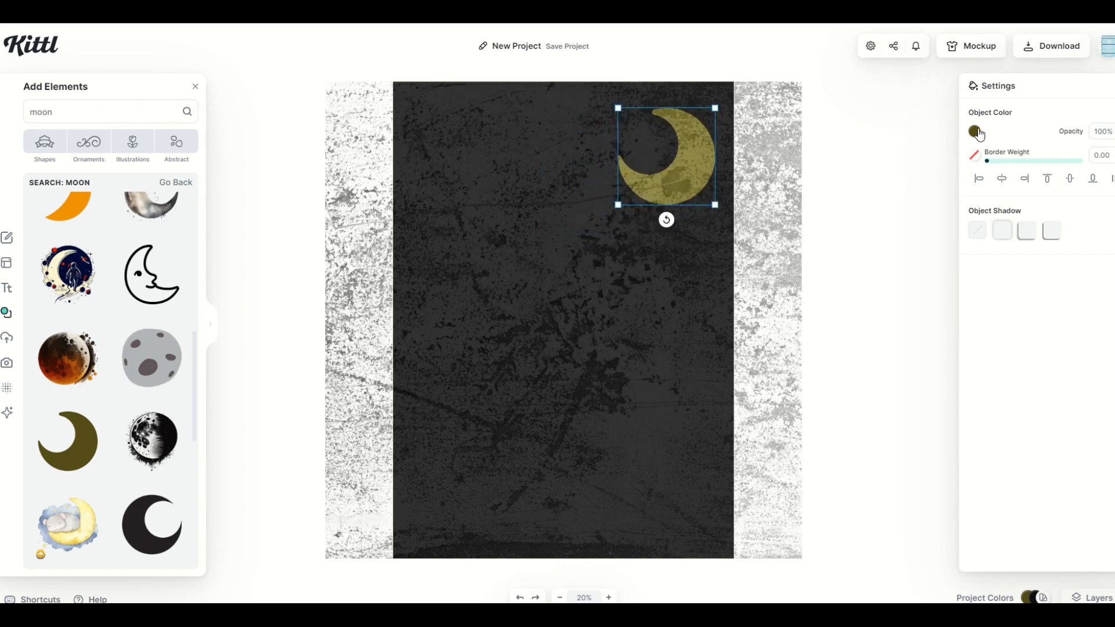
click(975, 132)
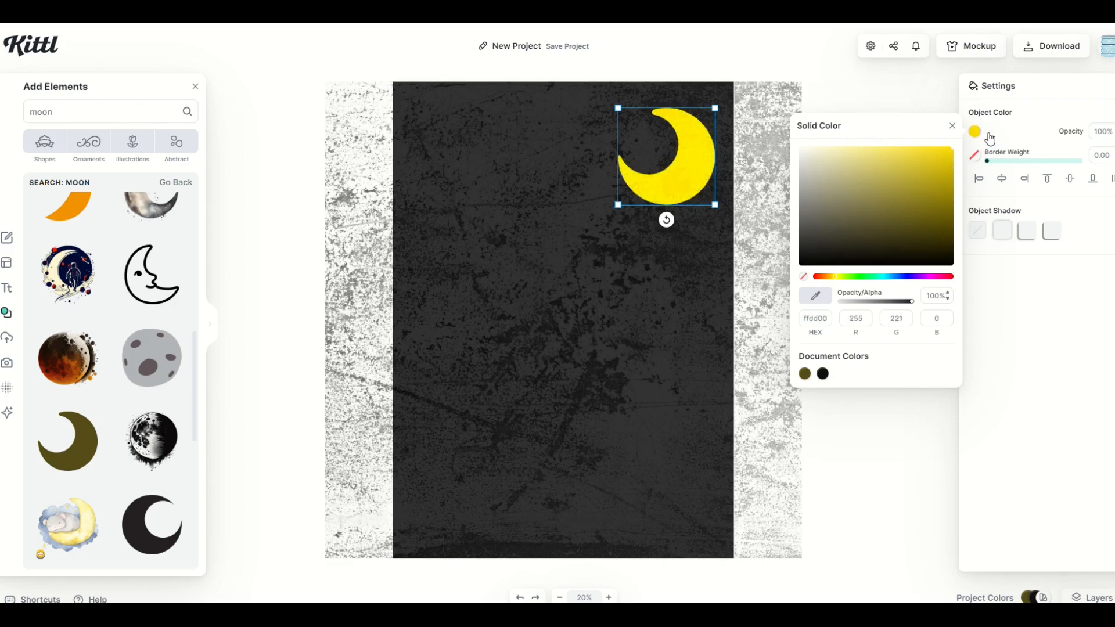
click(799, 201)
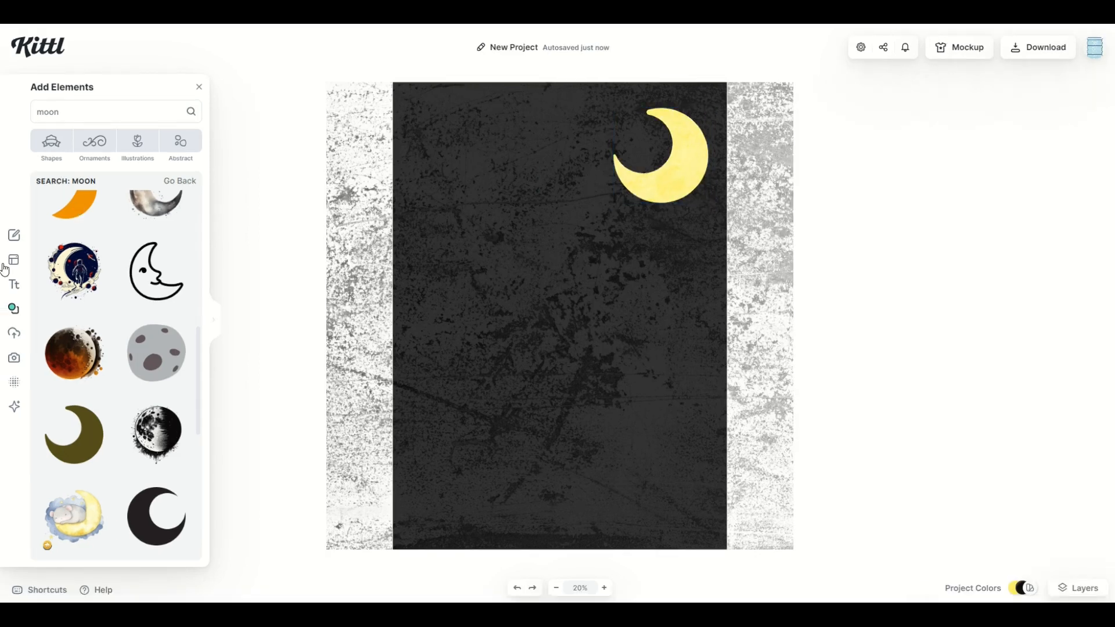
Step: Show the Ornaments elements and expand the full Large Frames collection
click(13, 308)
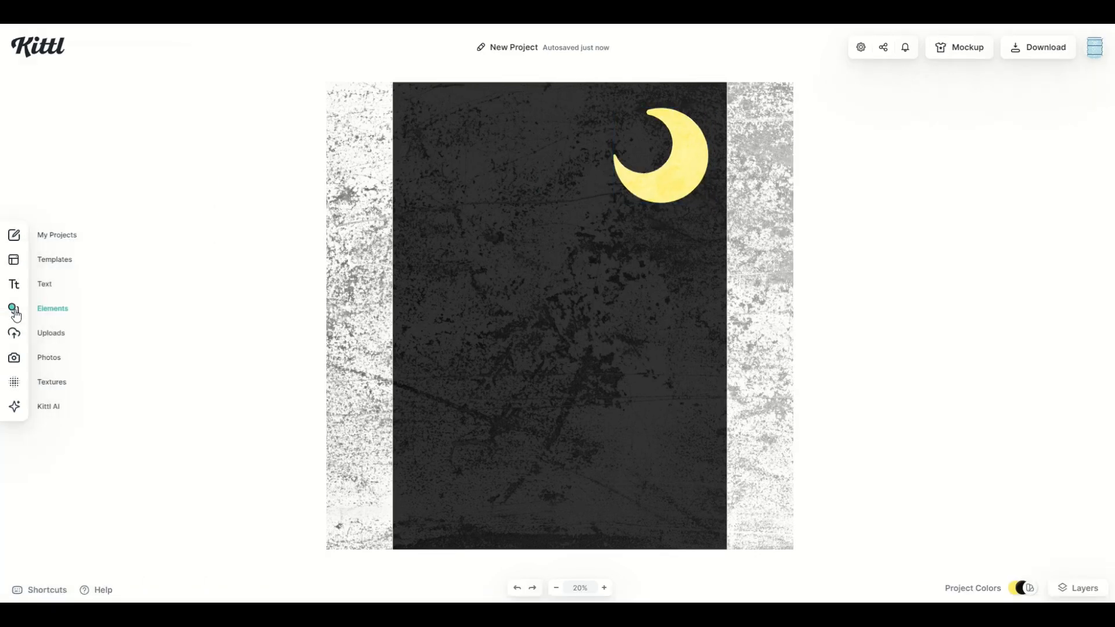
click(14, 308)
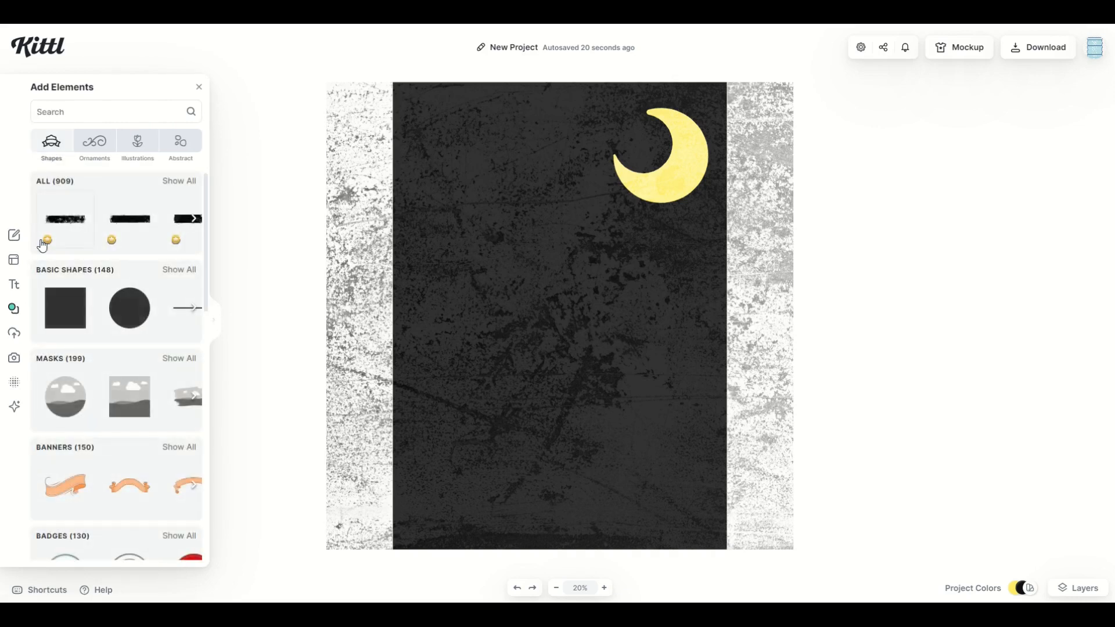
mouse_move(91, 362)
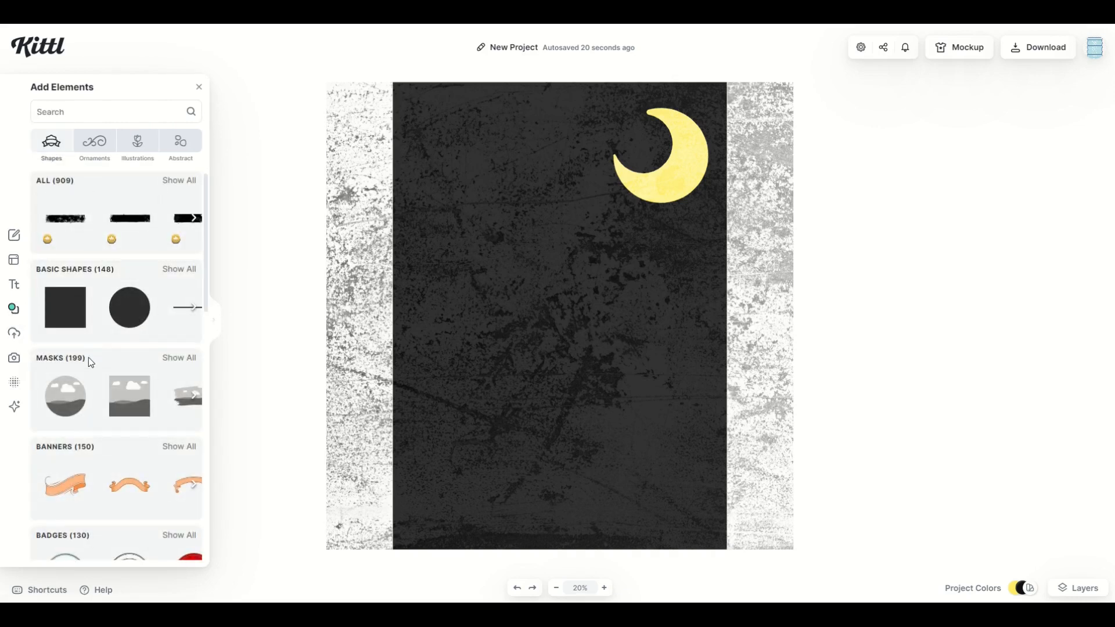
scroll(down, 3)
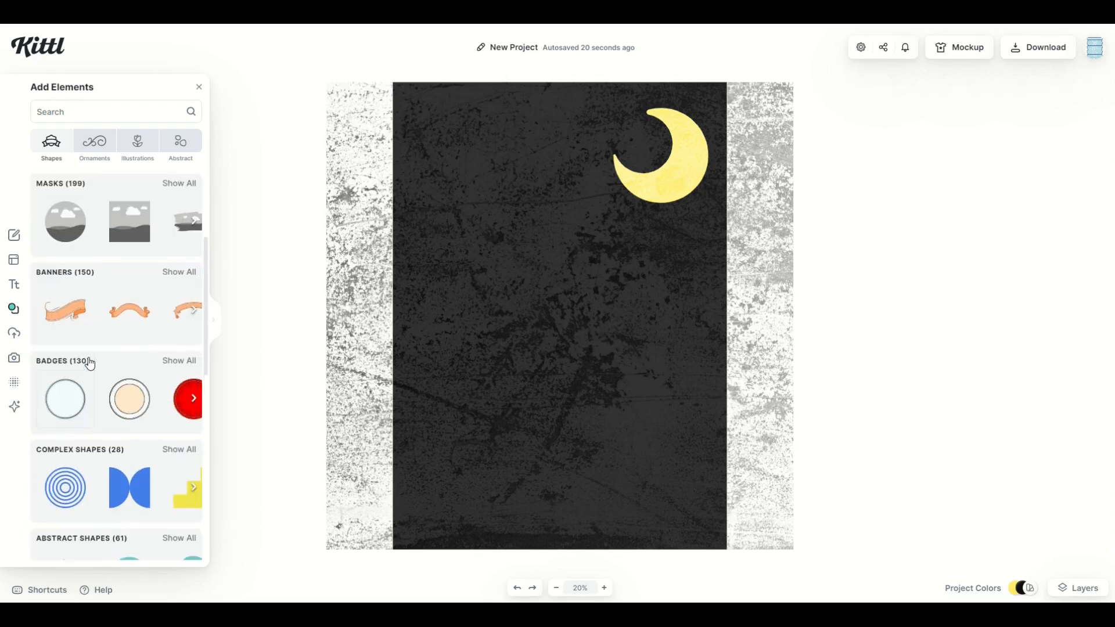
click(94, 143)
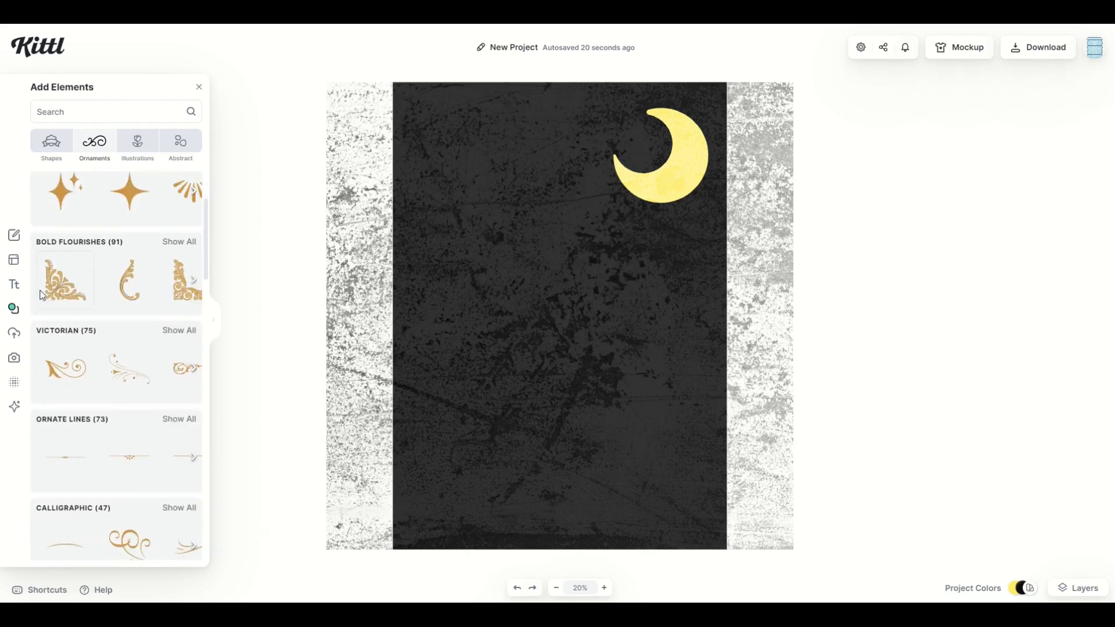
scroll(down, 3)
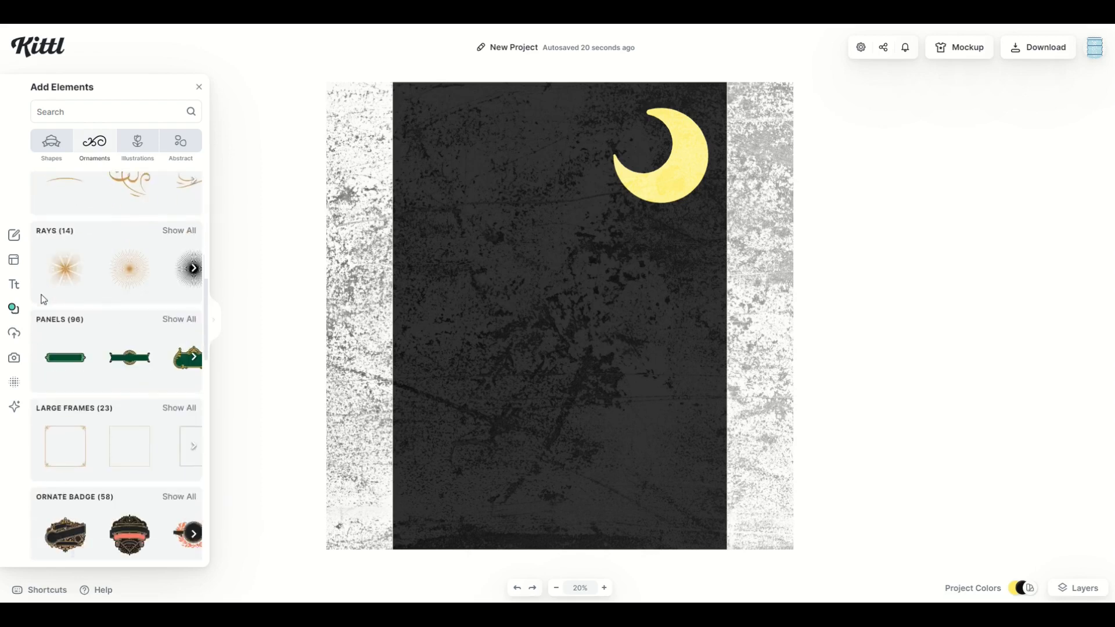
scroll(down, 3)
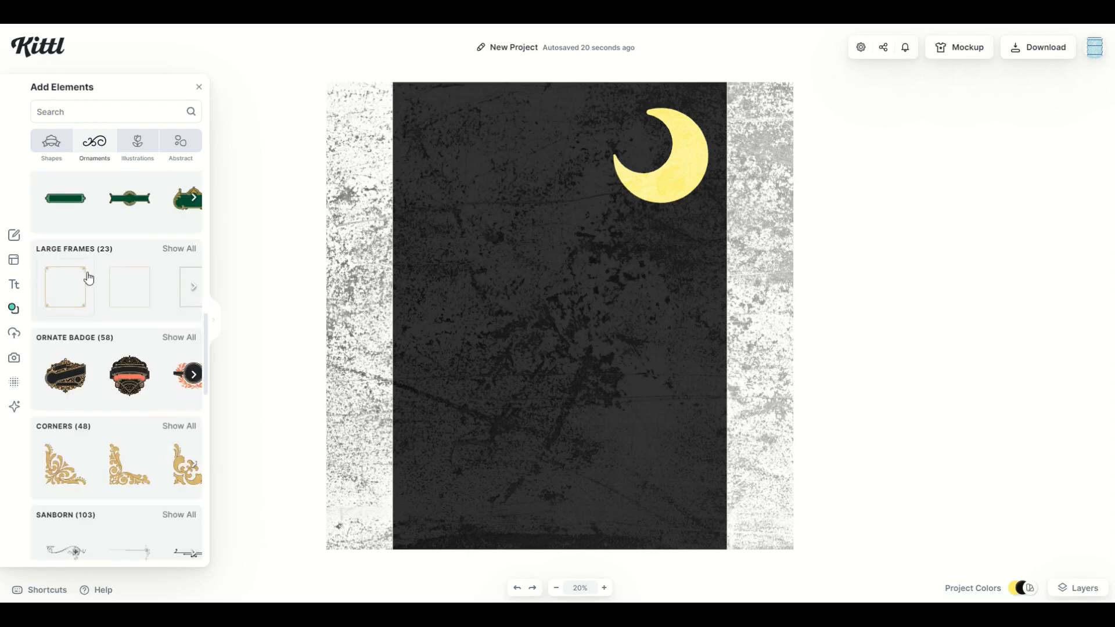
click(178, 248)
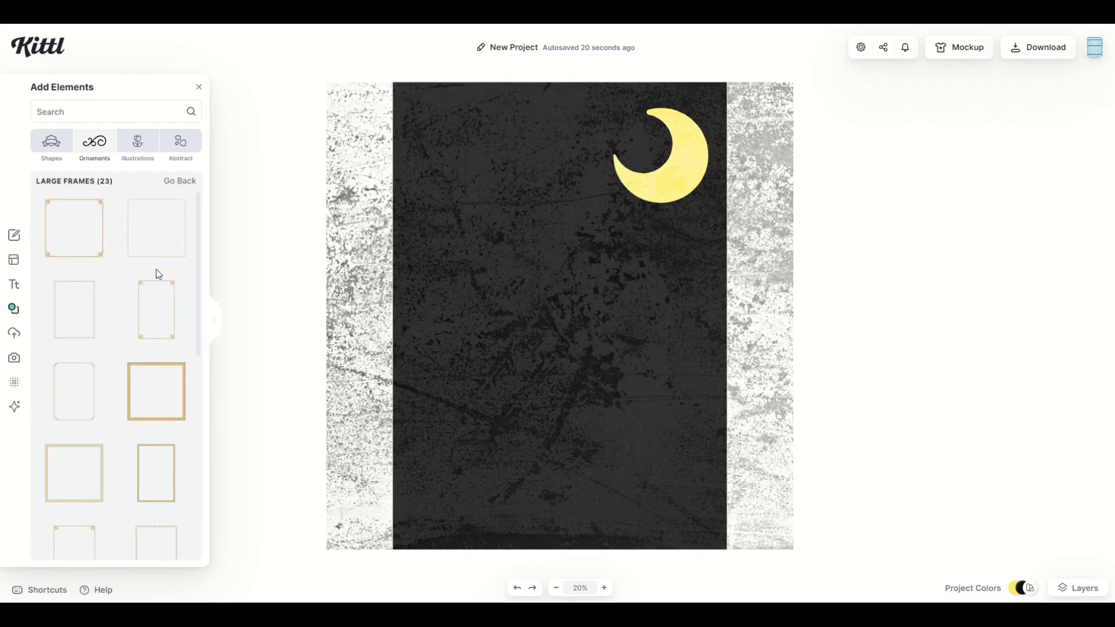
Step: Add an ornate gold frame around the card, then deselect to view it
click(155, 392)
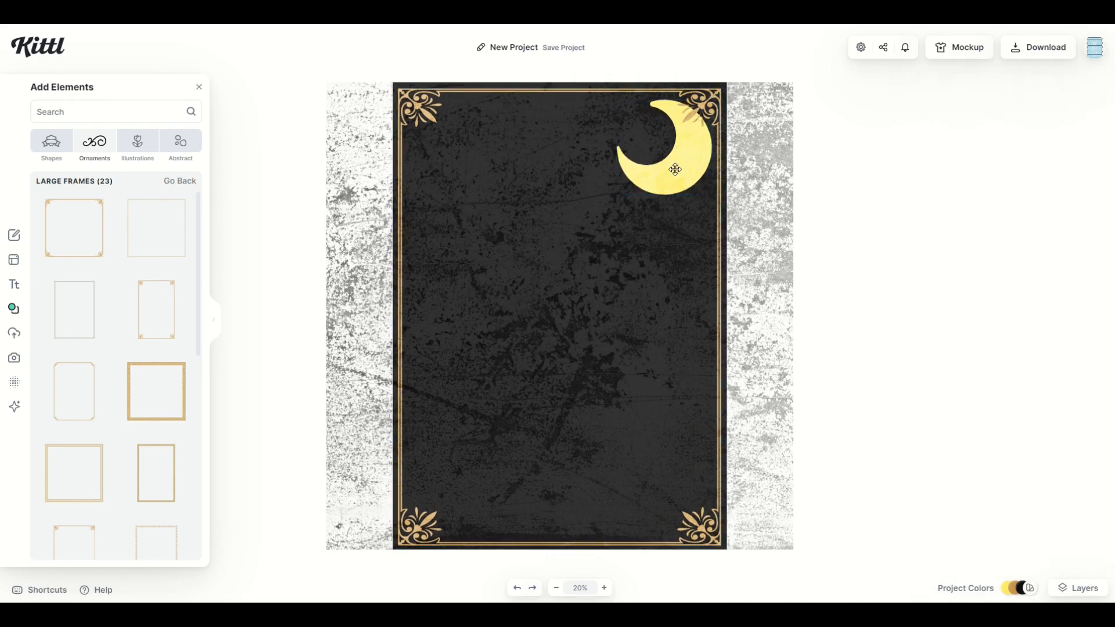
right_click(672, 169)
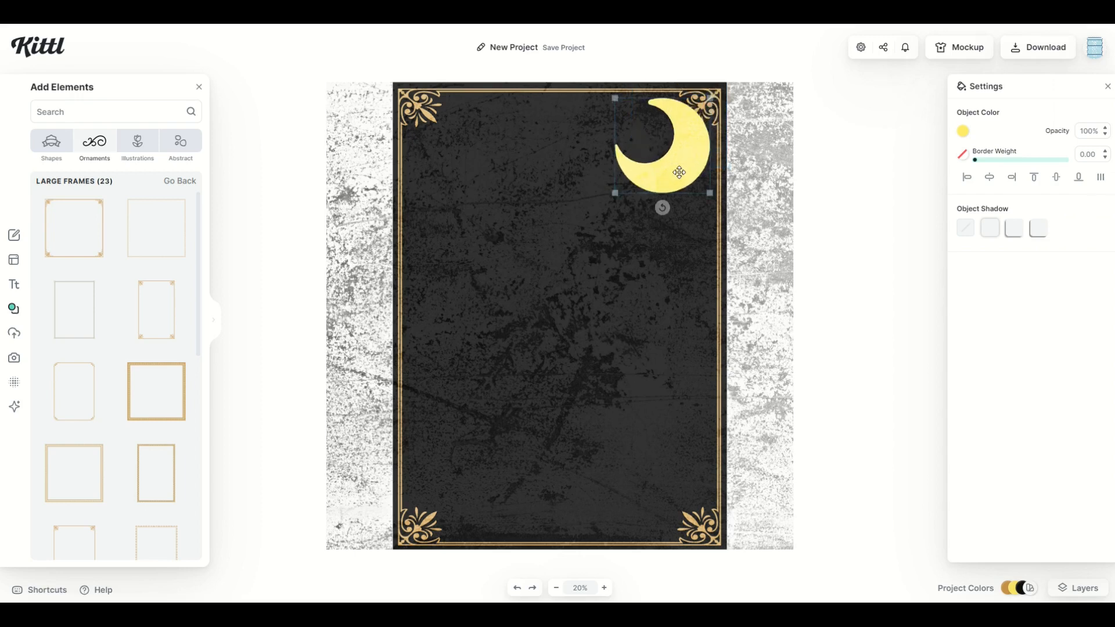
right_click(678, 172)
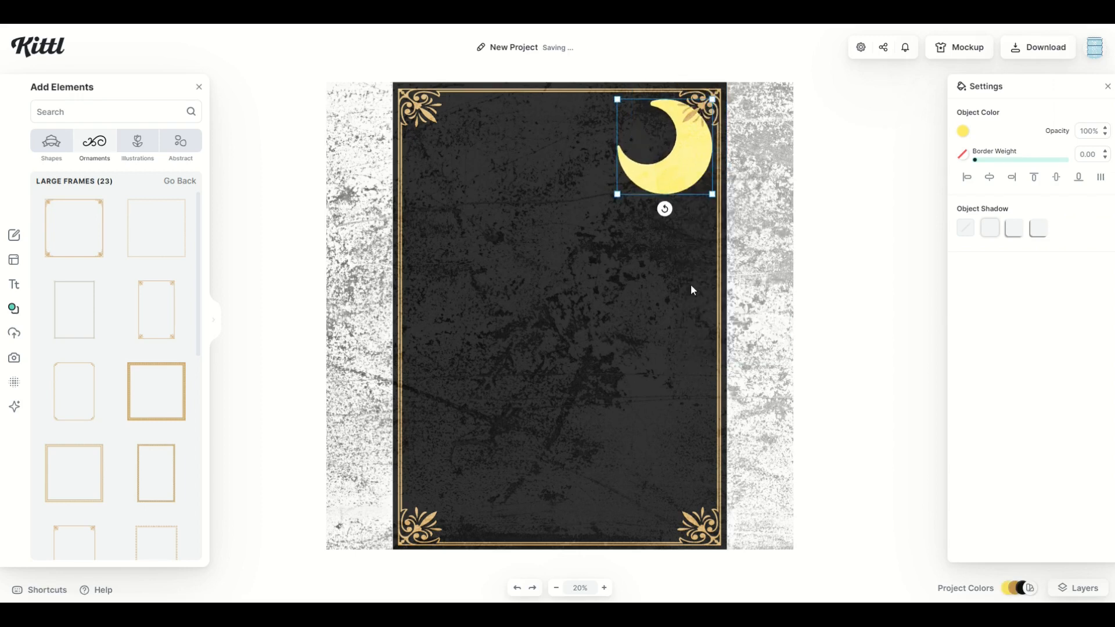
click(241, 218)
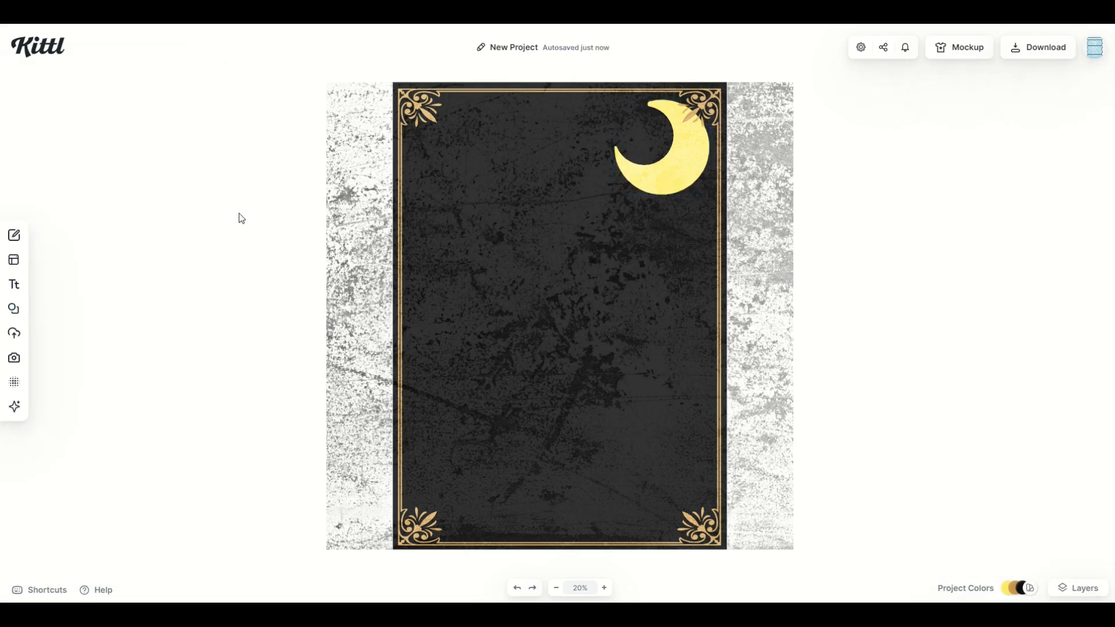
mouse_move(599, 456)
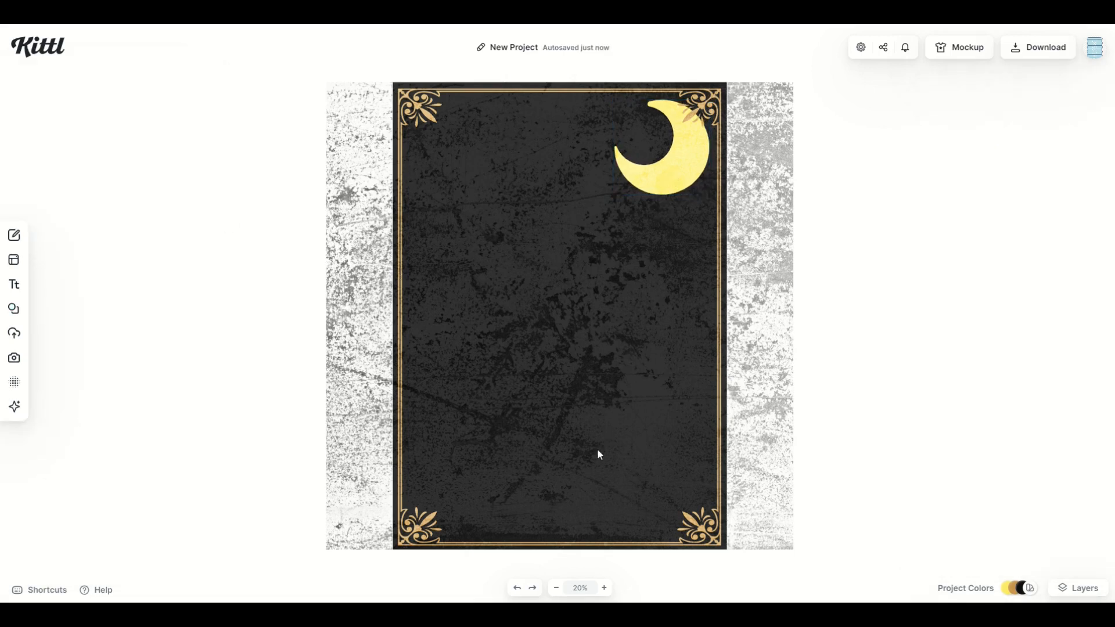
Step: Search Elements for 'cat', delete the misplaced cat, and restore the shifted frame
click(13, 308)
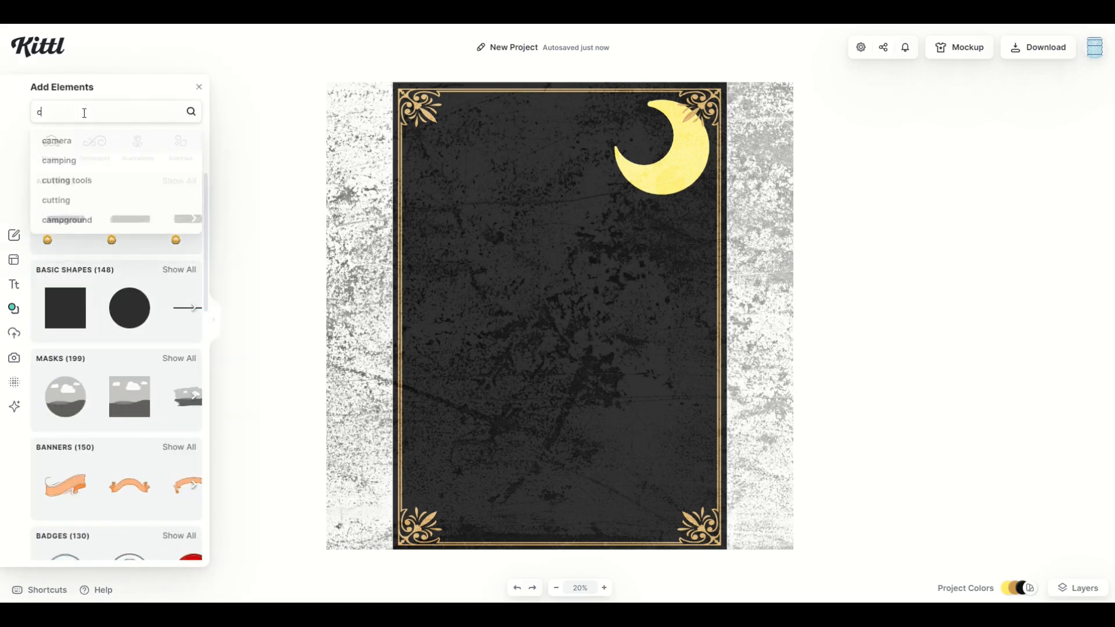
text(cat)
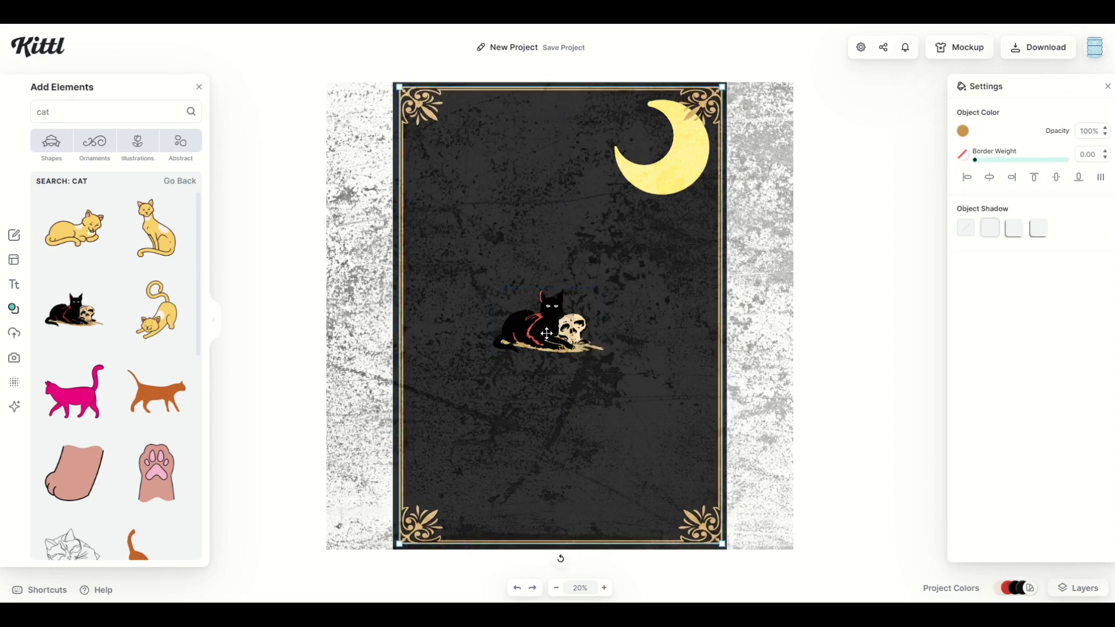
key(Delete)
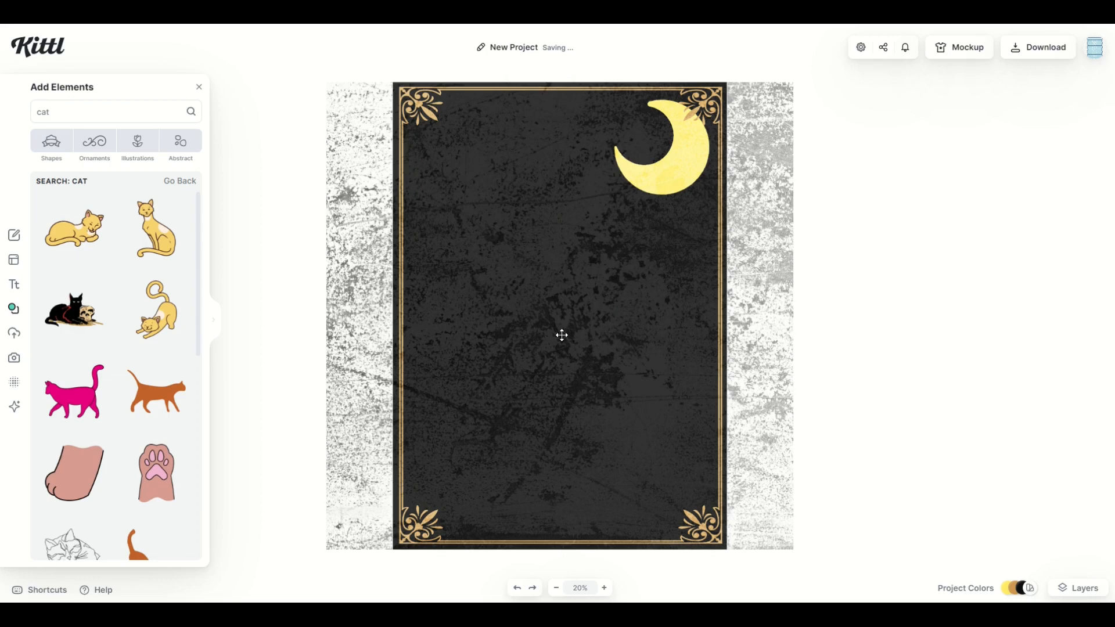
click(560, 335)
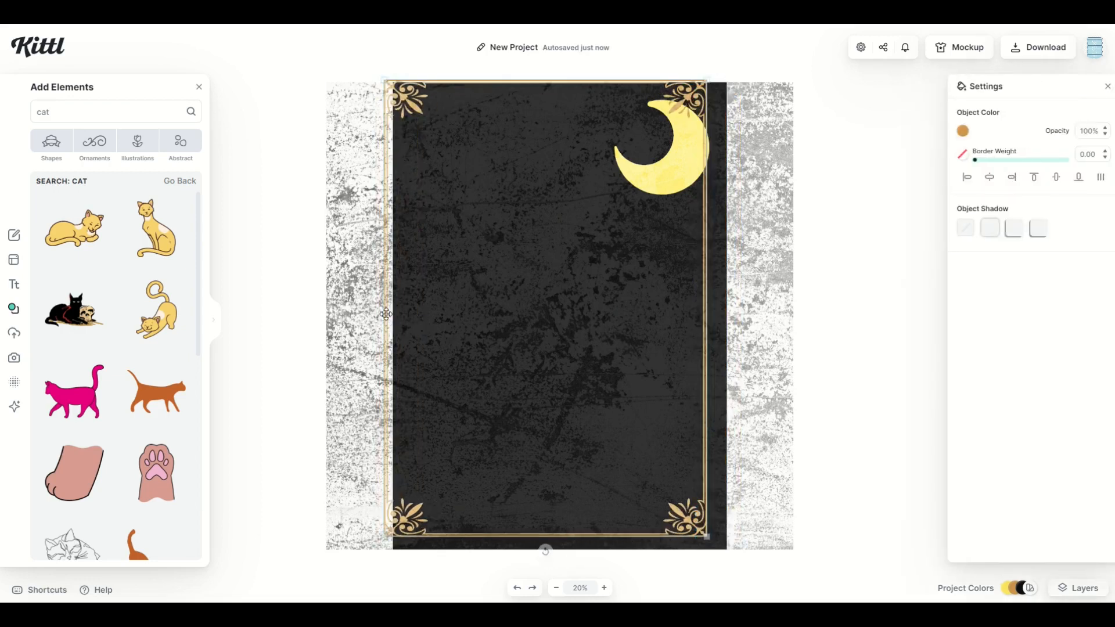
click(988, 177)
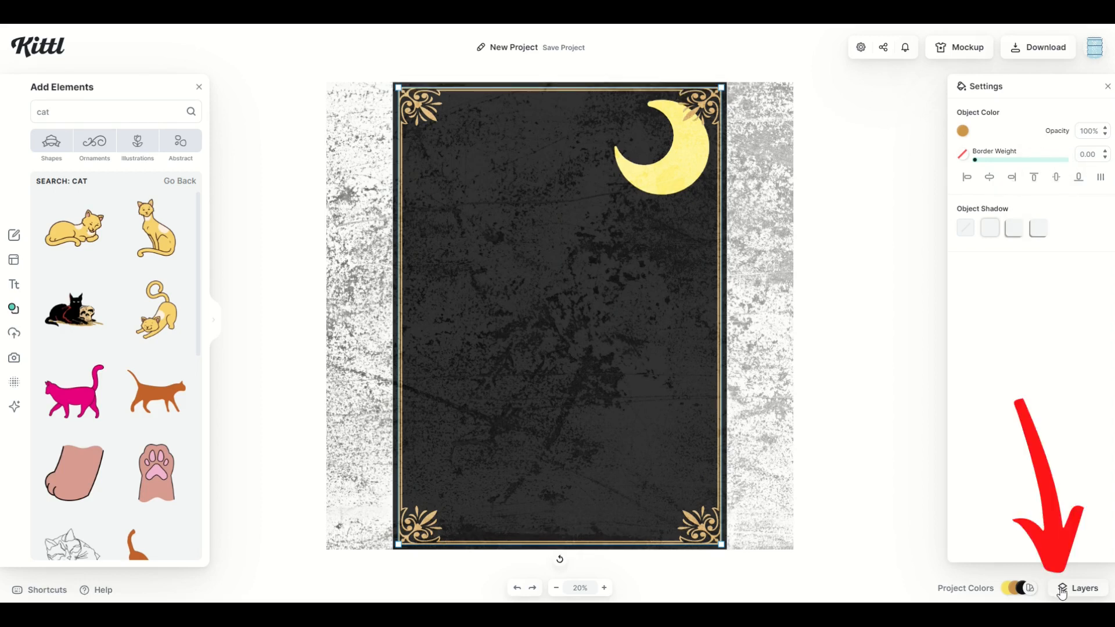
Step: Find the frame layer by toggling visibility, rename it Frame and lock it
click(1084, 589)
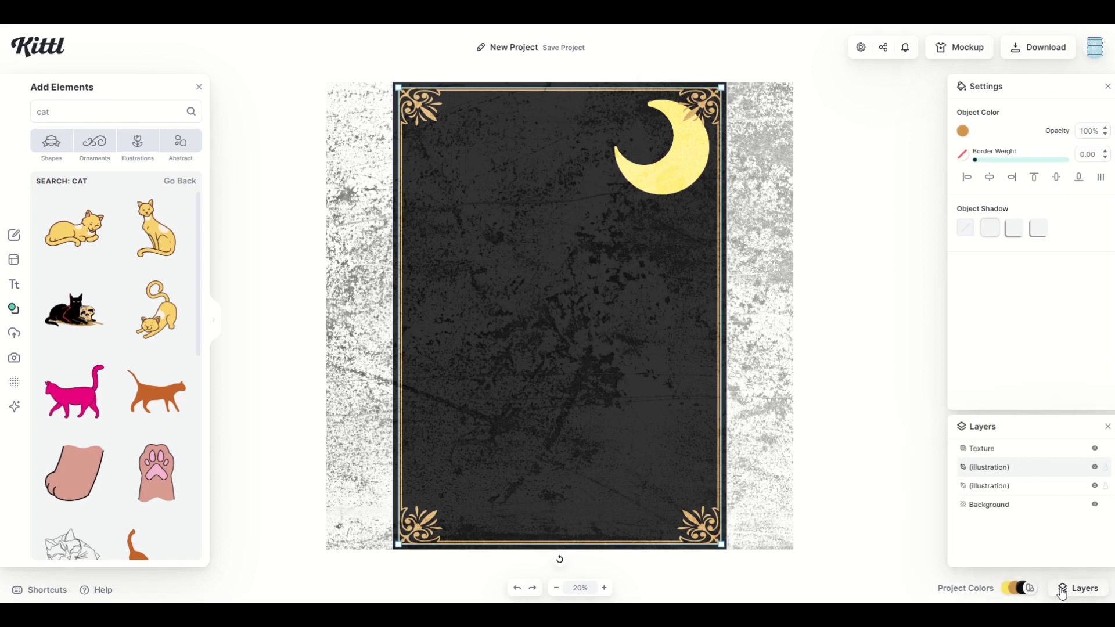
click(1094, 467)
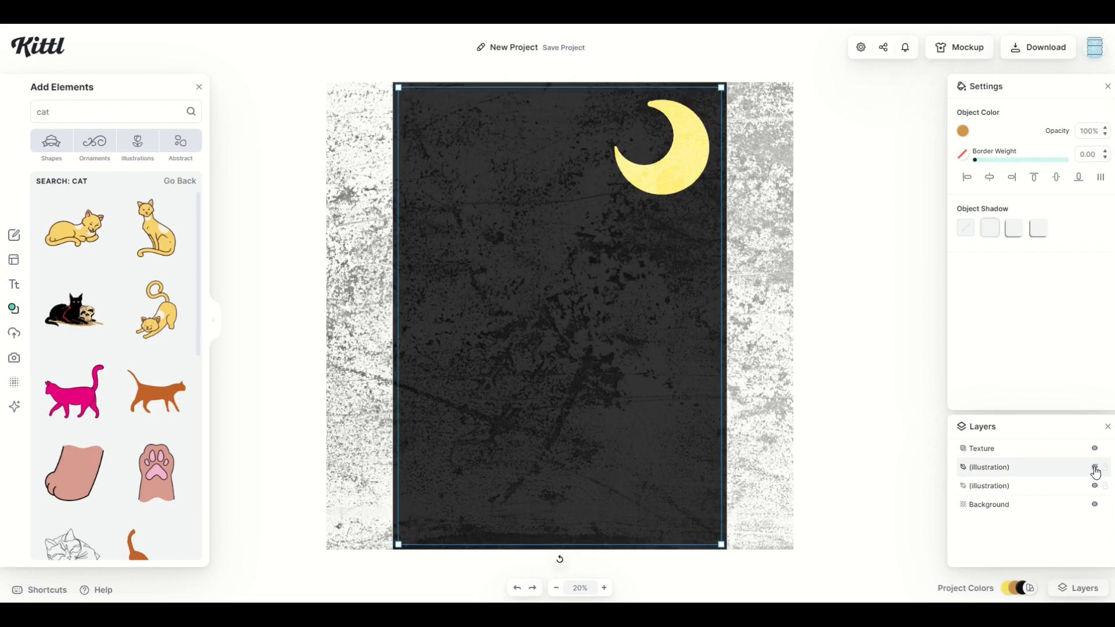
click(1094, 467)
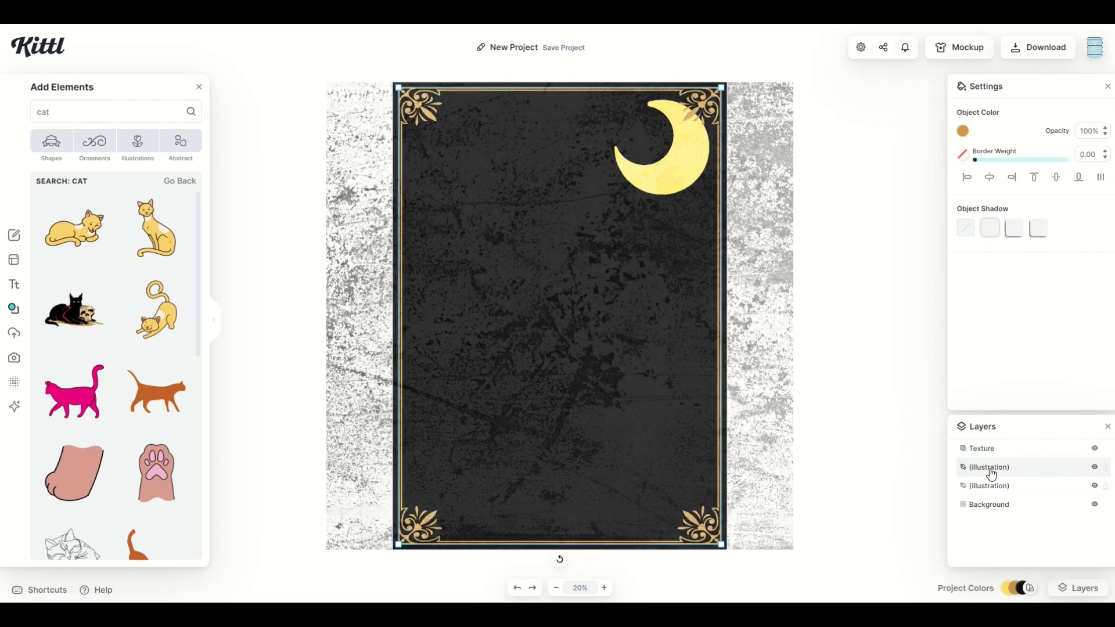
double_click(988, 467)
text(Frame)
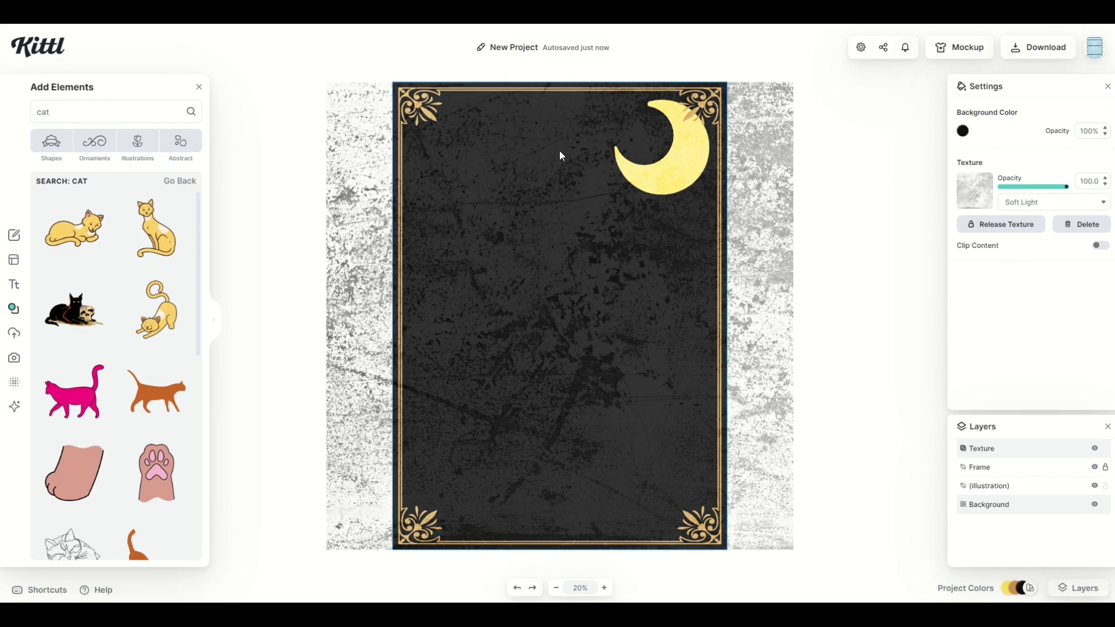
mouse_move(694, 348)
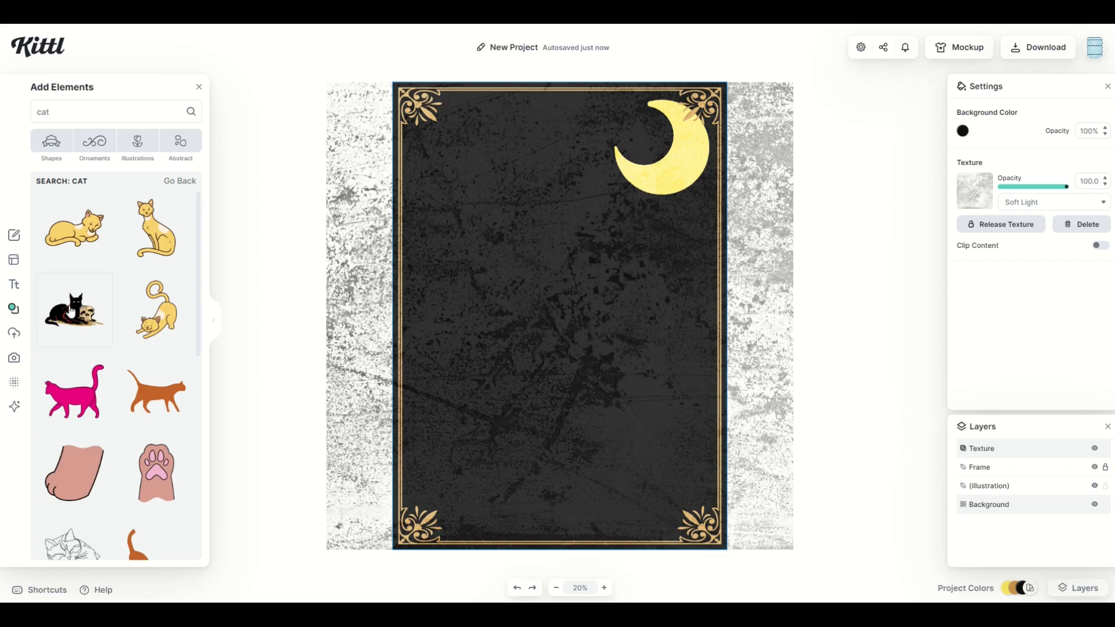
Step: Add the black cat with skull illustration to the card centre, below the moon
click(73, 310)
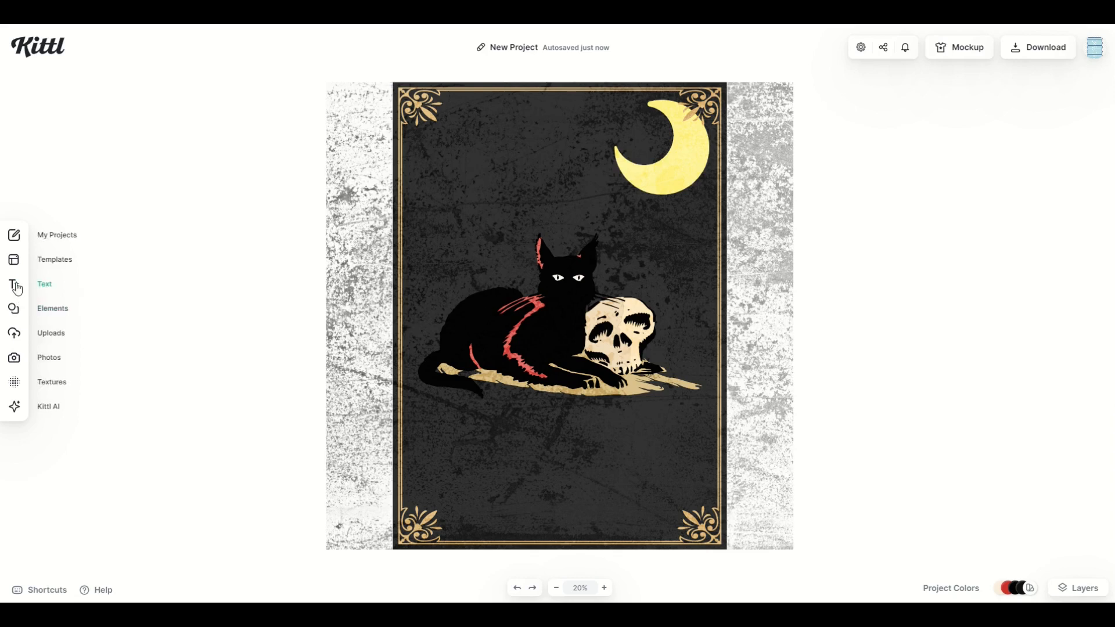
Step: Add a headline reading 'BLACK CAT' below the cat illustration
click(13, 283)
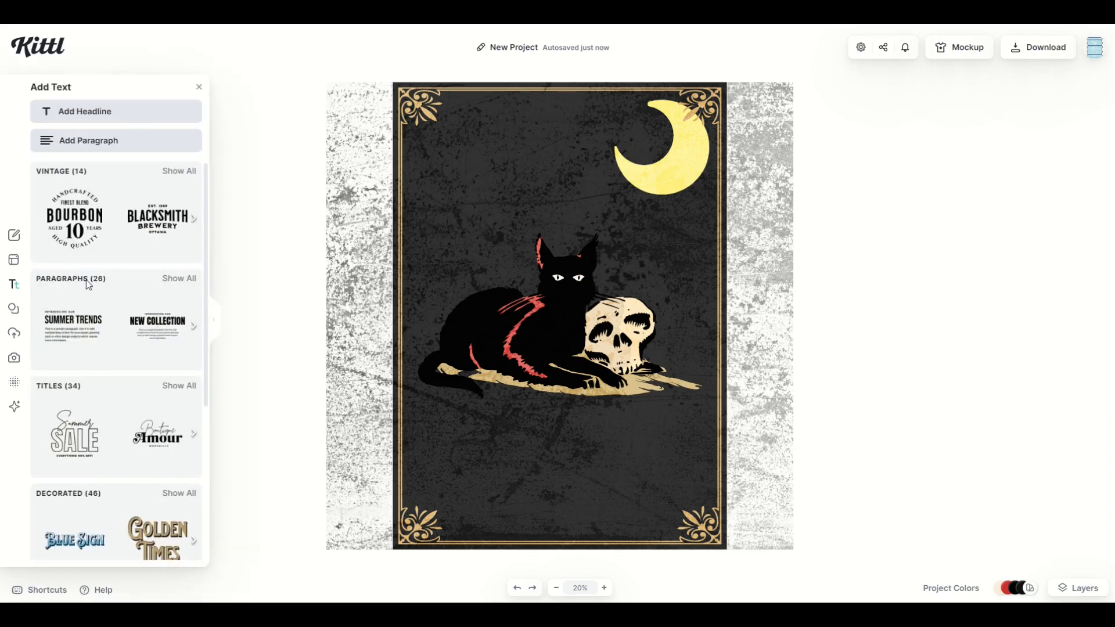
click(85, 111)
text(B)
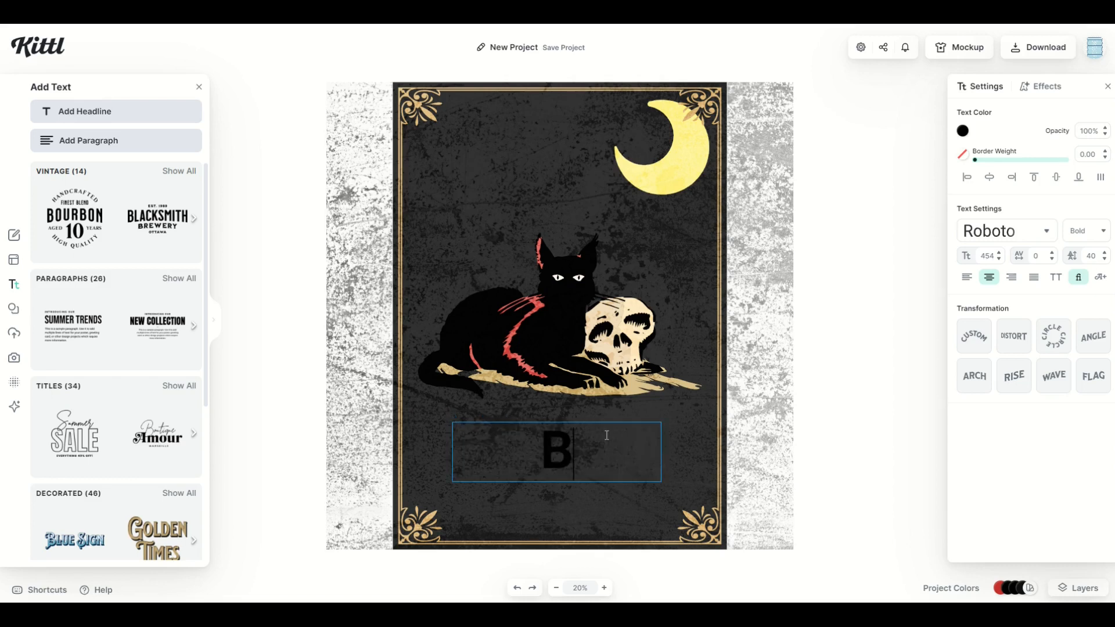
text(LACK CAT)
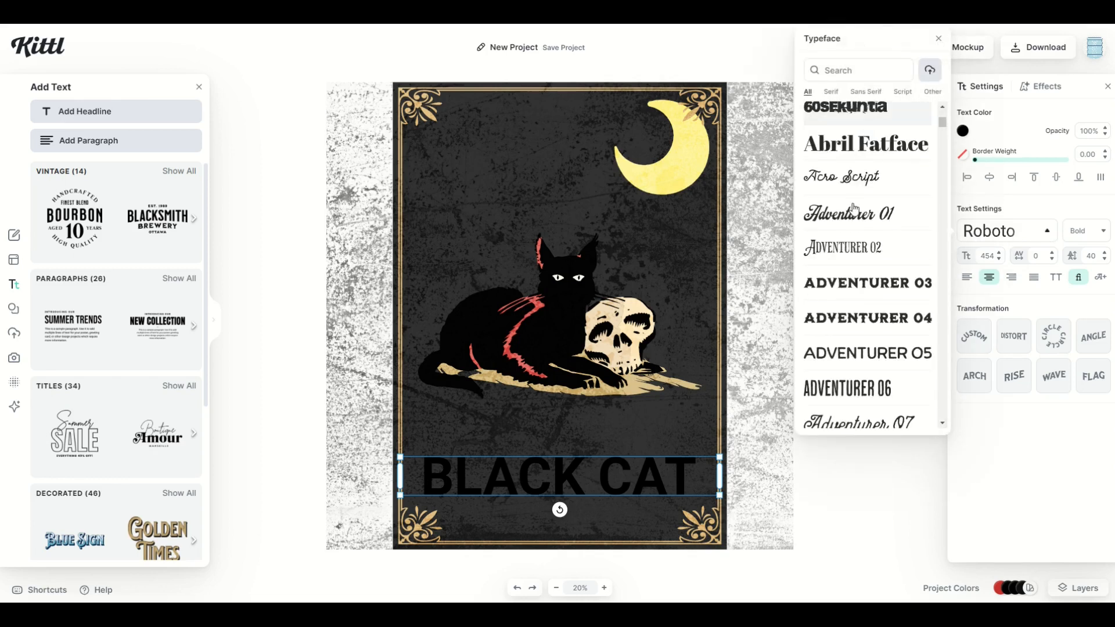
Step: Browse Script, Serif, Sans Serif and Other typefaces, then apply a hand-drawn brush font
scroll(up, 3)
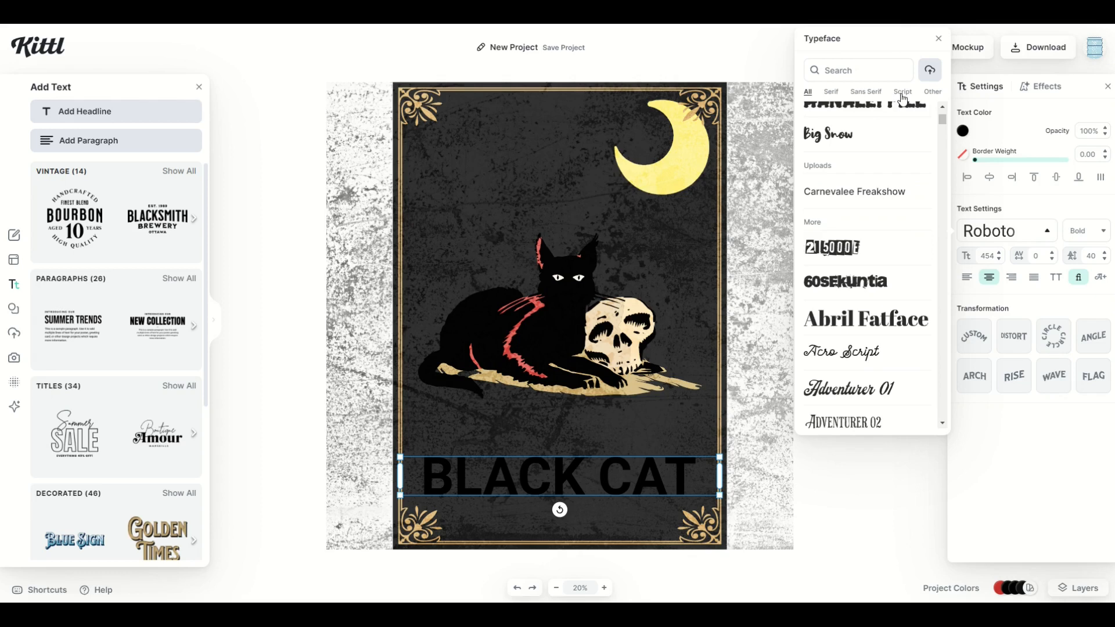
click(902, 91)
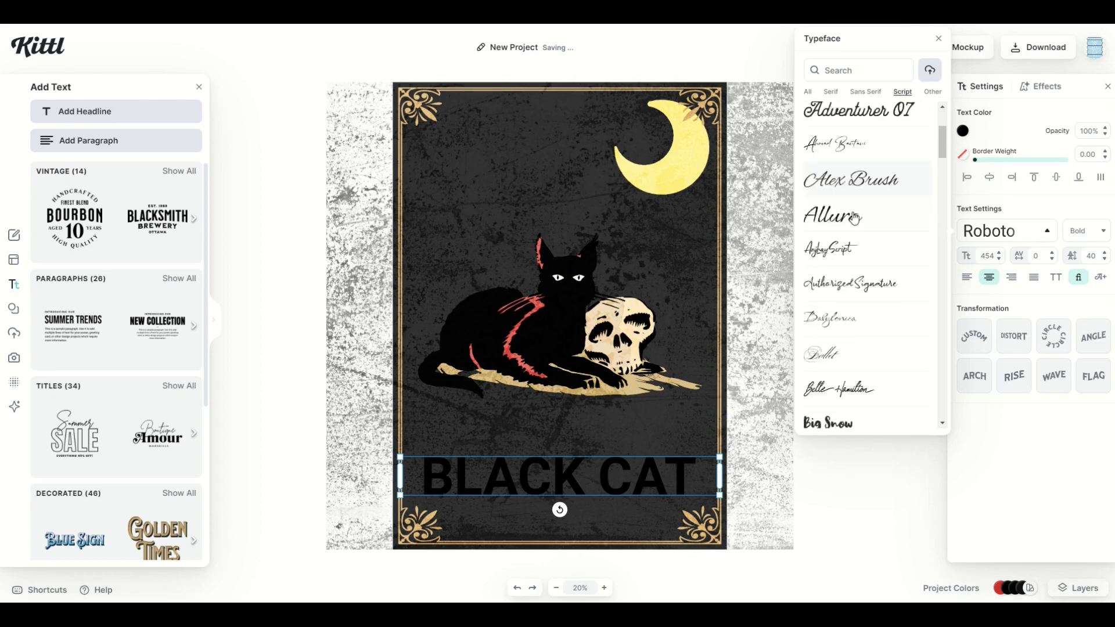
click(829, 92)
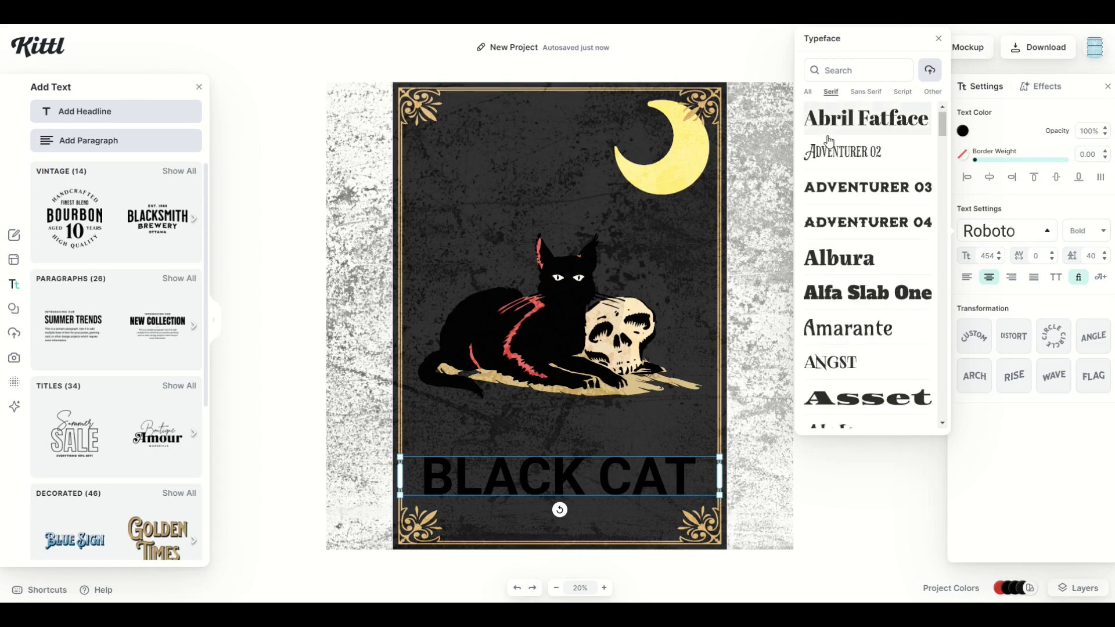
scroll(down, 3)
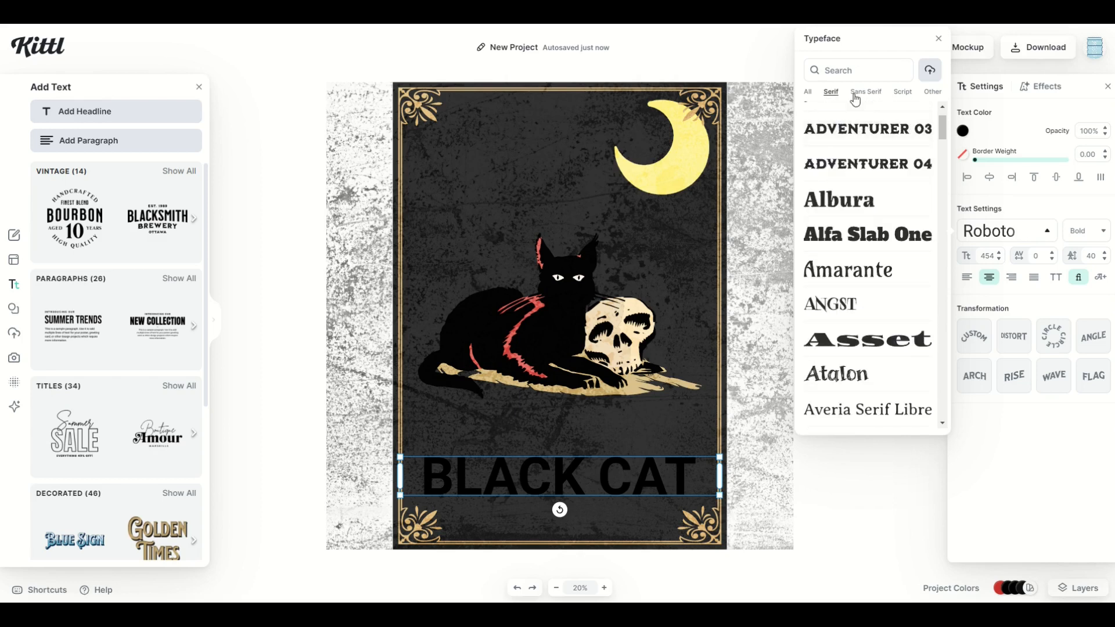
click(865, 92)
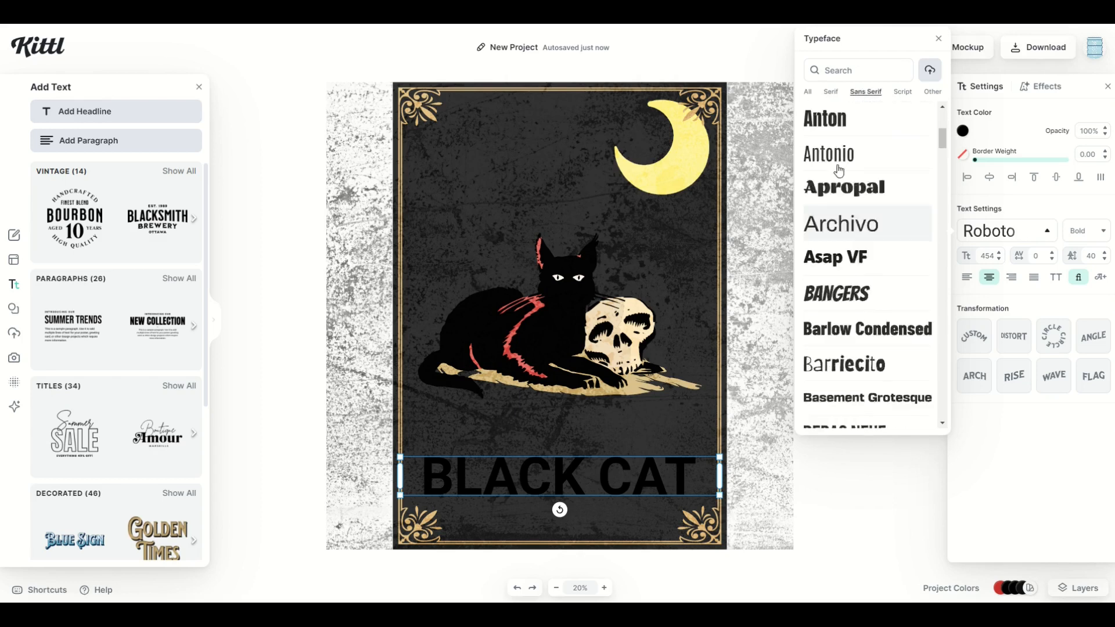
click(931, 91)
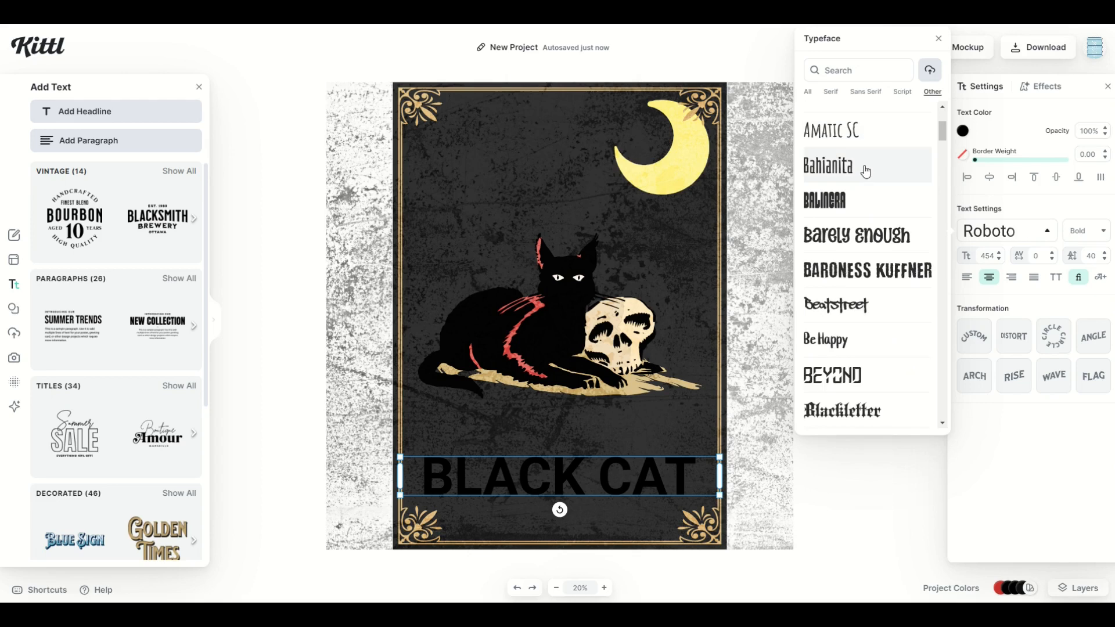
scroll(down, 3)
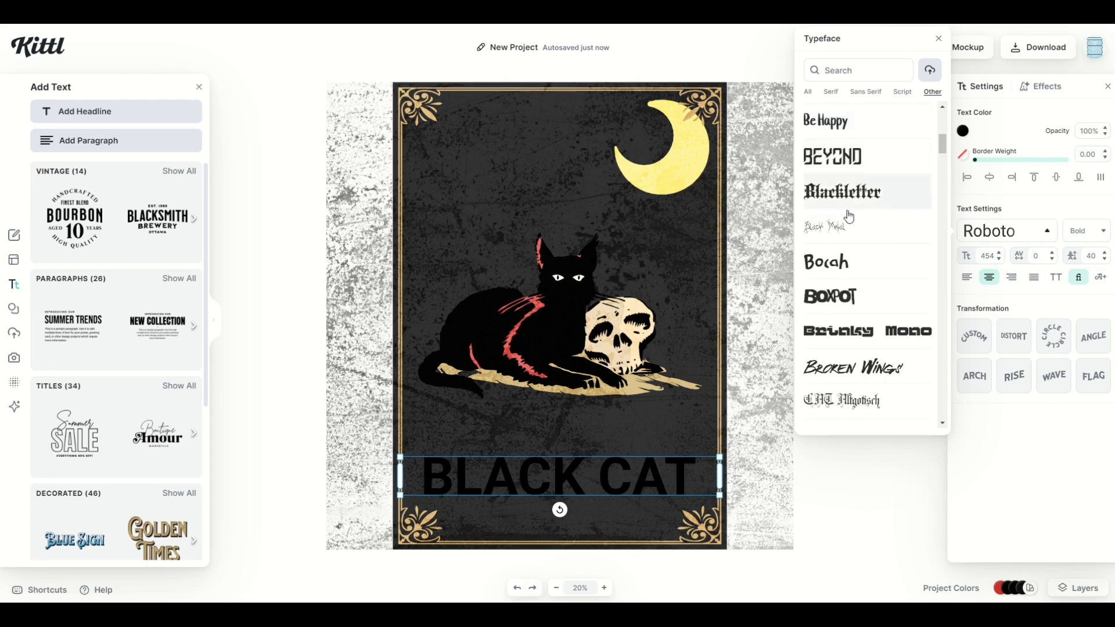
click(826, 262)
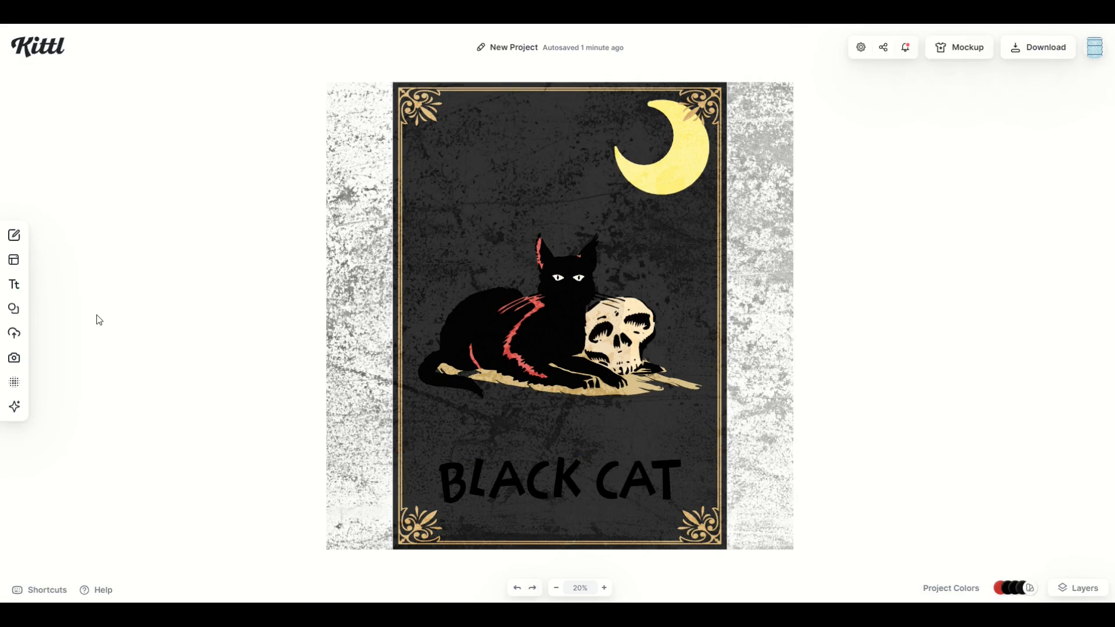
mouse_move(658, 515)
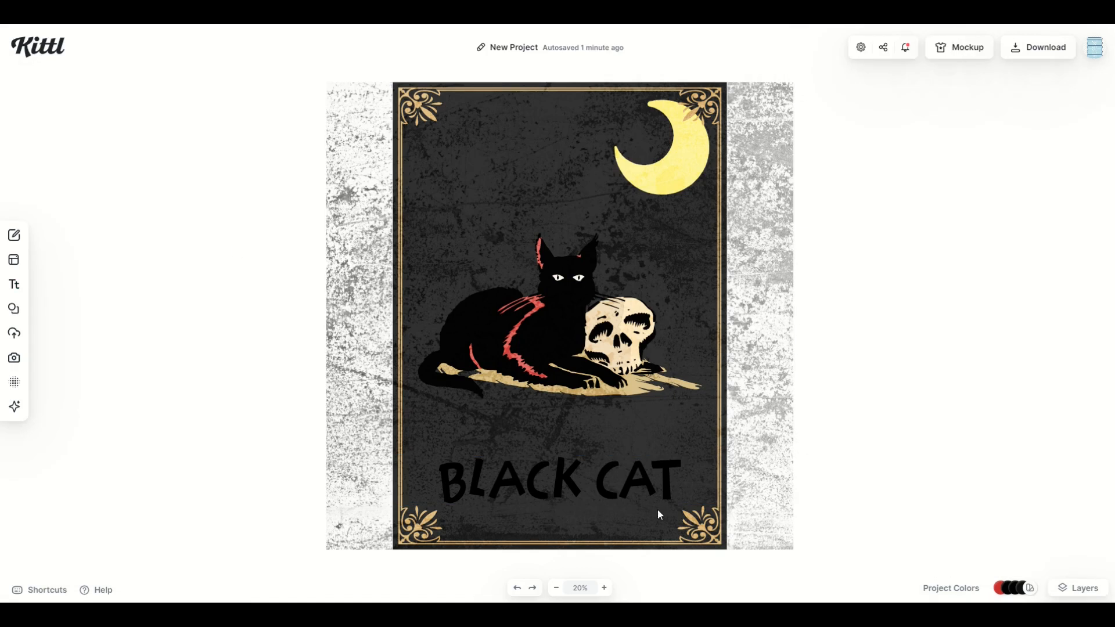
Step: Open the Elements library to find the starburst sun shape
click(13, 308)
text(stars)
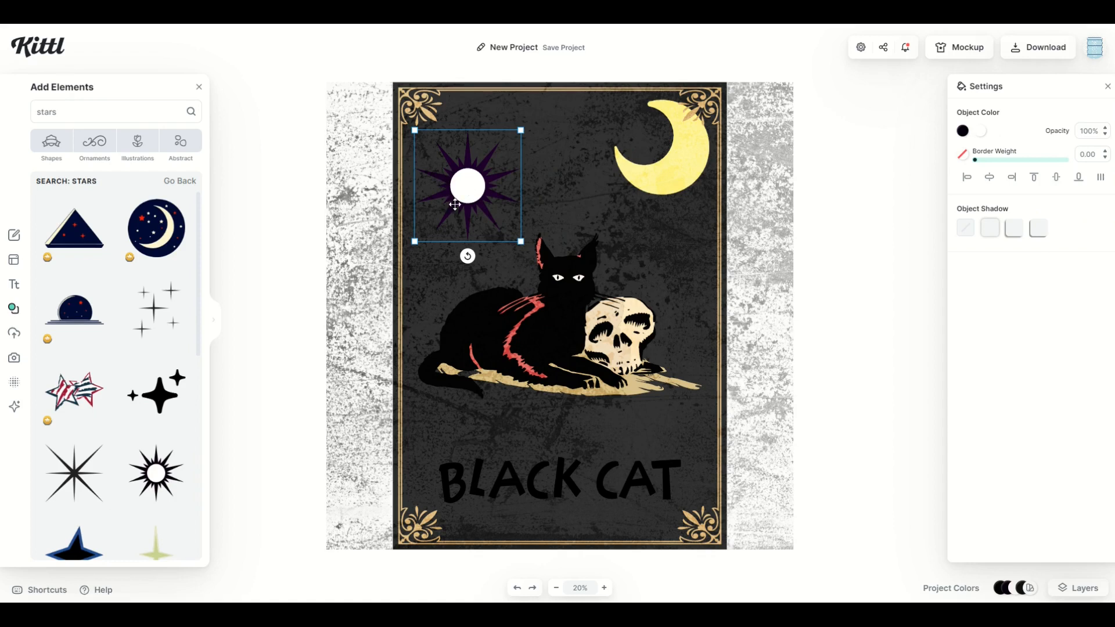
mouse_move(494, 227)
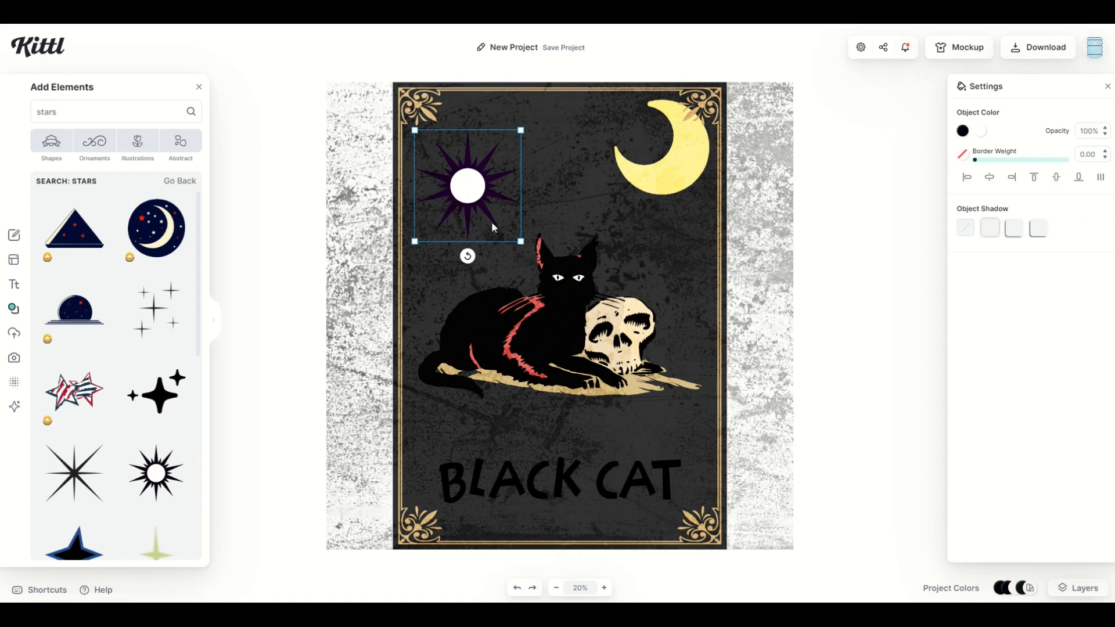
Step: Recolour the sun's rays to the gold document colour after trying white
click(962, 131)
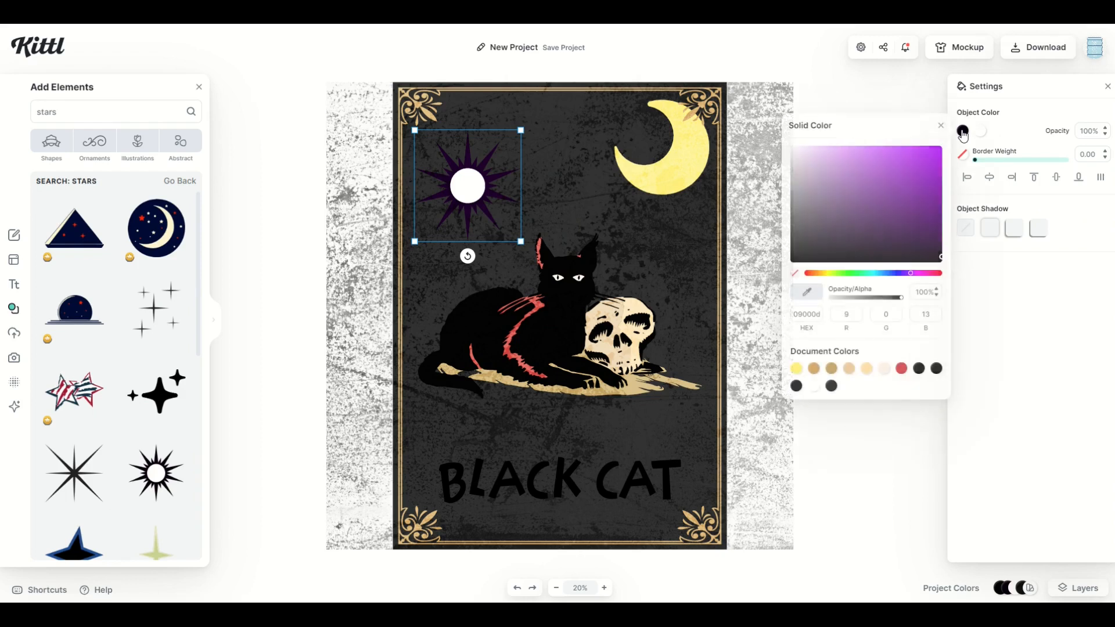
click(883, 368)
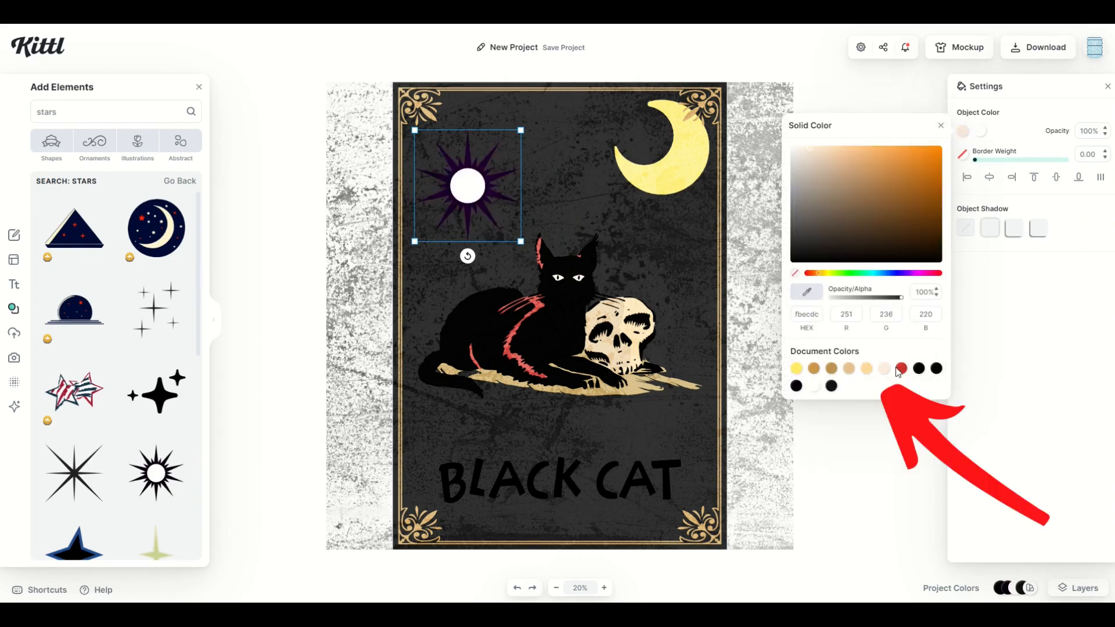
click(918, 368)
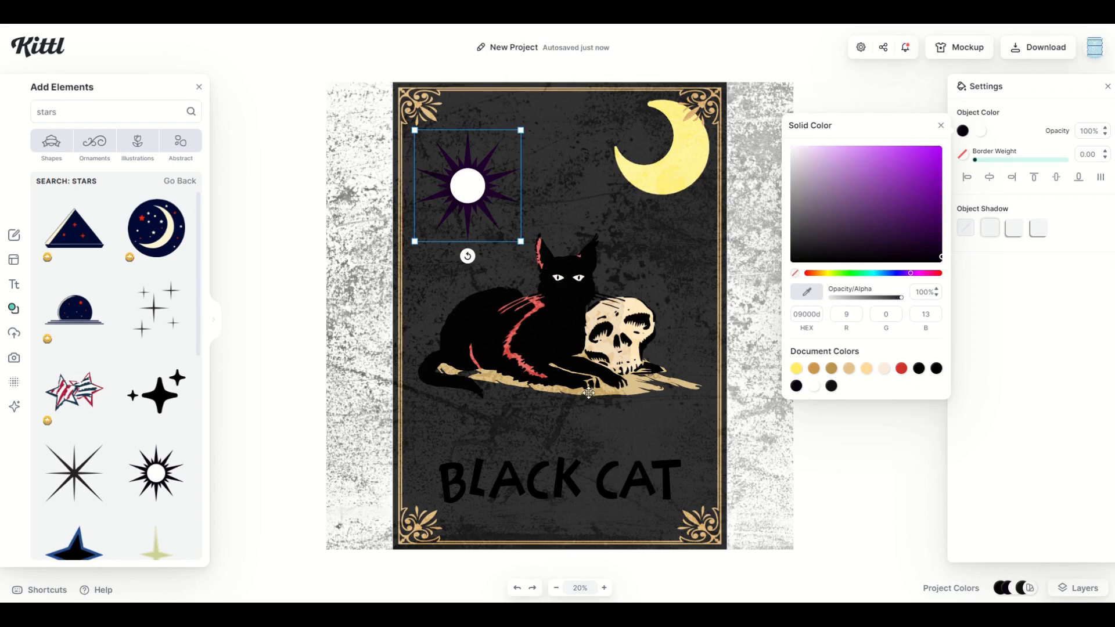
click(813, 387)
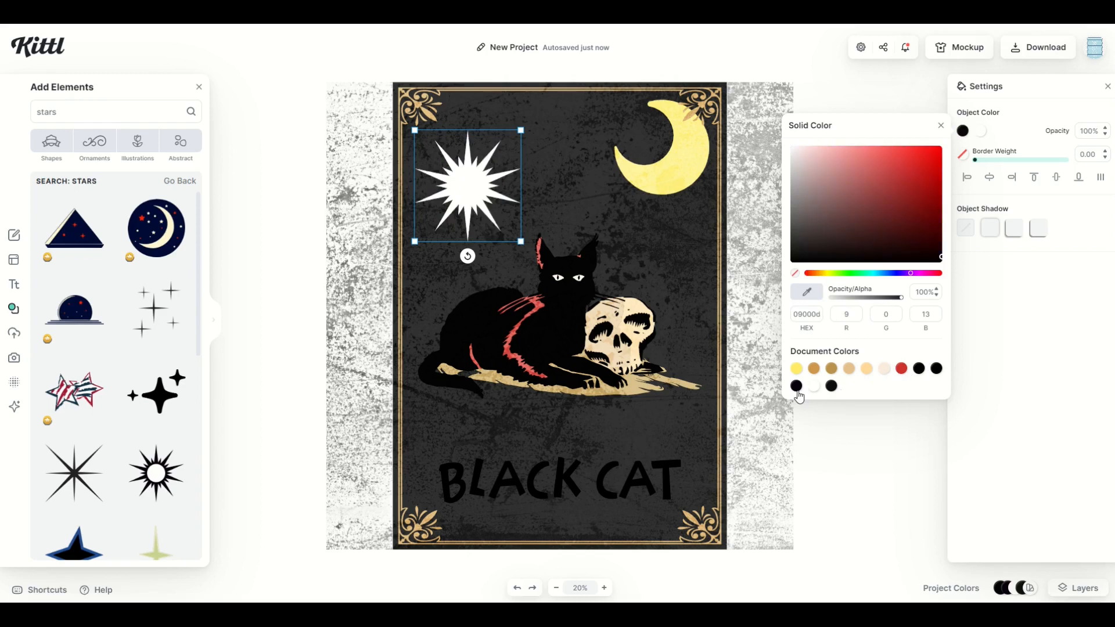
click(910, 273)
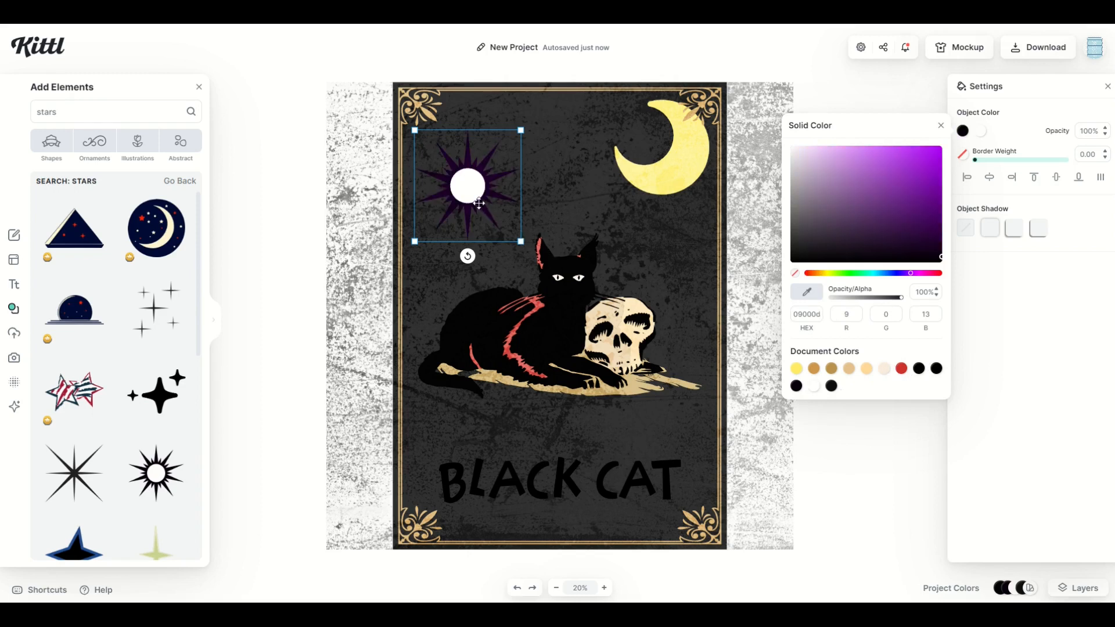
click(831, 369)
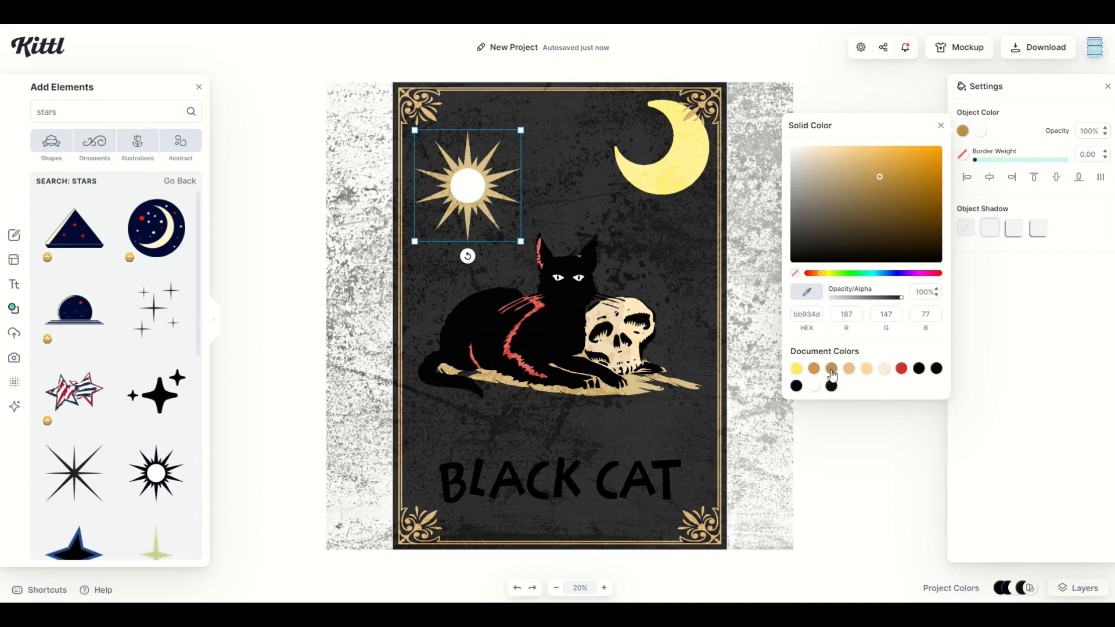
Step: Make the crescent moon tan gold and review the cat illustration's colours
click(662, 146)
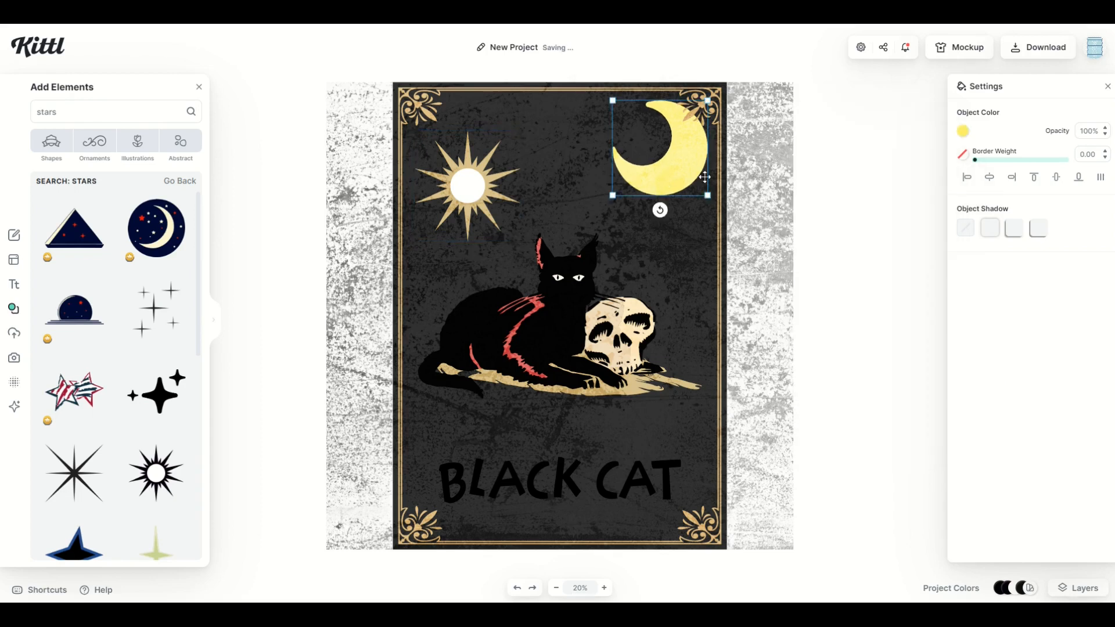
click(963, 132)
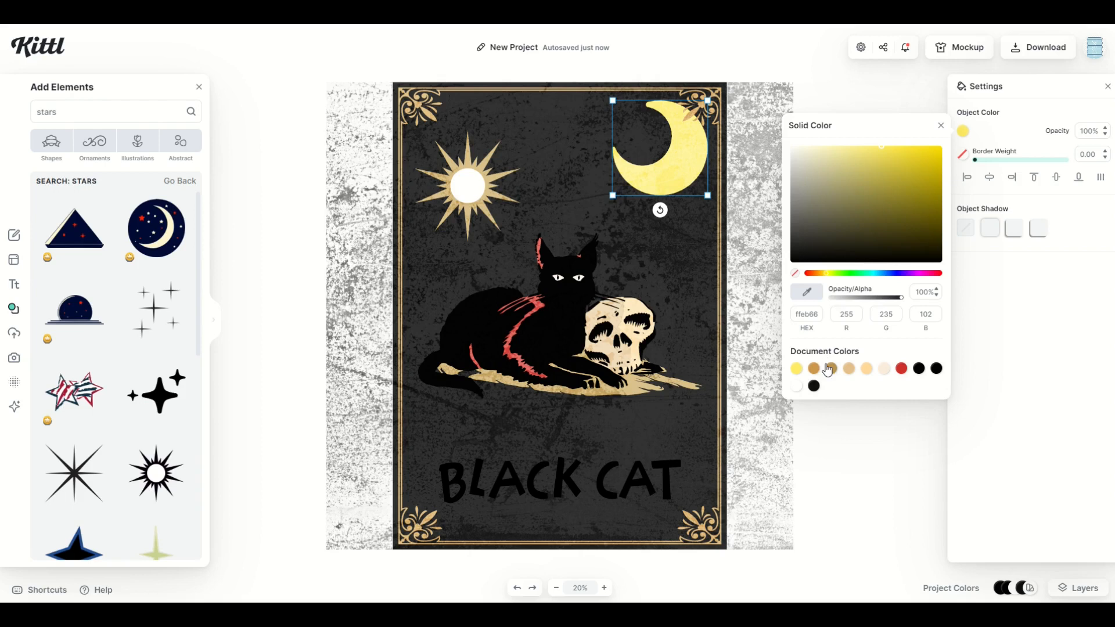
click(813, 368)
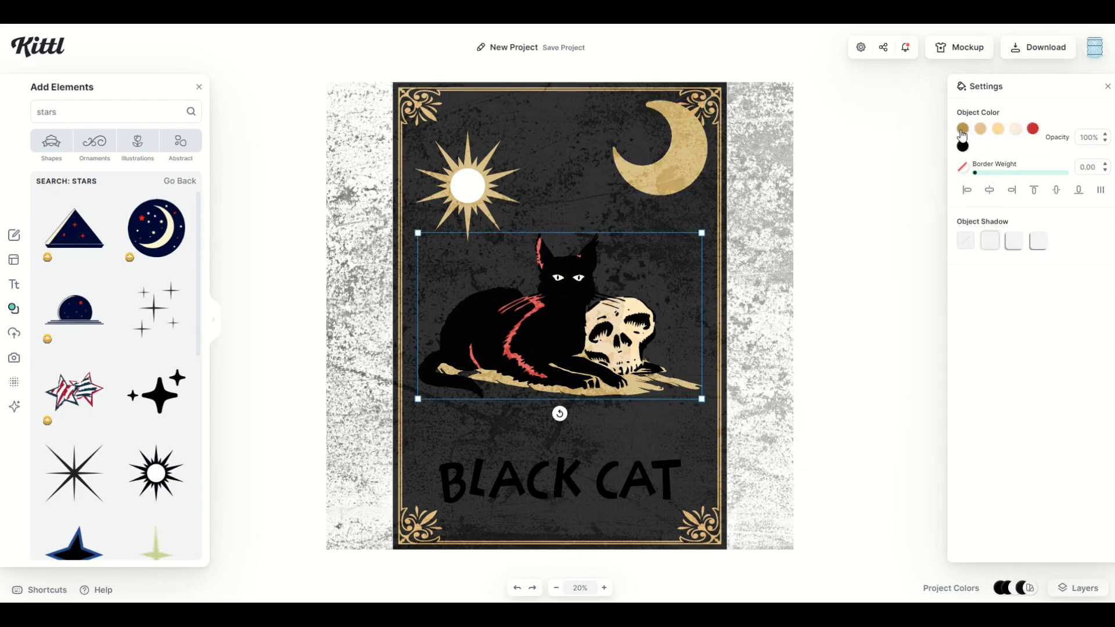
click(962, 129)
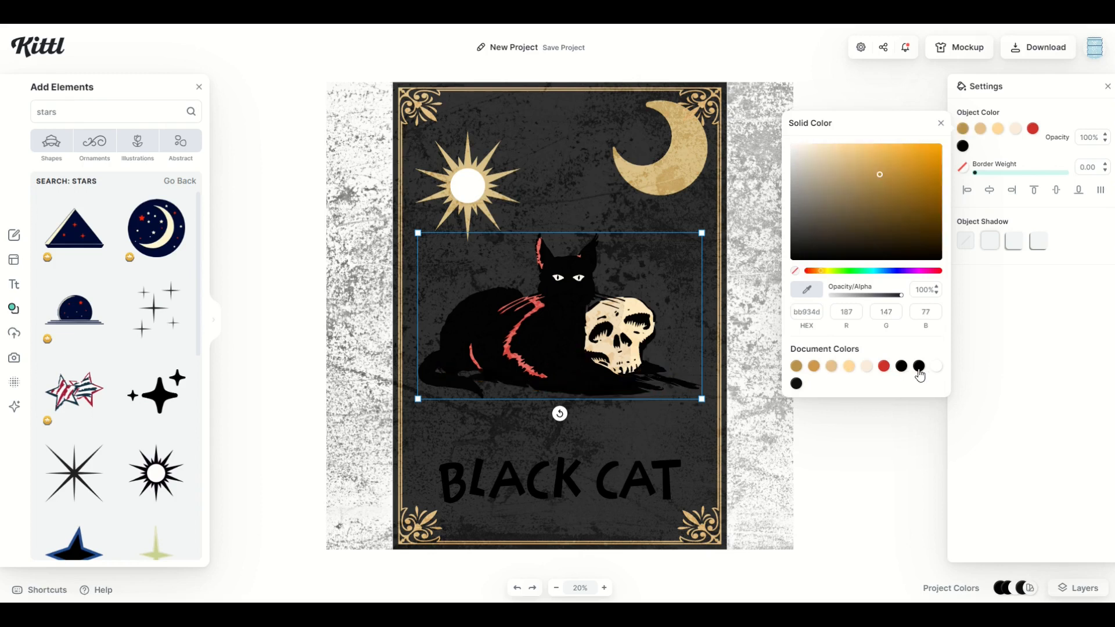
click(919, 365)
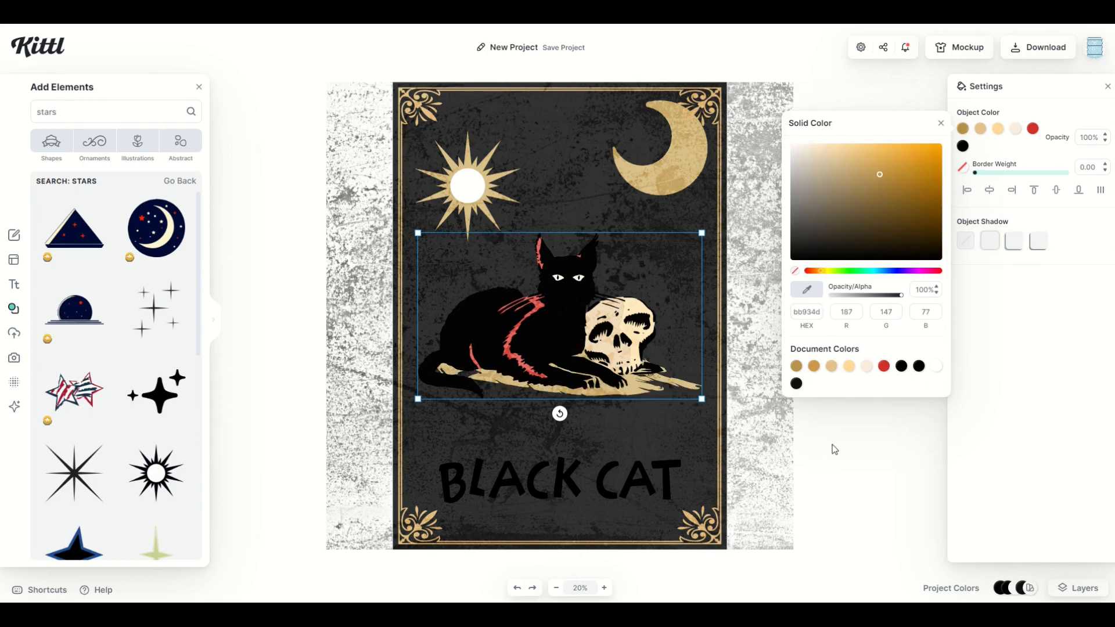
click(803, 446)
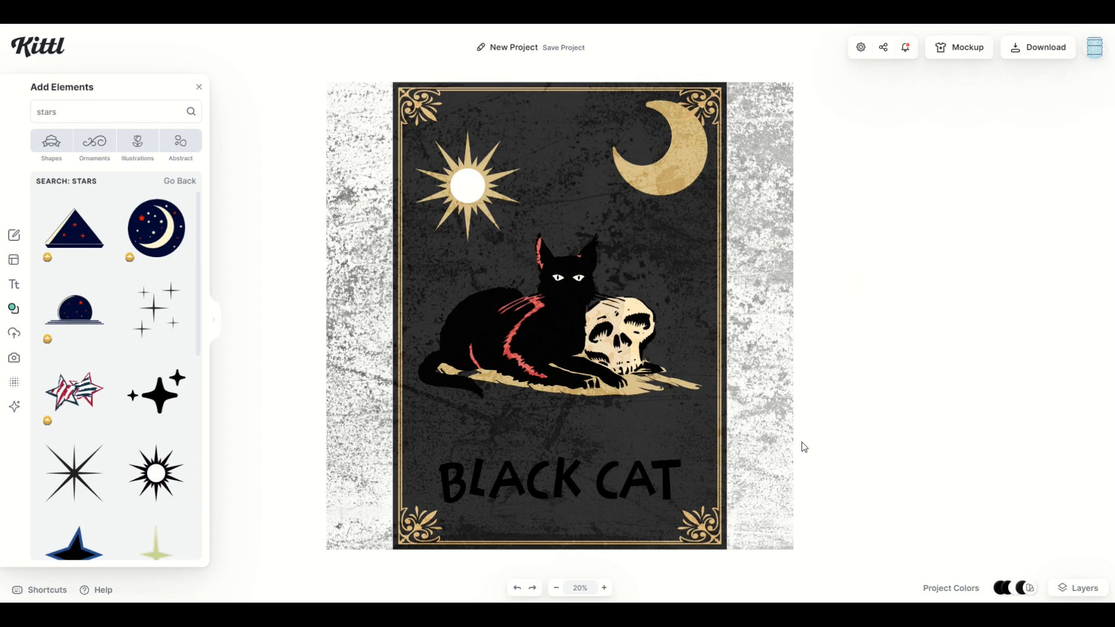
Step: Add gold sparkle stars between sun and moon, and turn the title gold
click(563, 48)
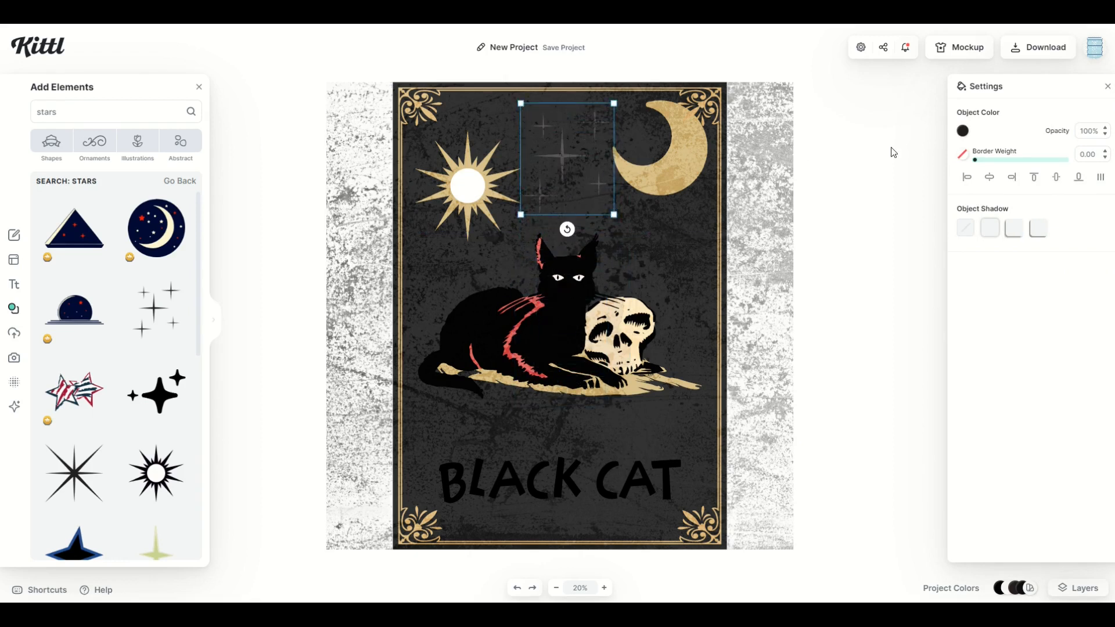
click(962, 130)
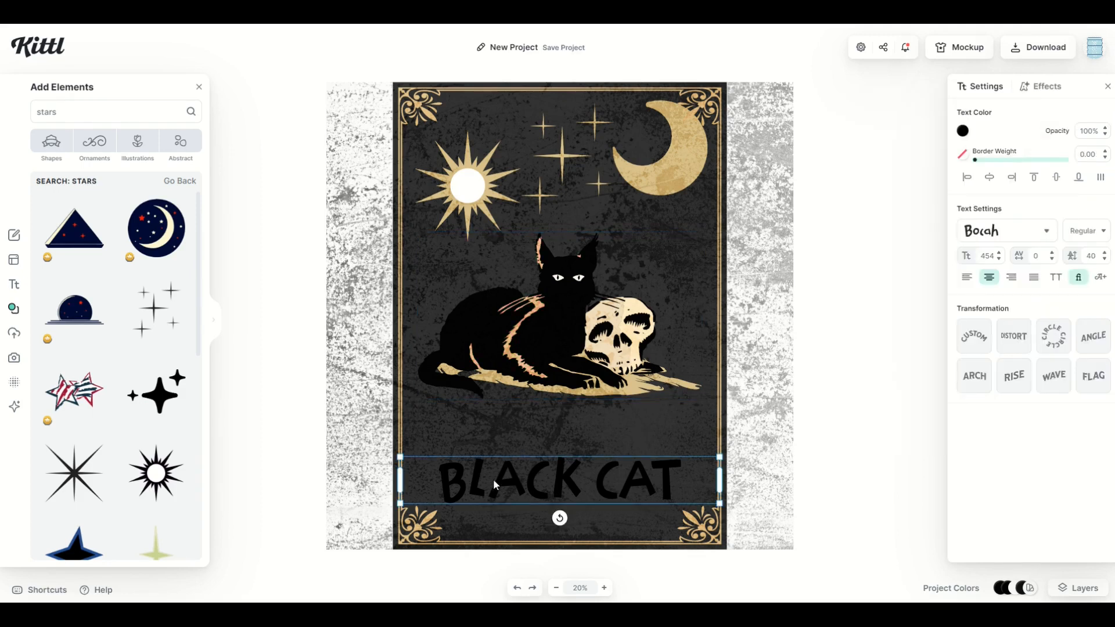
click(962, 131)
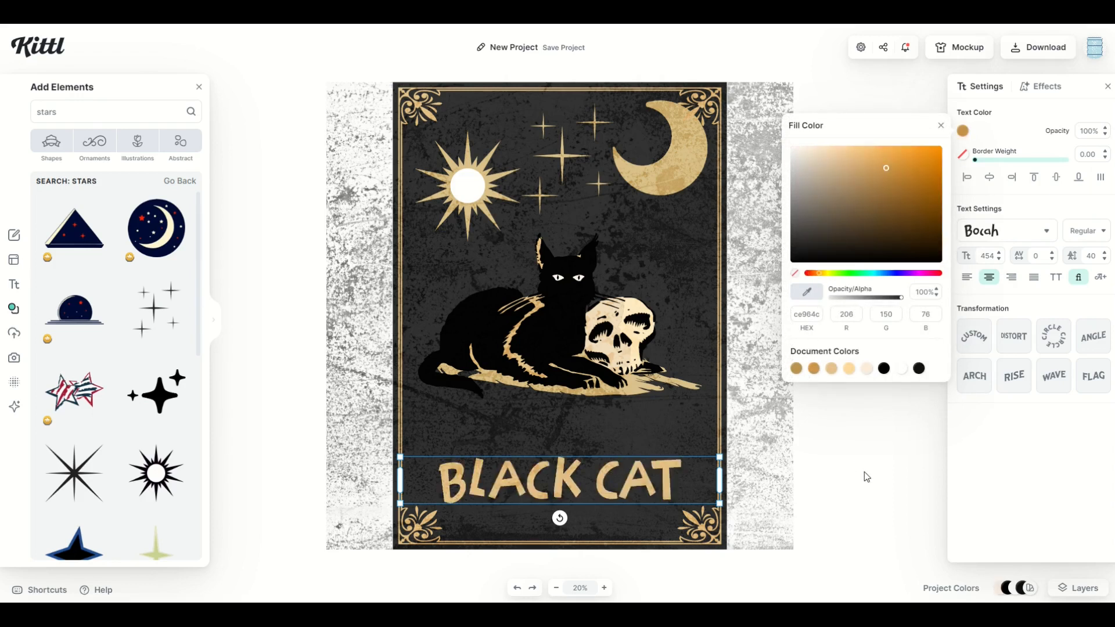
click(408, 150)
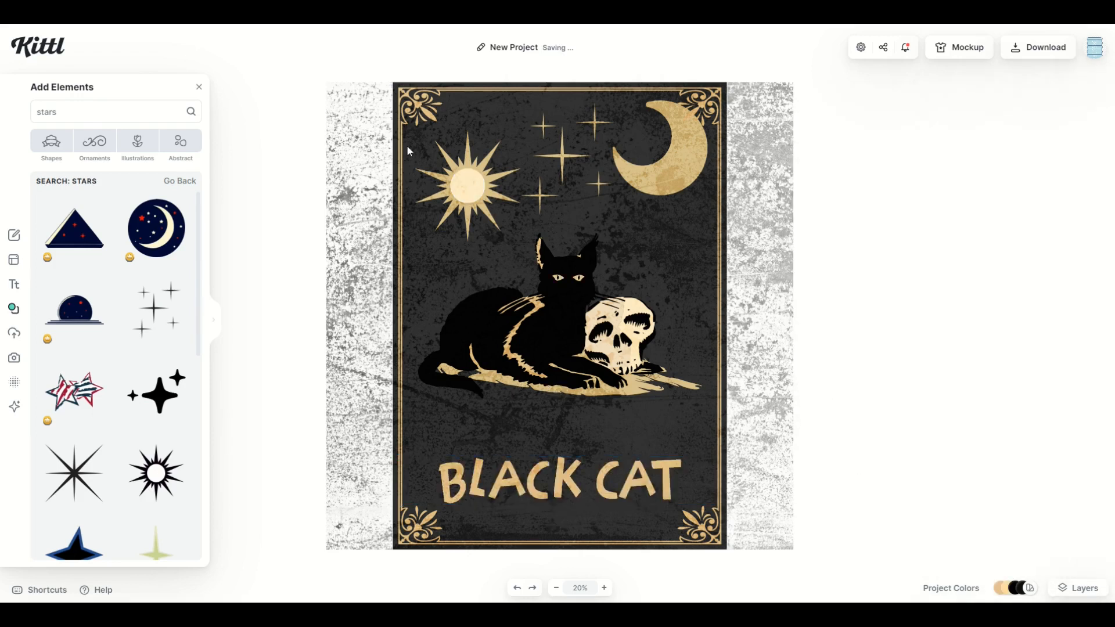
mouse_move(772, 238)
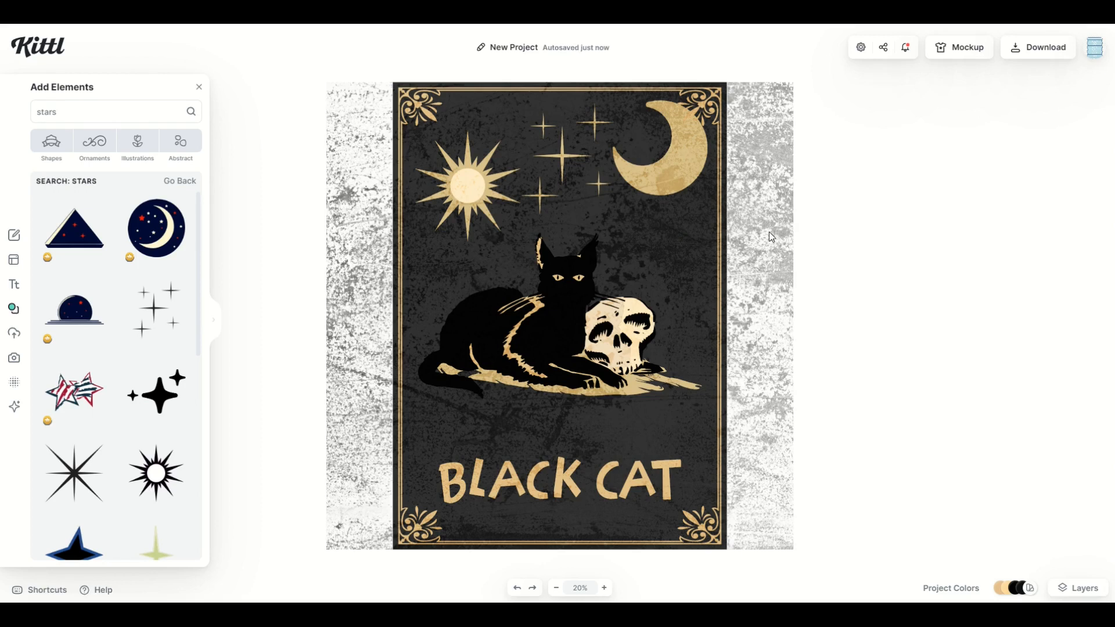
Step: Add a slim four-point star to the card and recolour it gold
scroll(down, 3)
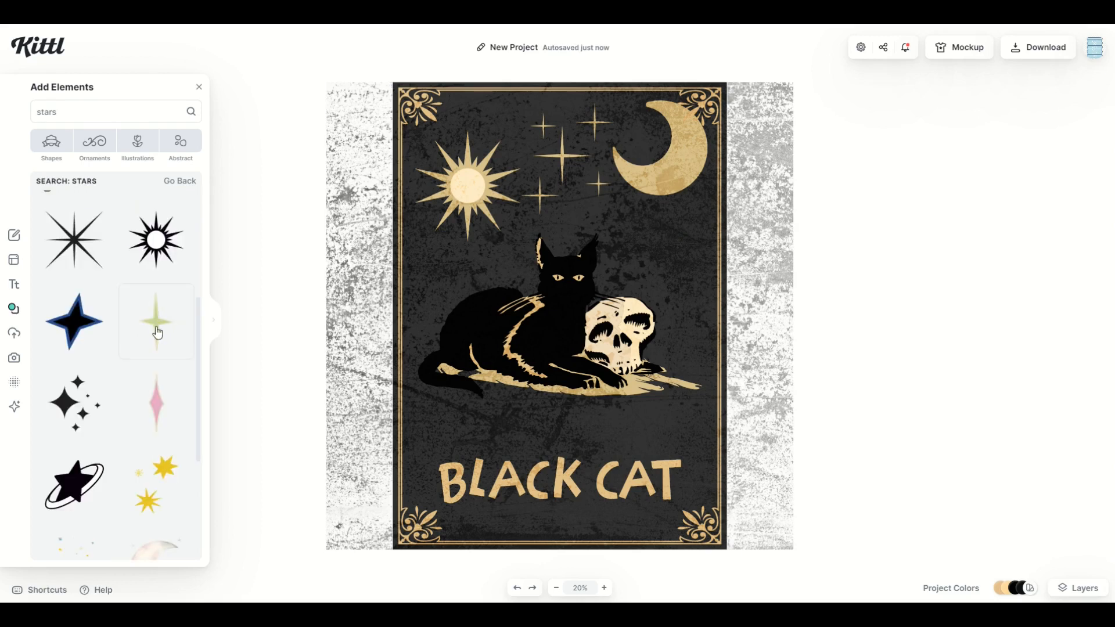
click(156, 321)
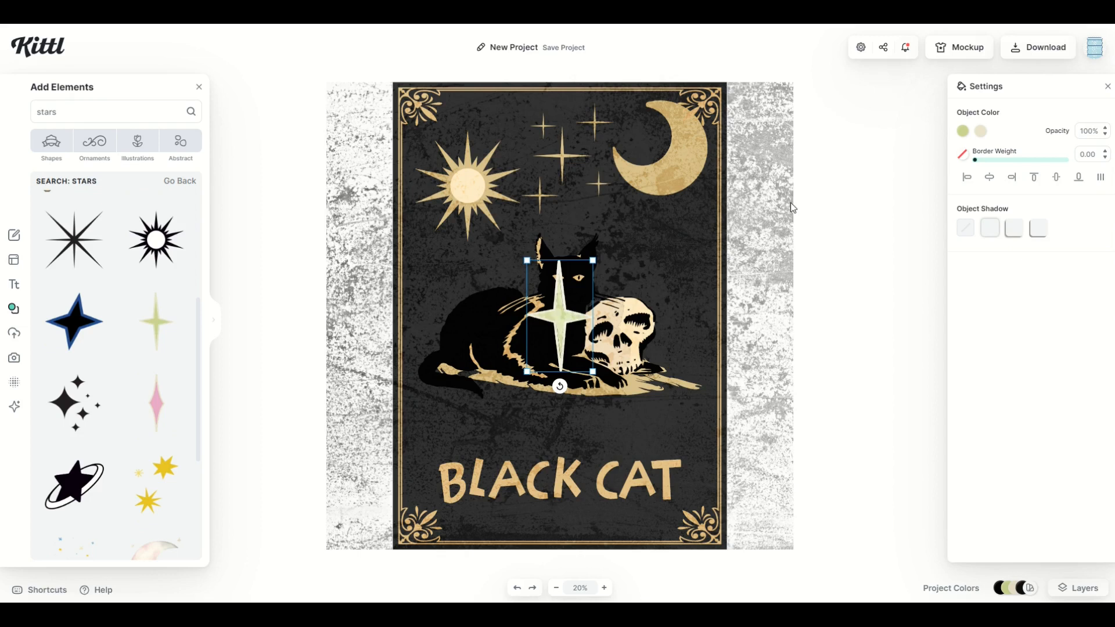
click(962, 132)
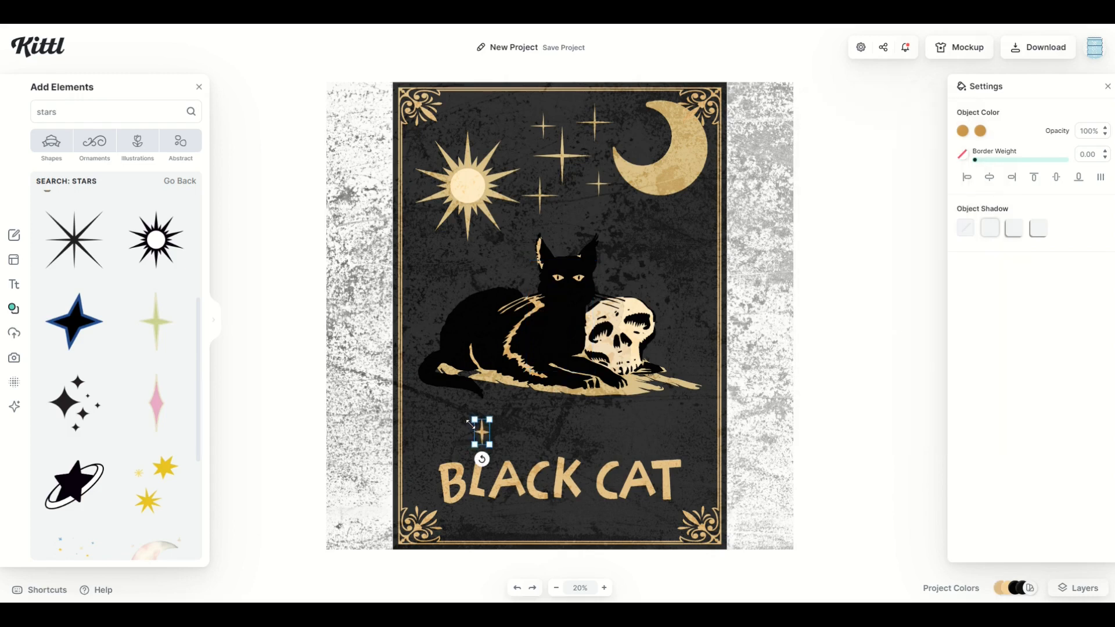
mouse_move(468, 372)
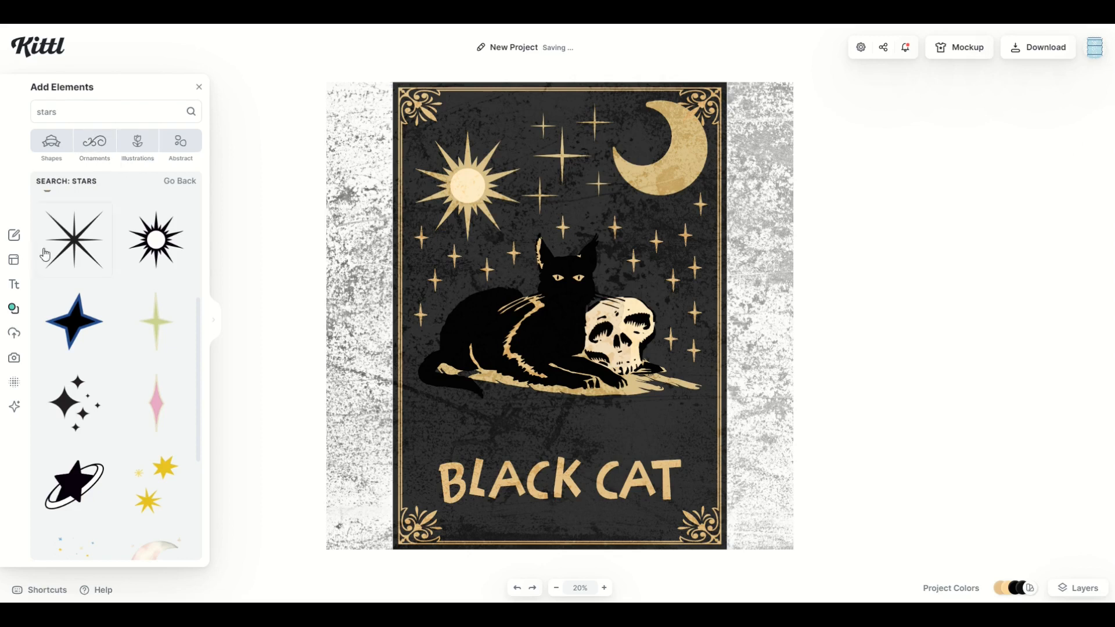
Step: Add an ornate line divider below the title in the gold document colour
click(94, 143)
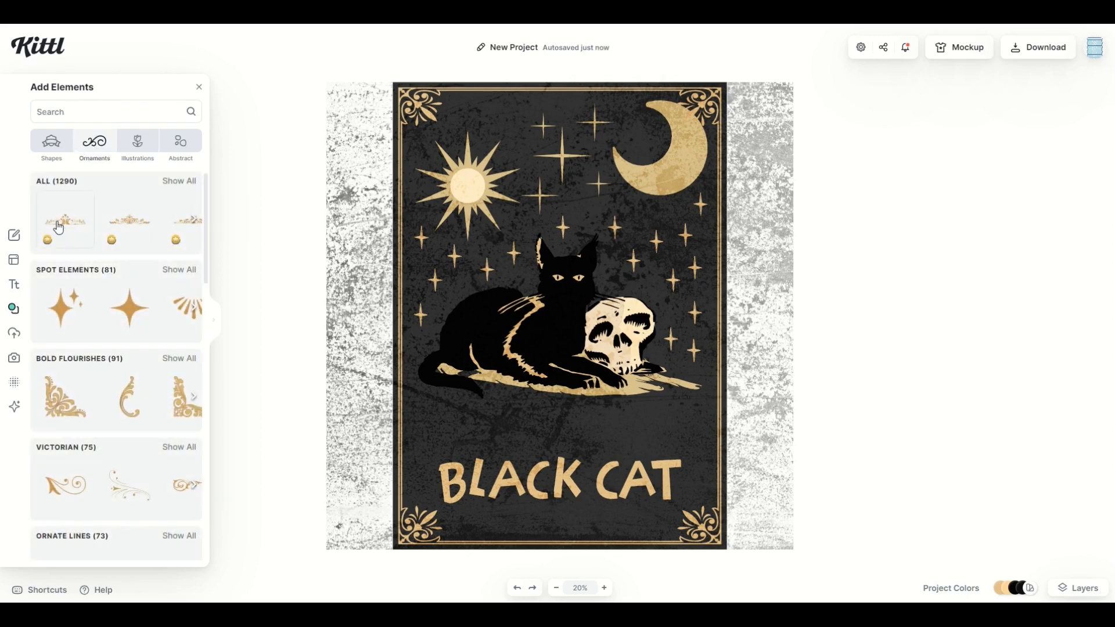
scroll(down, 3)
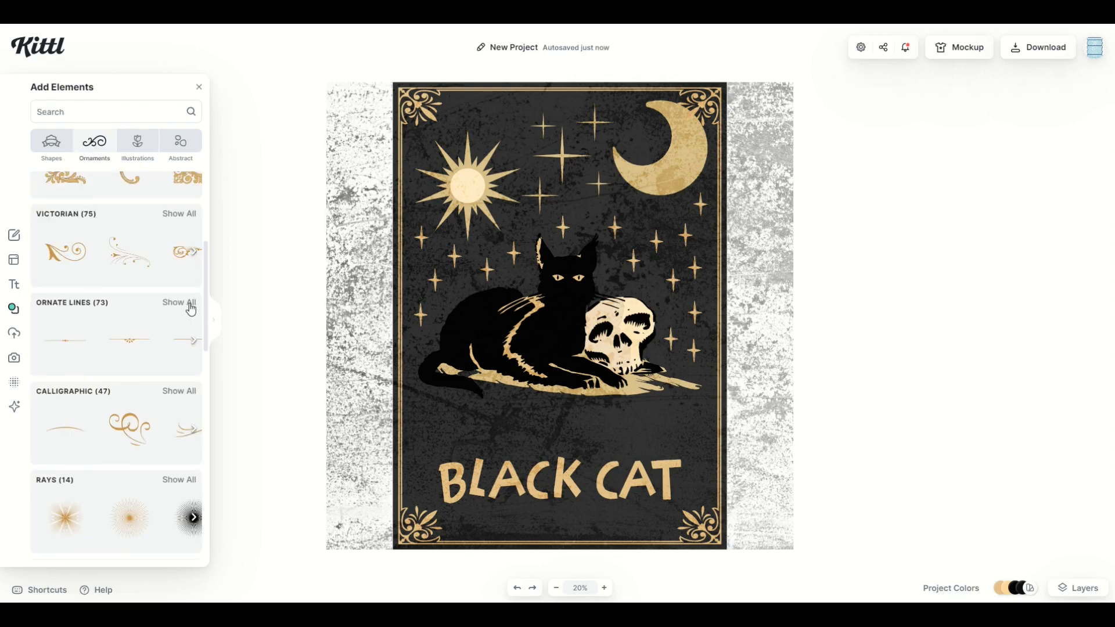
click(178, 302)
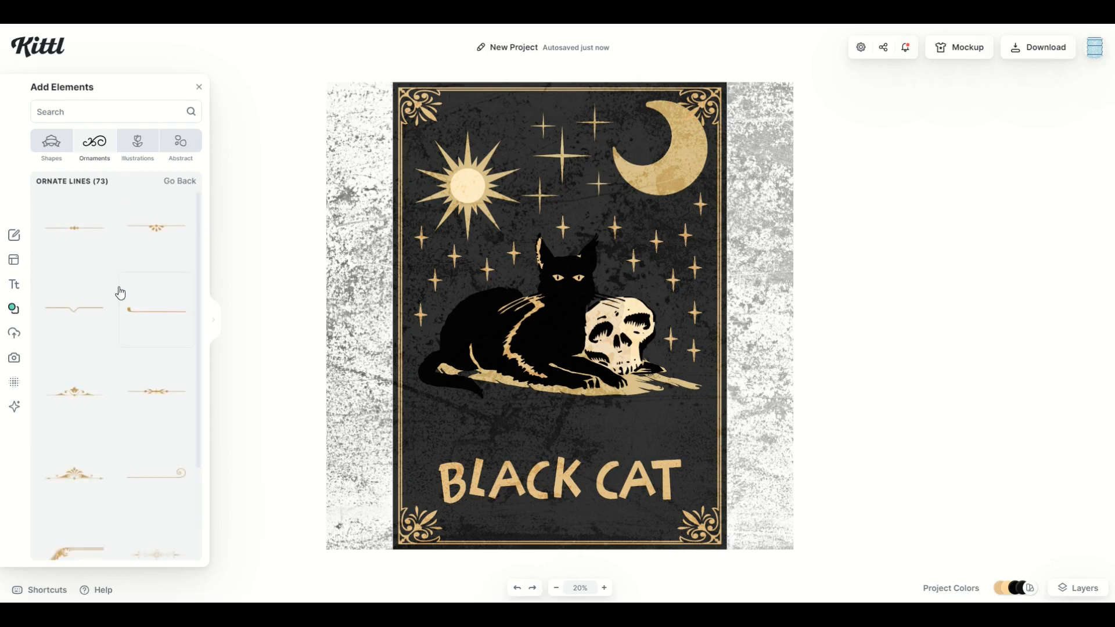
mouse_move(209, 459)
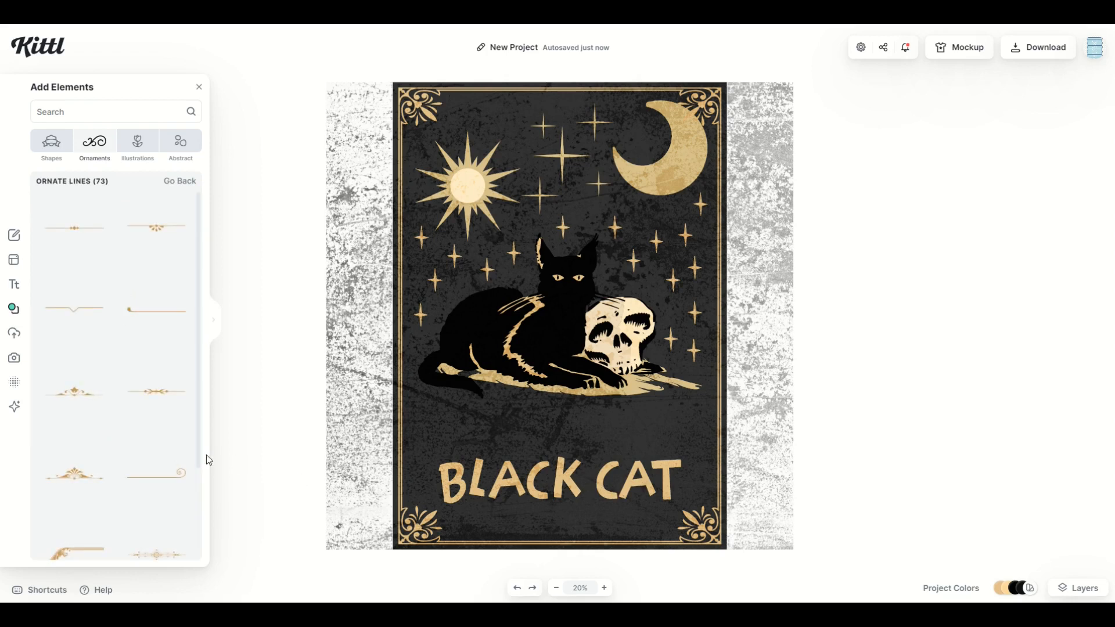
scroll(down, 3)
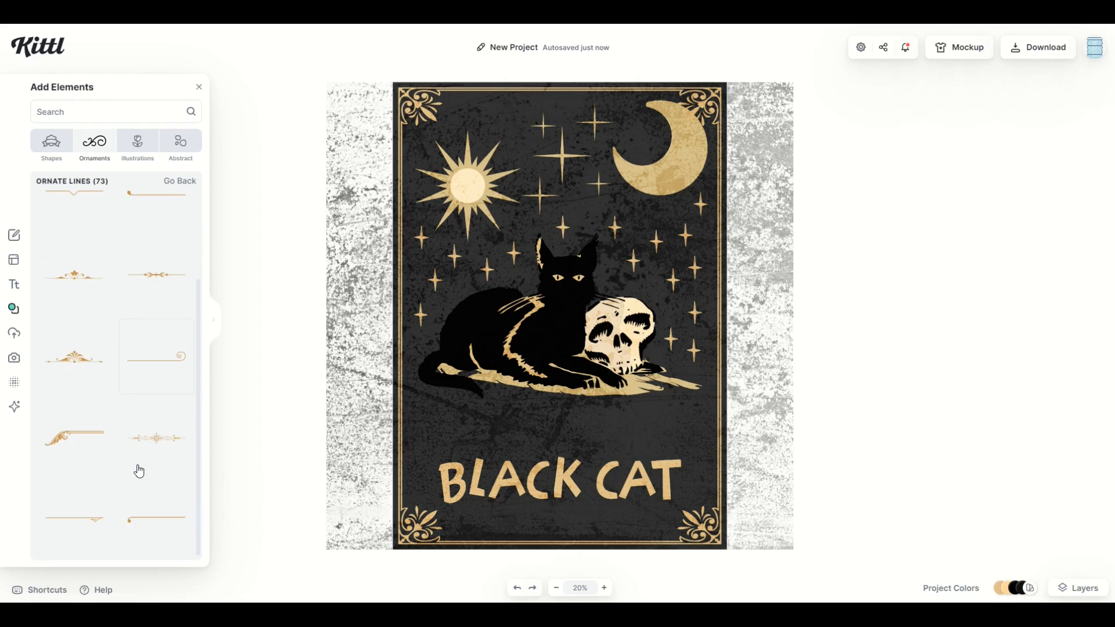
click(155, 437)
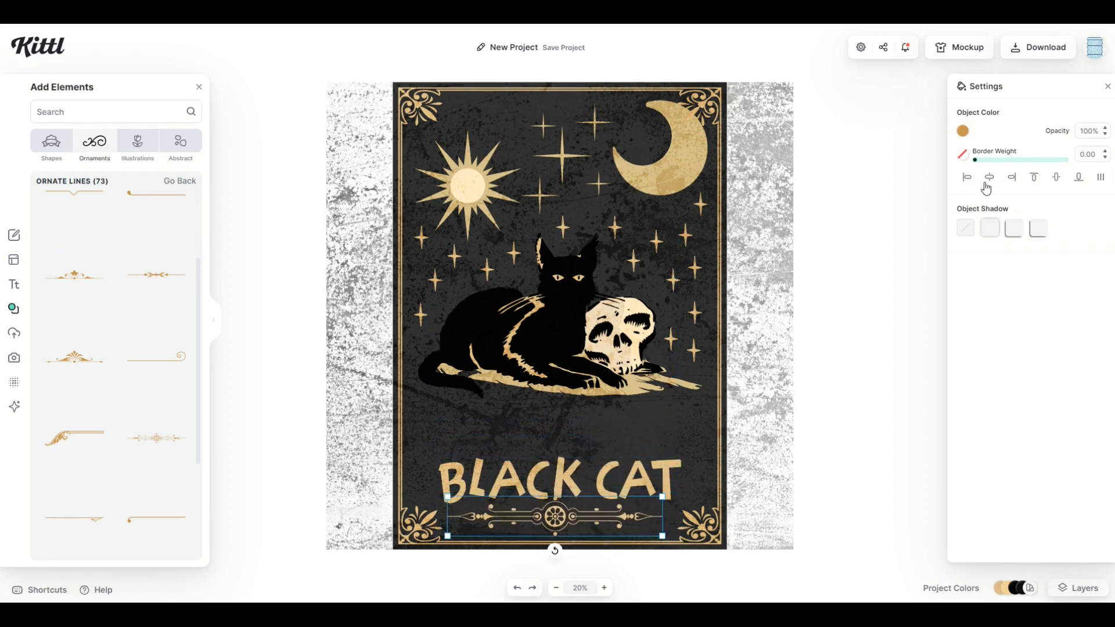
click(963, 131)
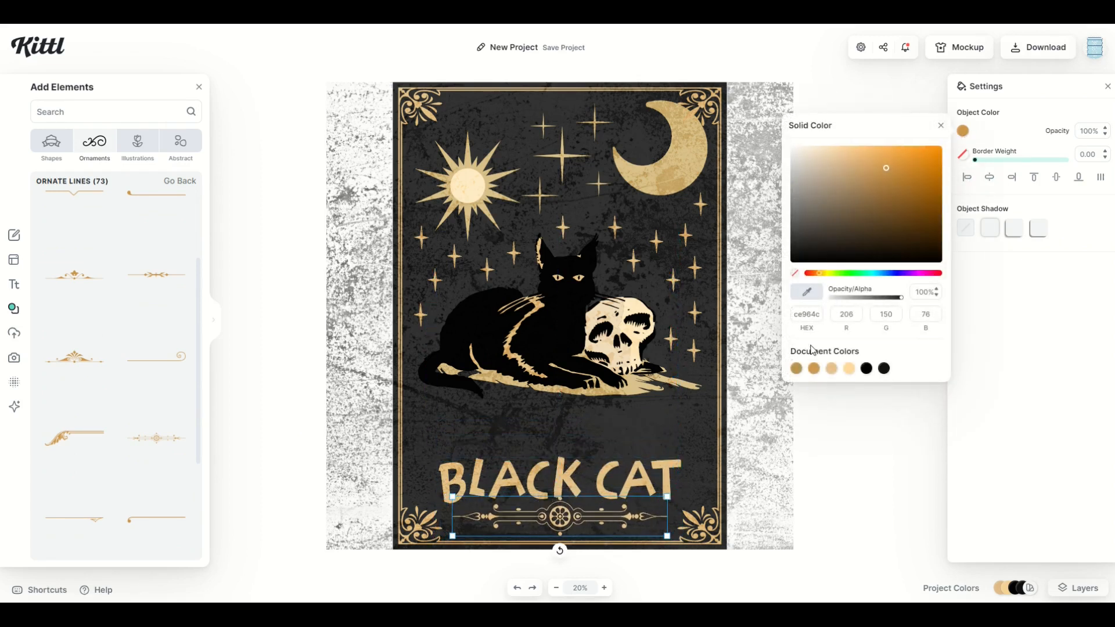
Step: Centre the BLACK CAT title horizontally on the card
click(560, 480)
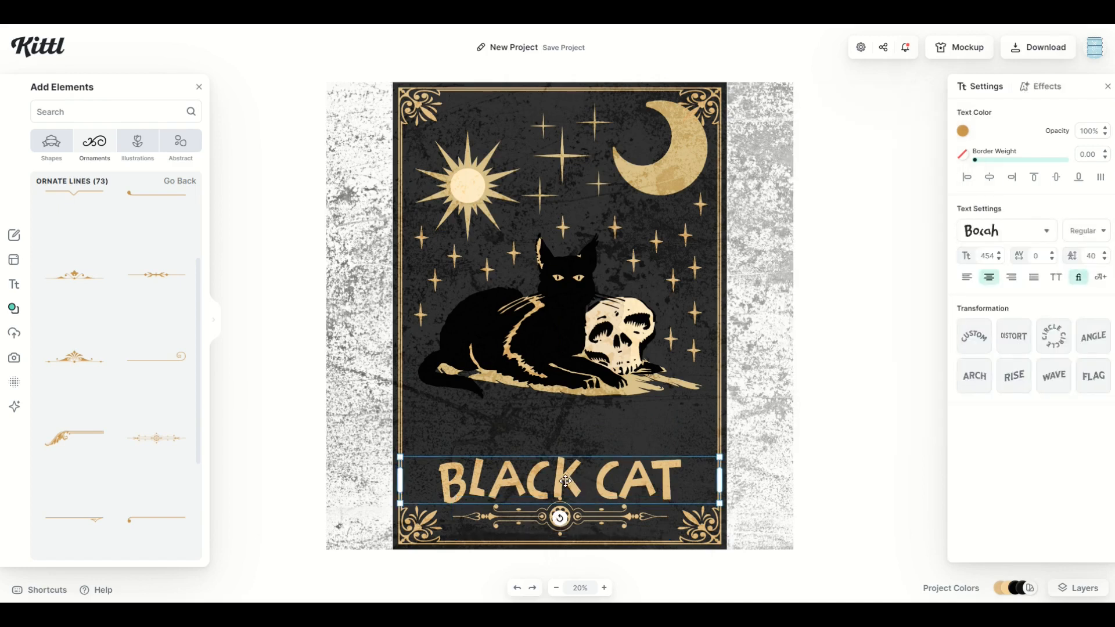
click(988, 178)
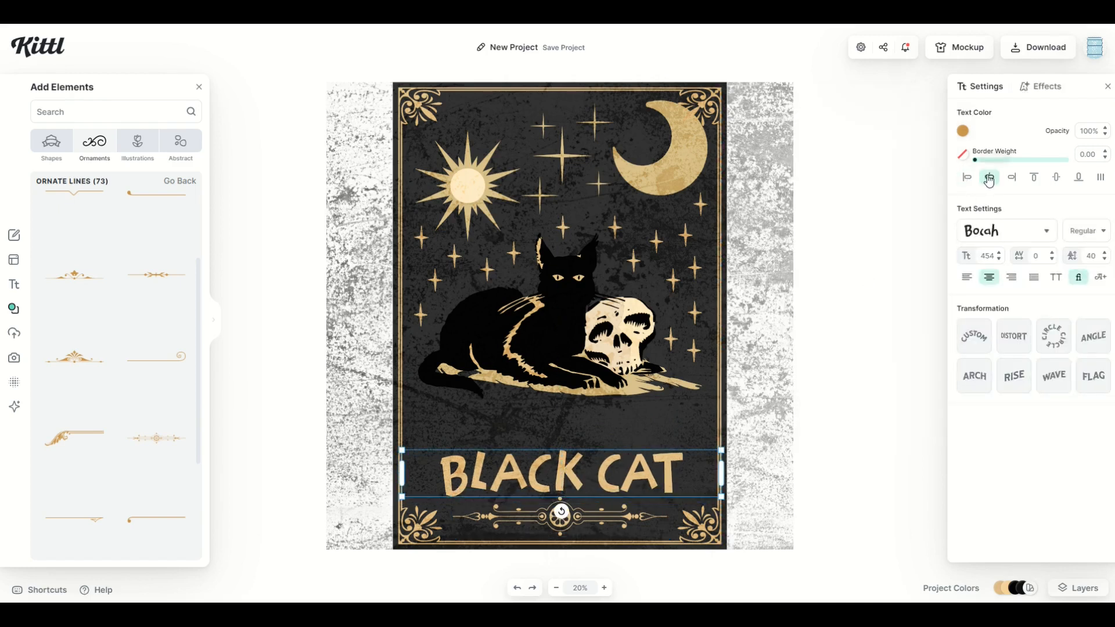
click(559, 338)
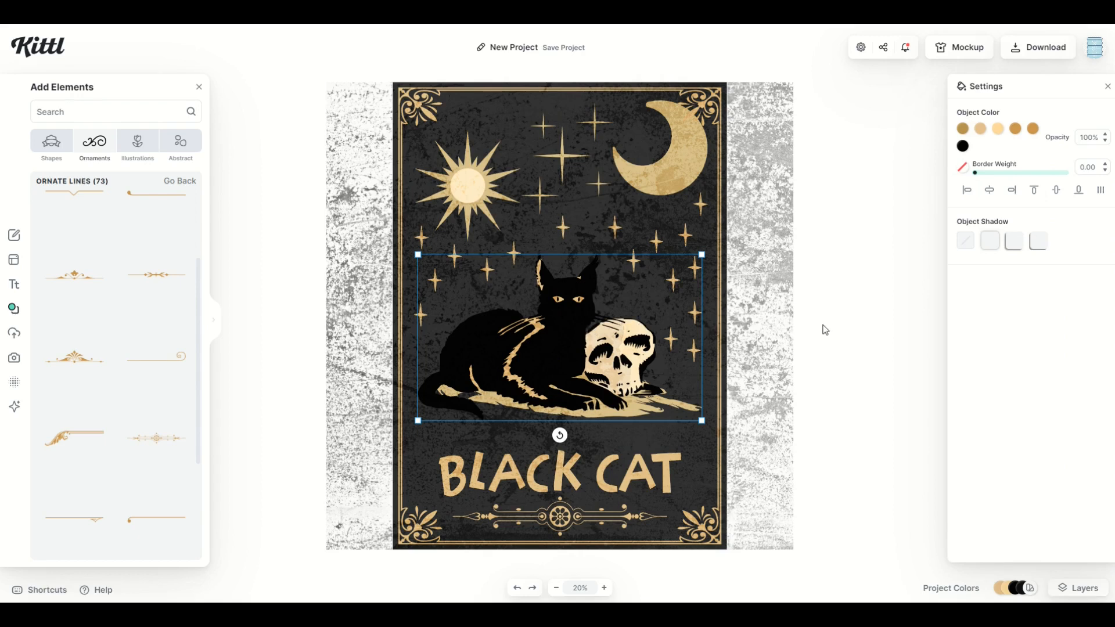
click(532, 235)
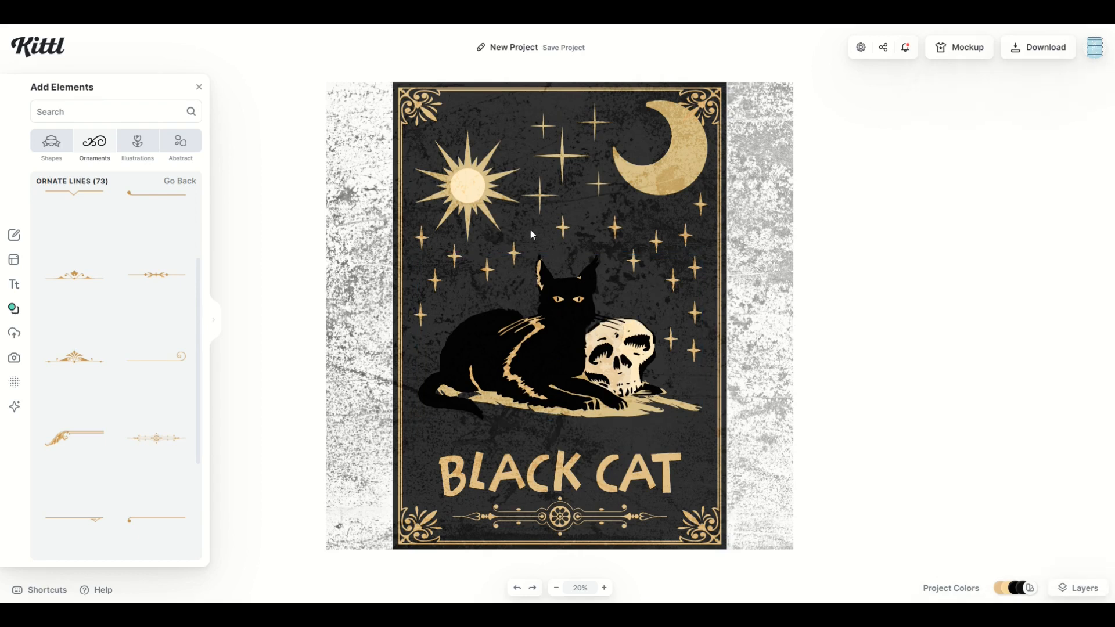
mouse_move(425, 239)
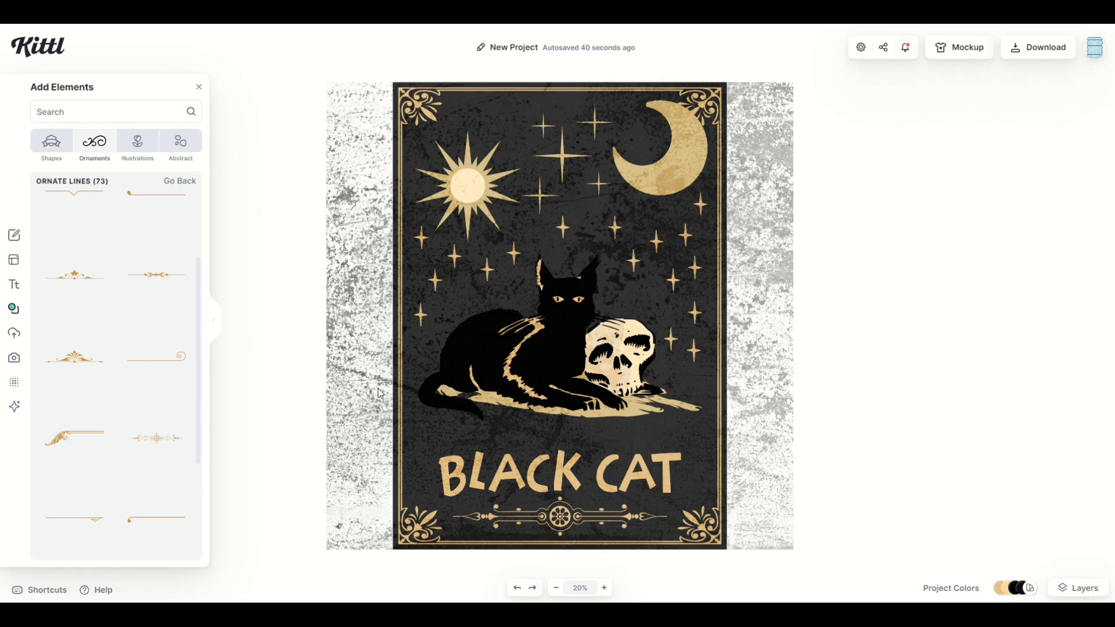
mouse_move(235, 260)
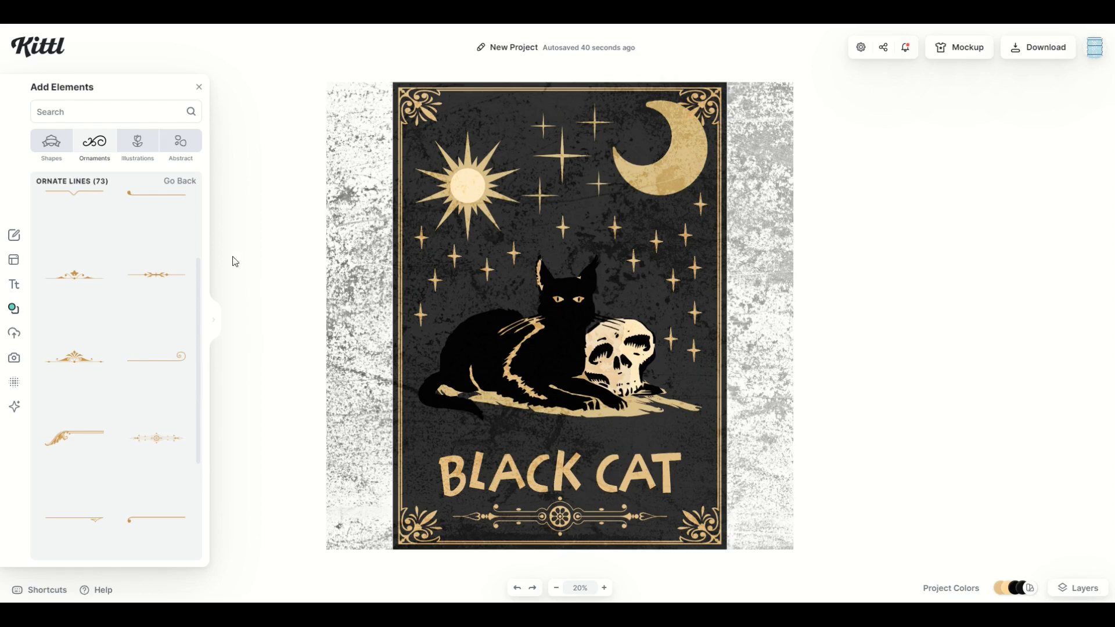
scroll(up, 3)
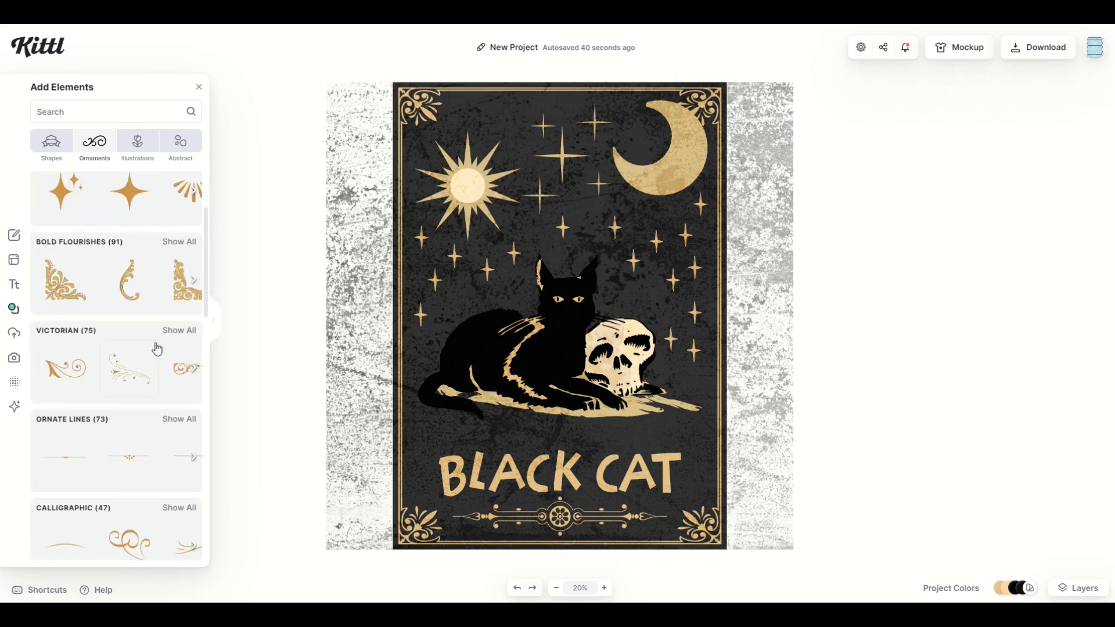
Step: Place Victorian flourishes on both sides of the title, mirroring the right one, and align them
click(178, 330)
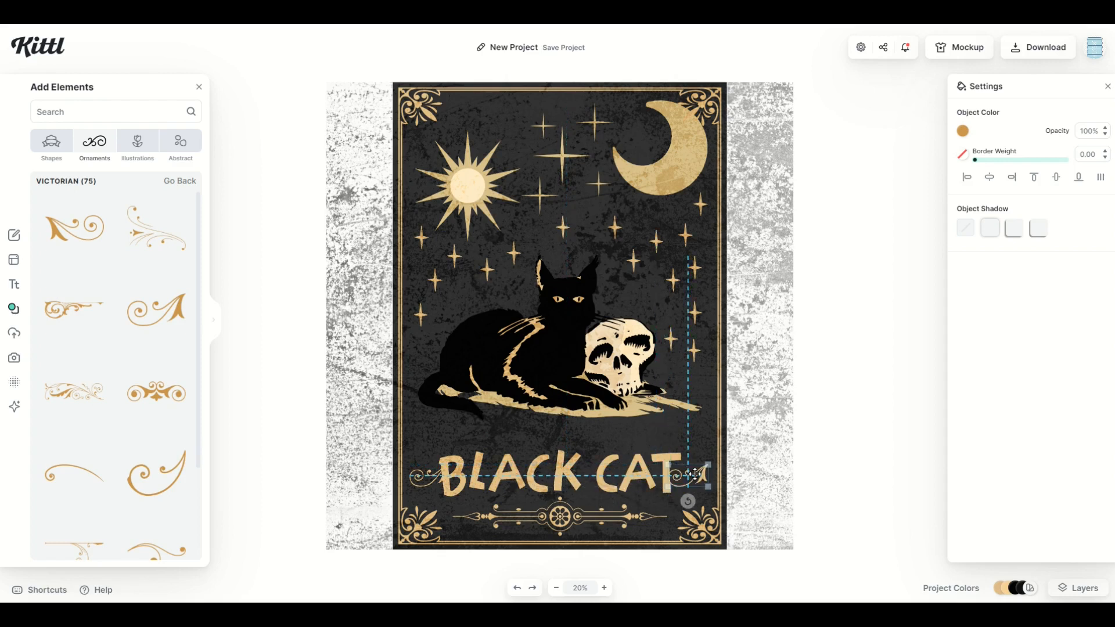
right_click(693, 474)
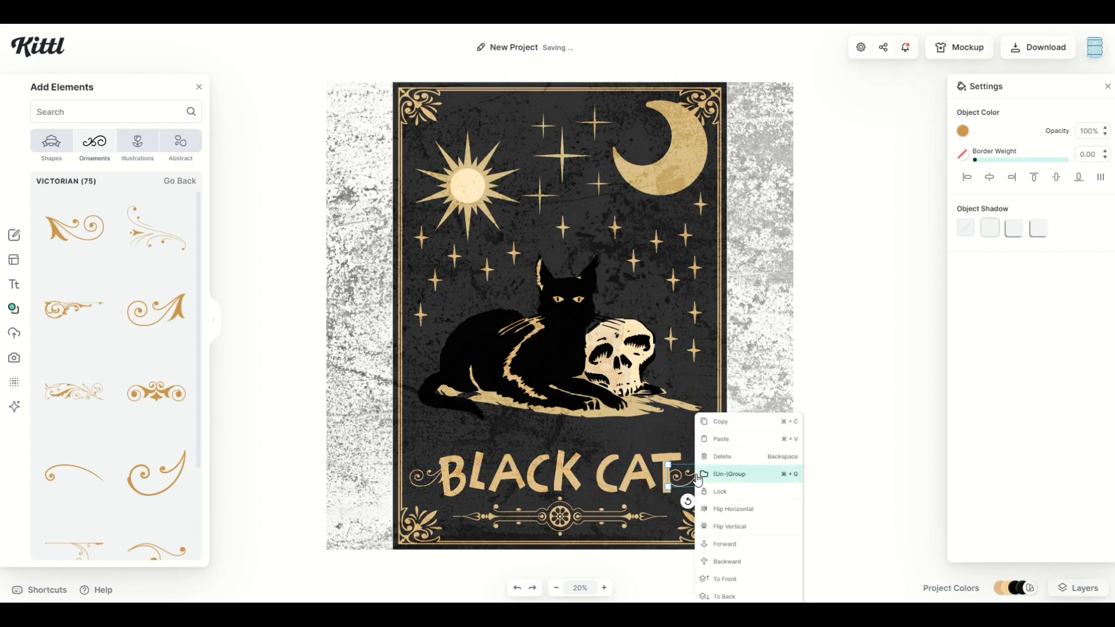
mouse_move(729, 512)
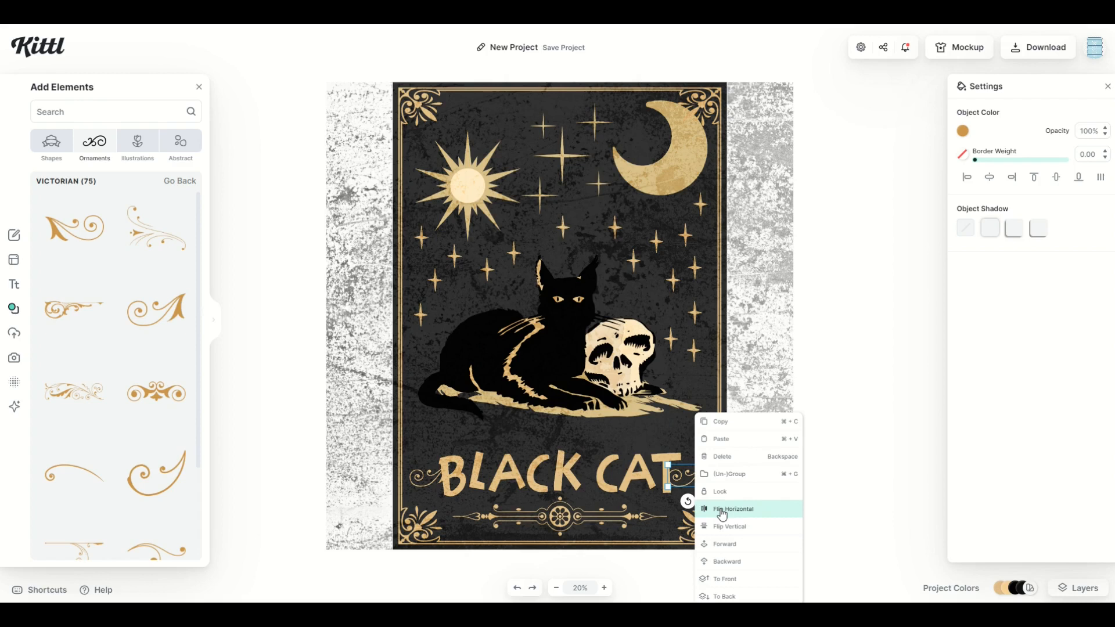
click(732, 509)
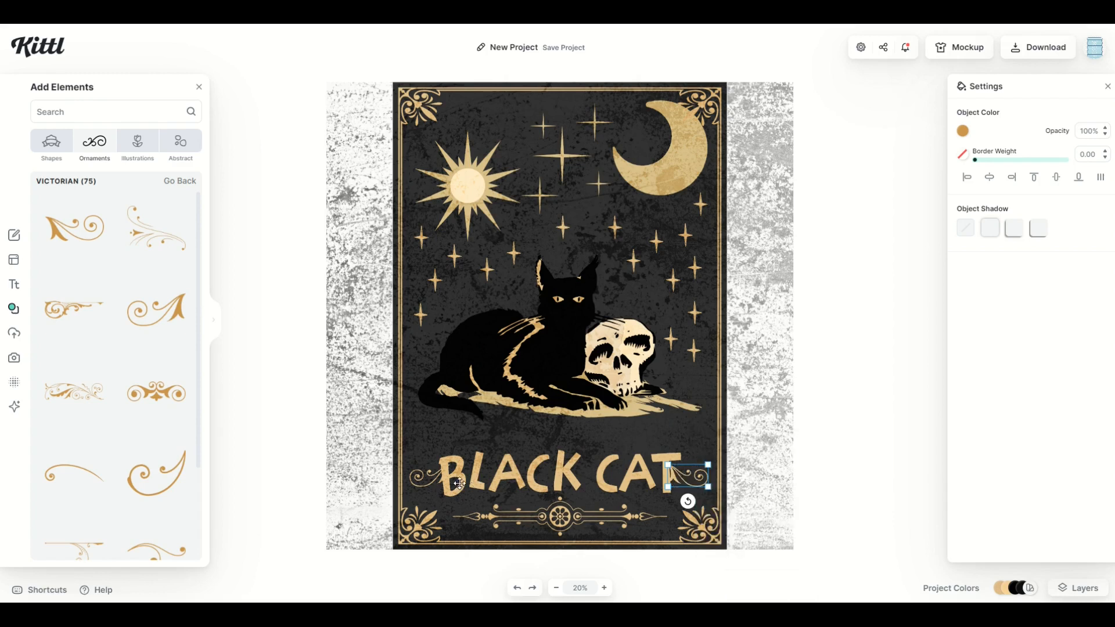
click(562, 474)
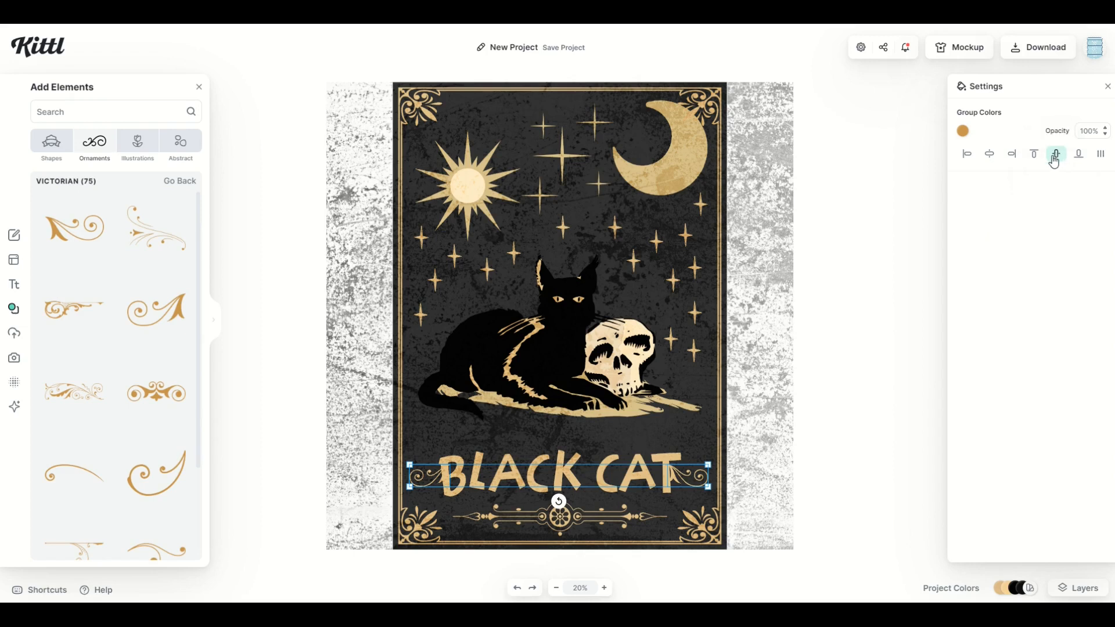
right_click(559, 477)
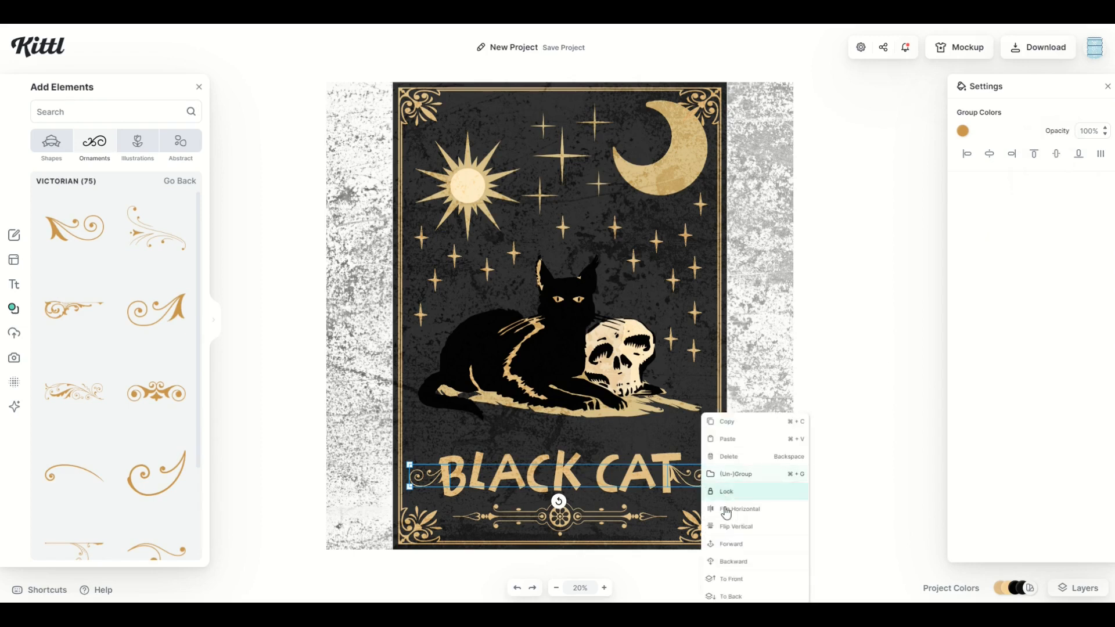
click(735, 526)
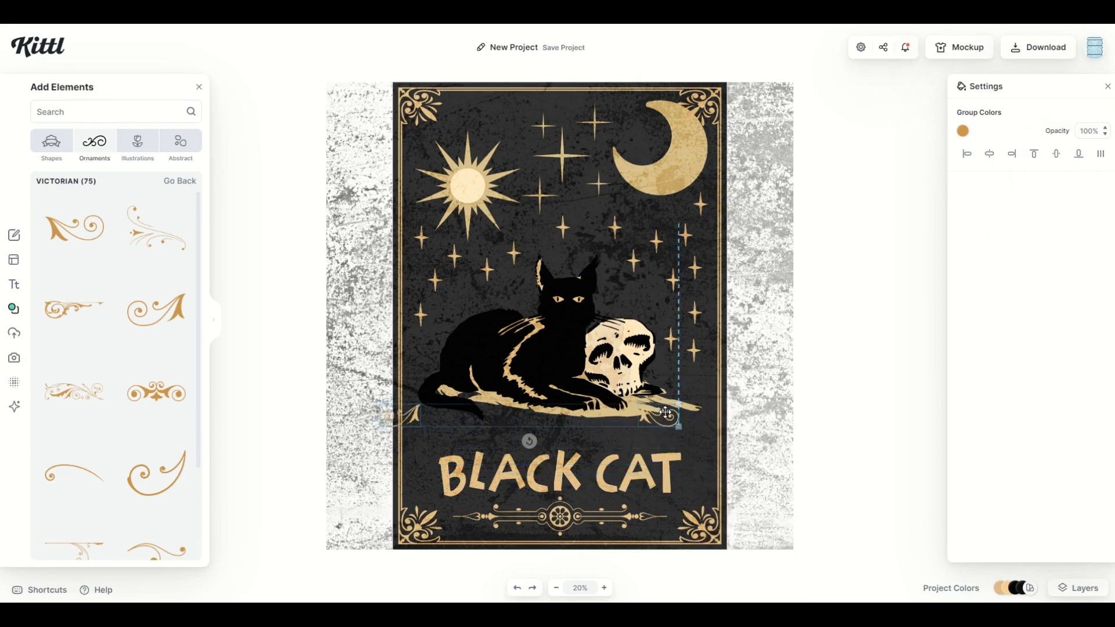
click(558, 475)
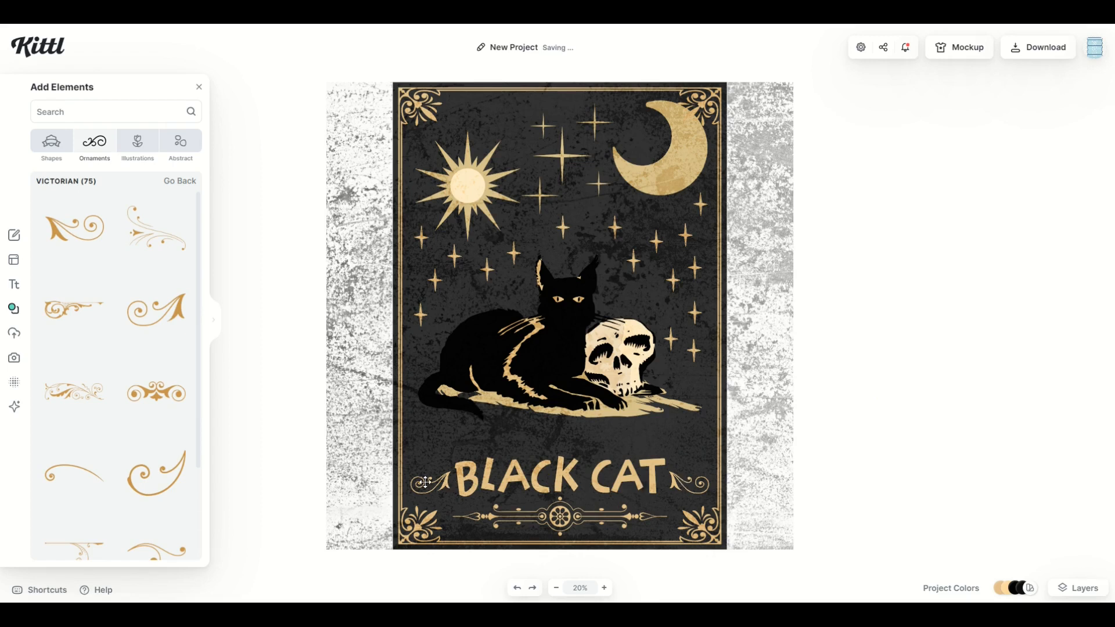
Step: Switch the BLACK CAT title to the Irish uncial typeface
click(559, 478)
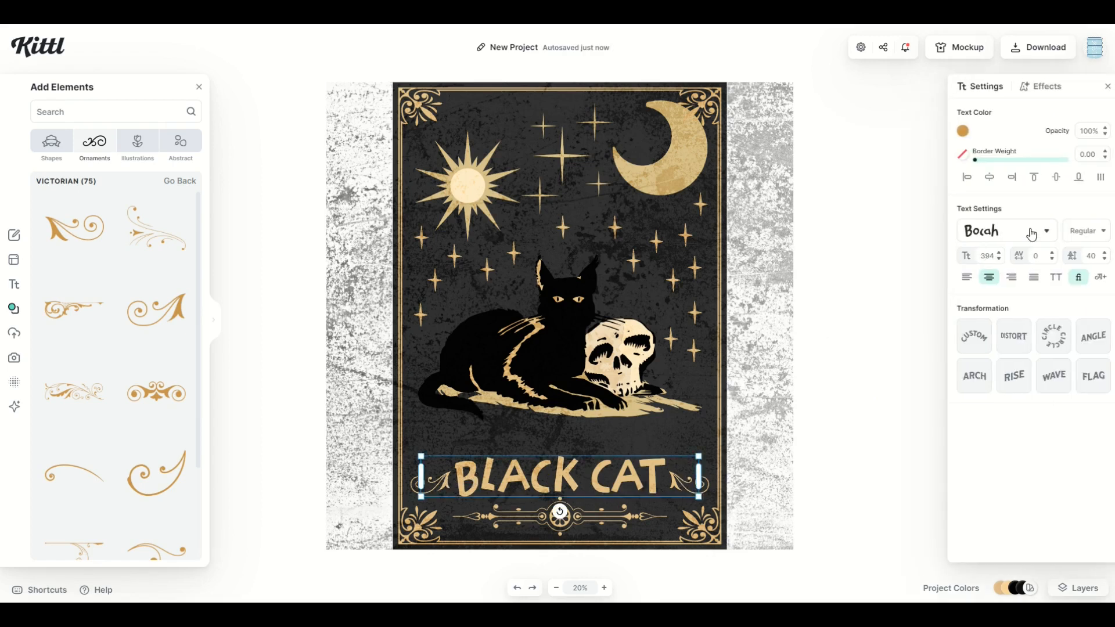
click(1002, 230)
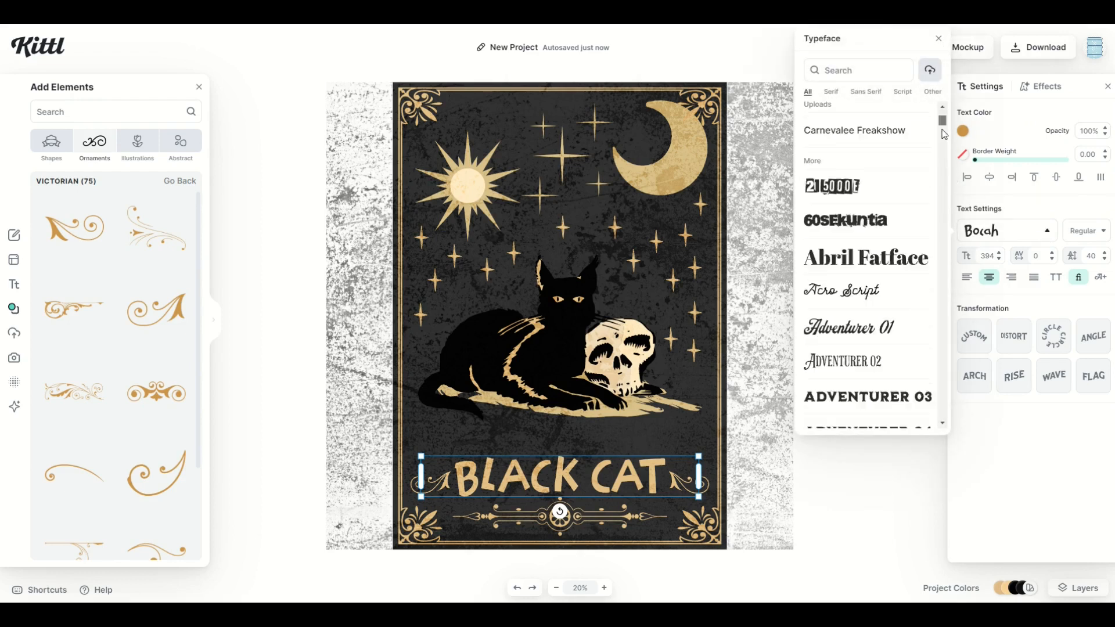
scroll(down, 3)
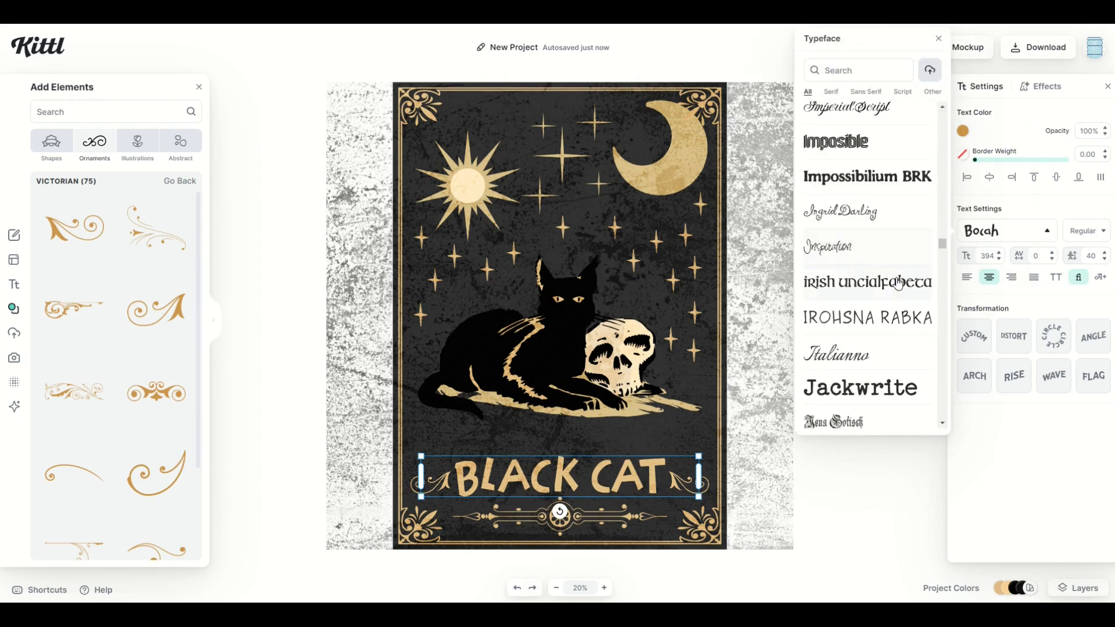
click(867, 282)
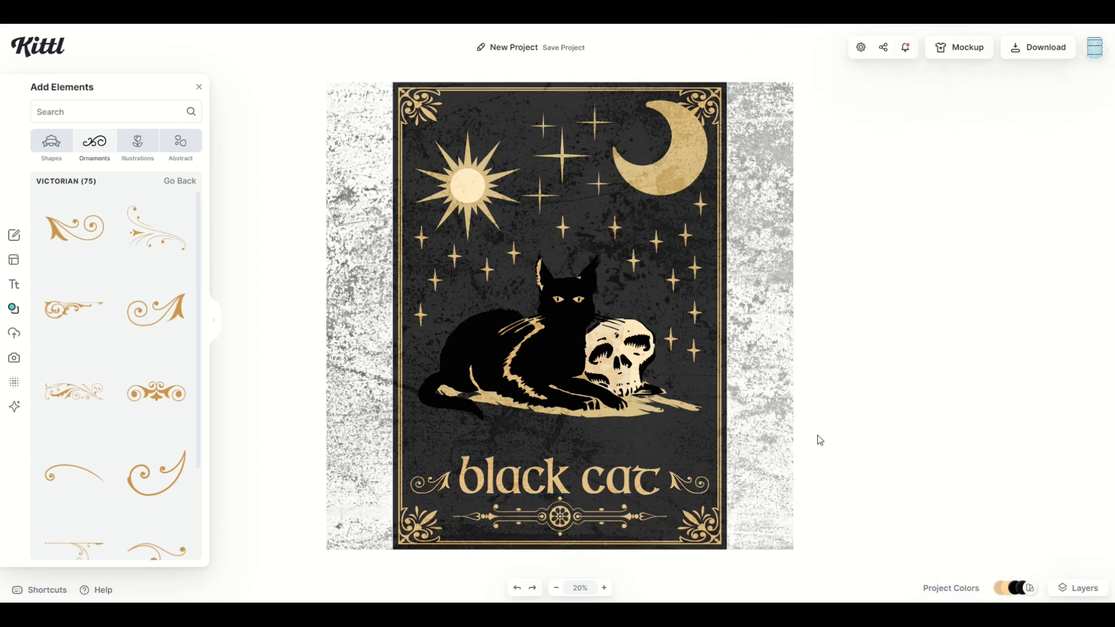
mouse_move(723, 499)
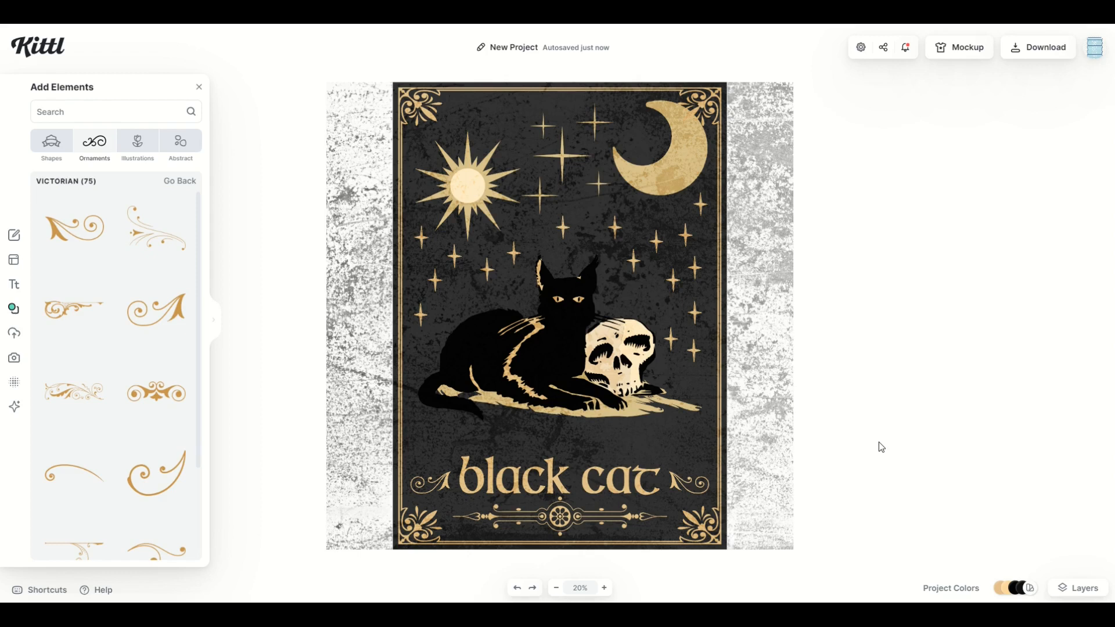
click(960, 47)
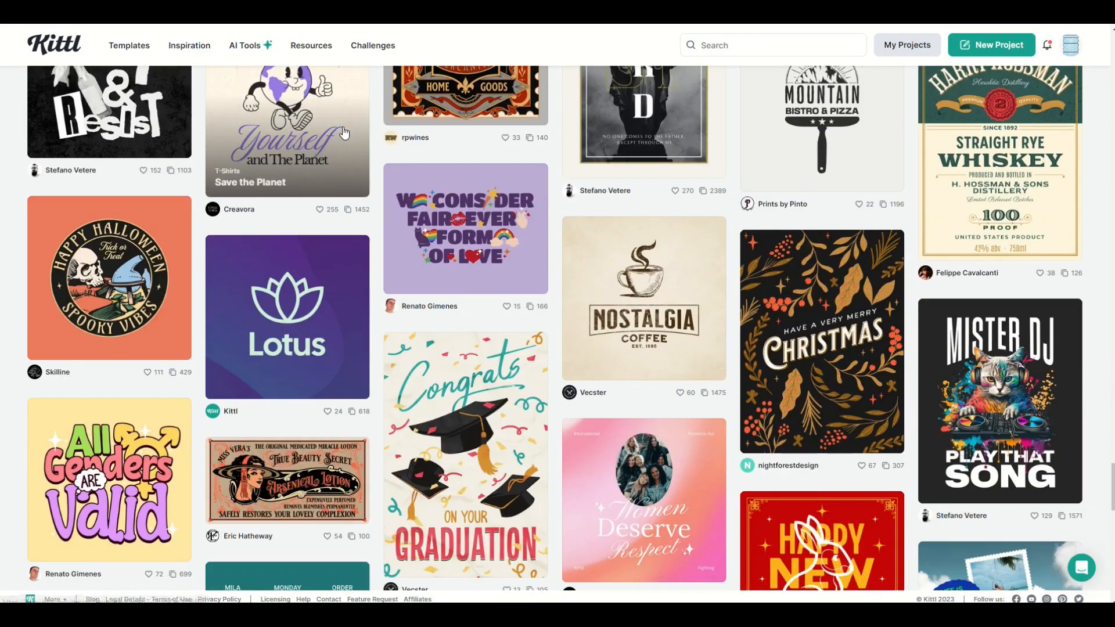
scroll(down, 3)
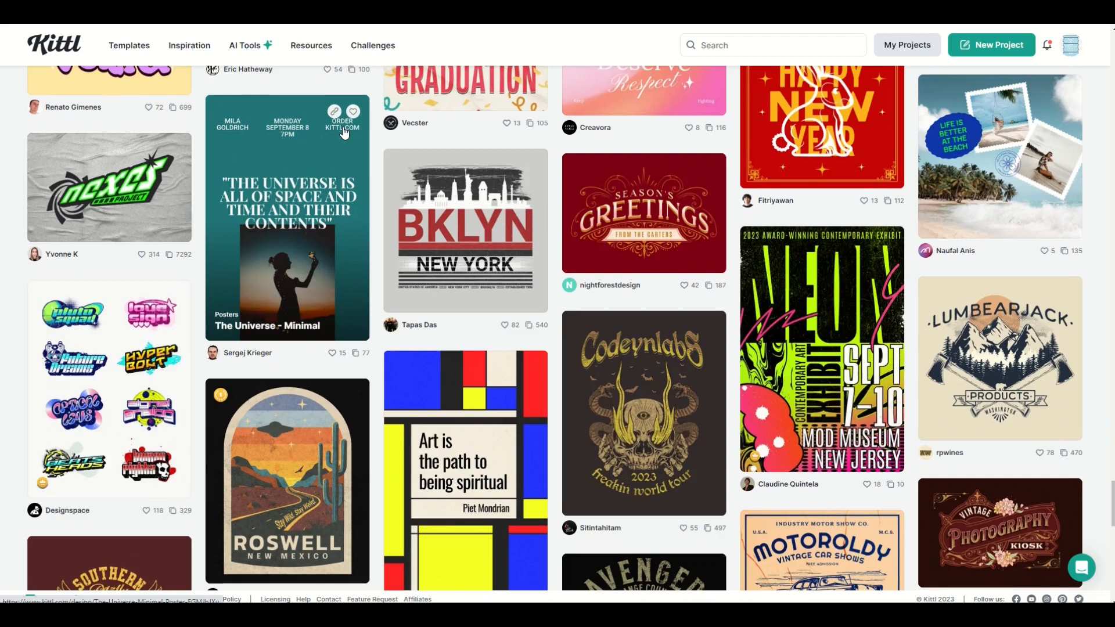
scroll(down, 3)
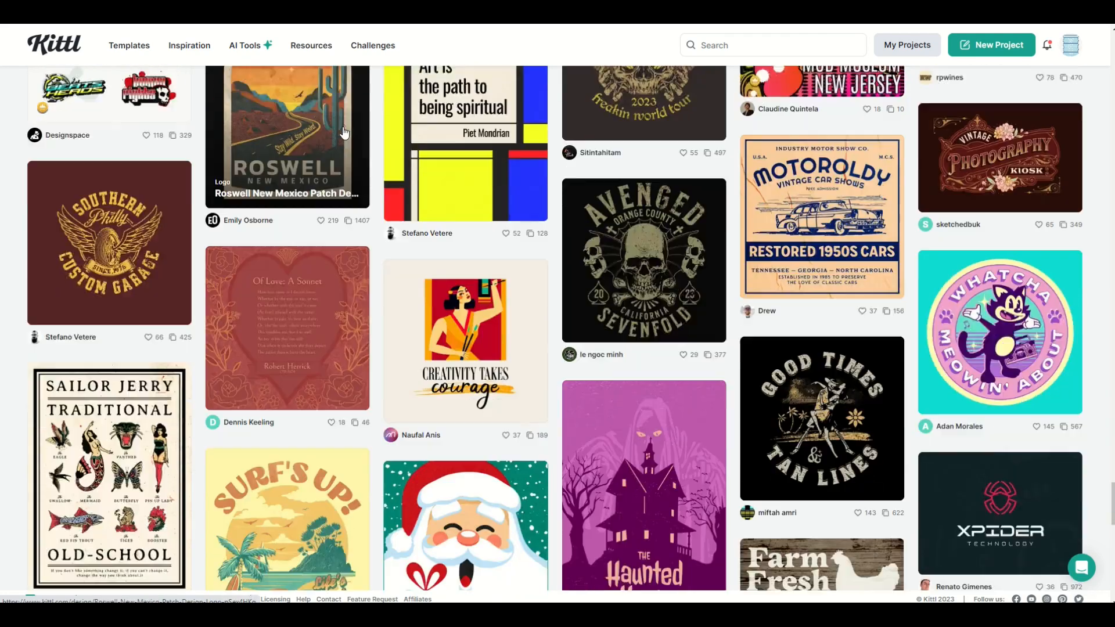
scroll(down, 3)
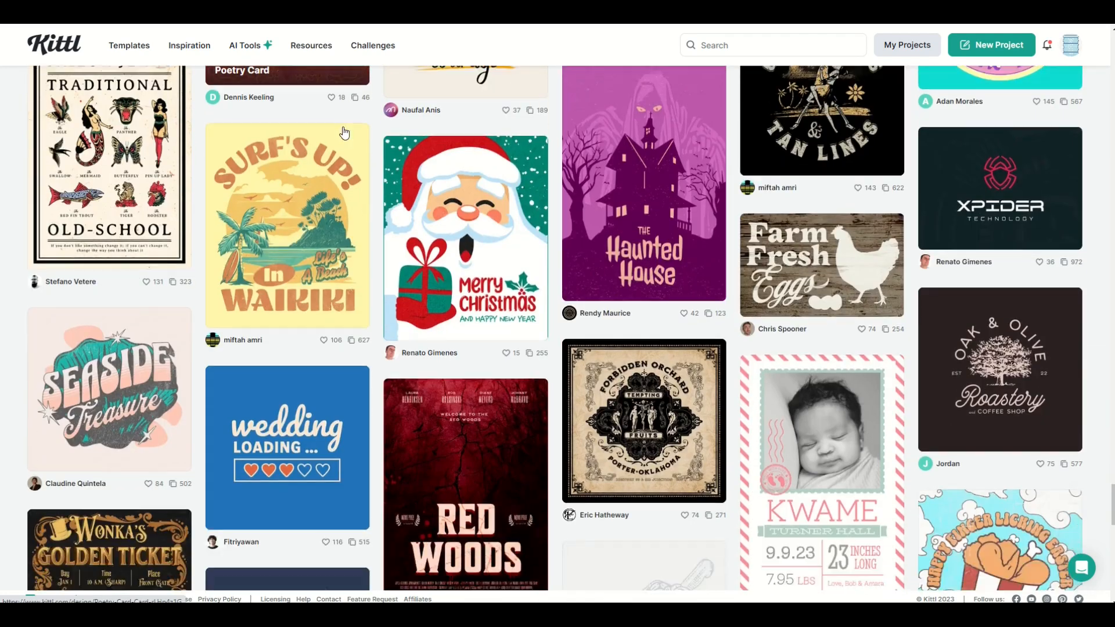
scroll(down, 3)
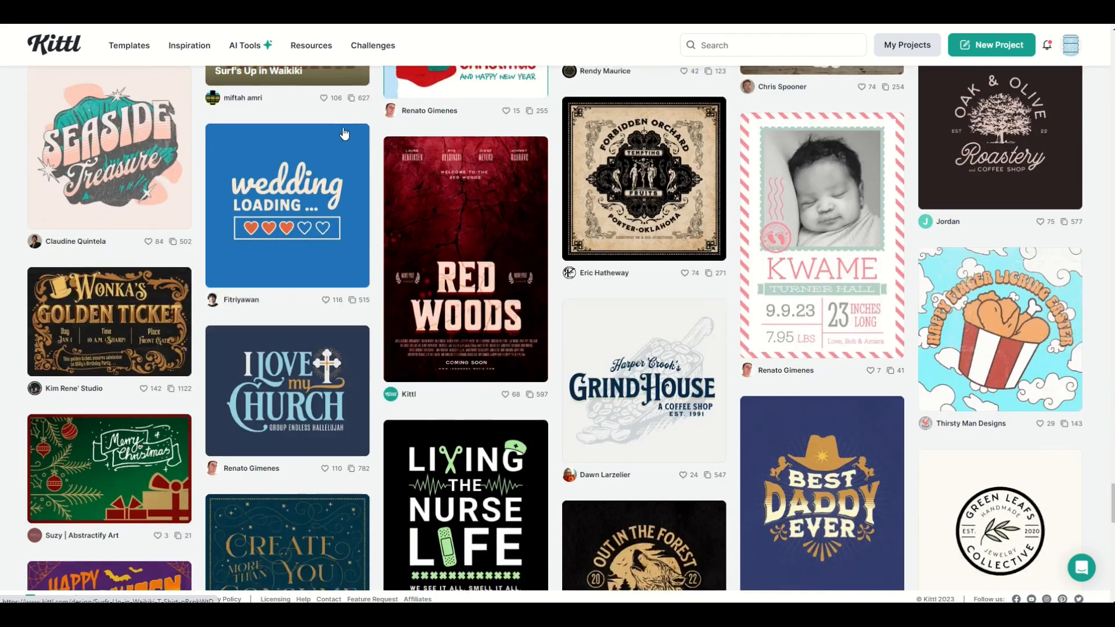
scroll(down, 3)
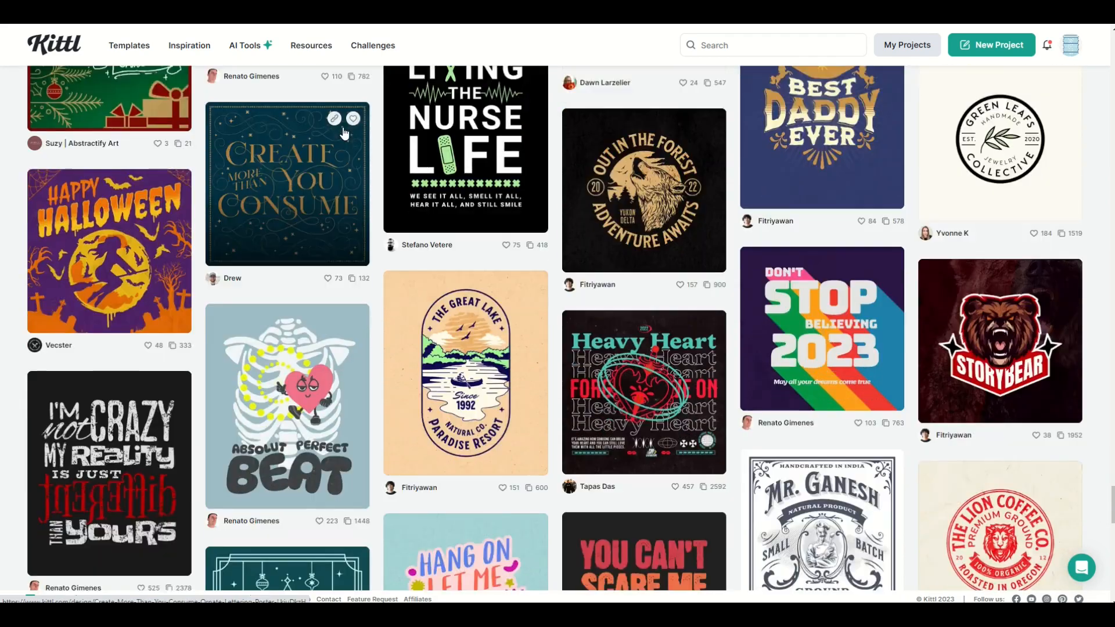